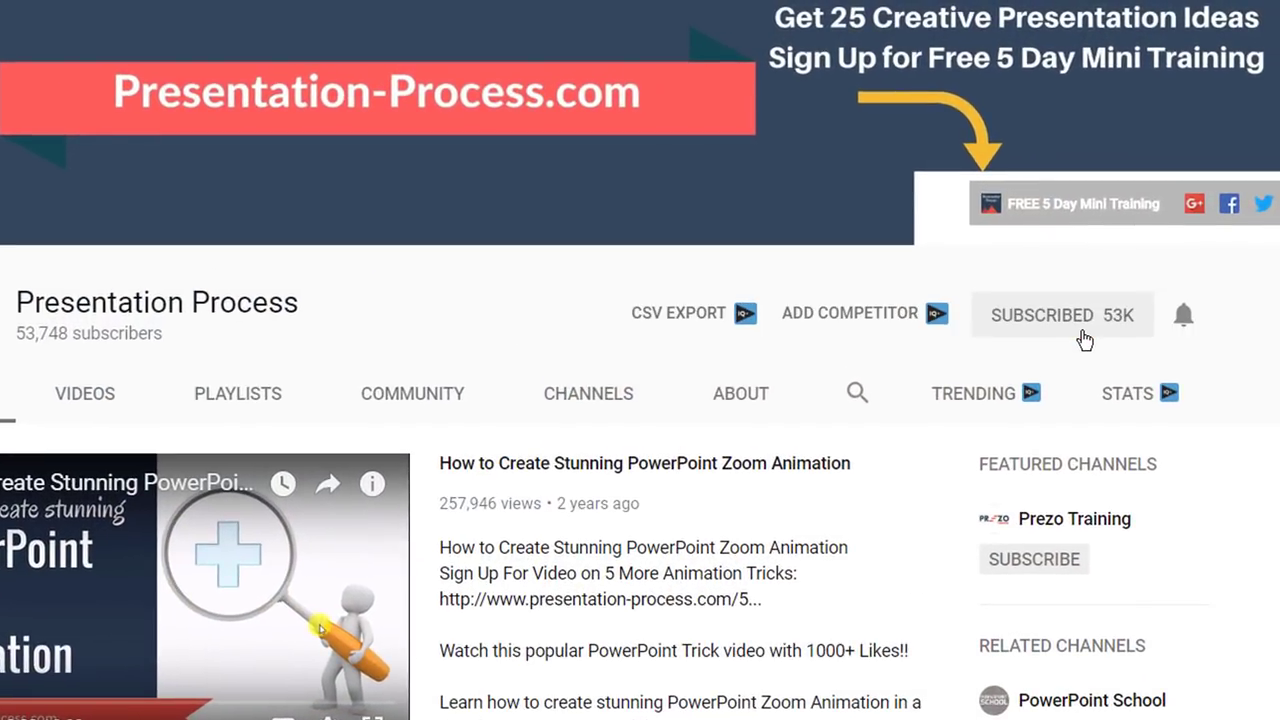
mouse_move(1186, 315)
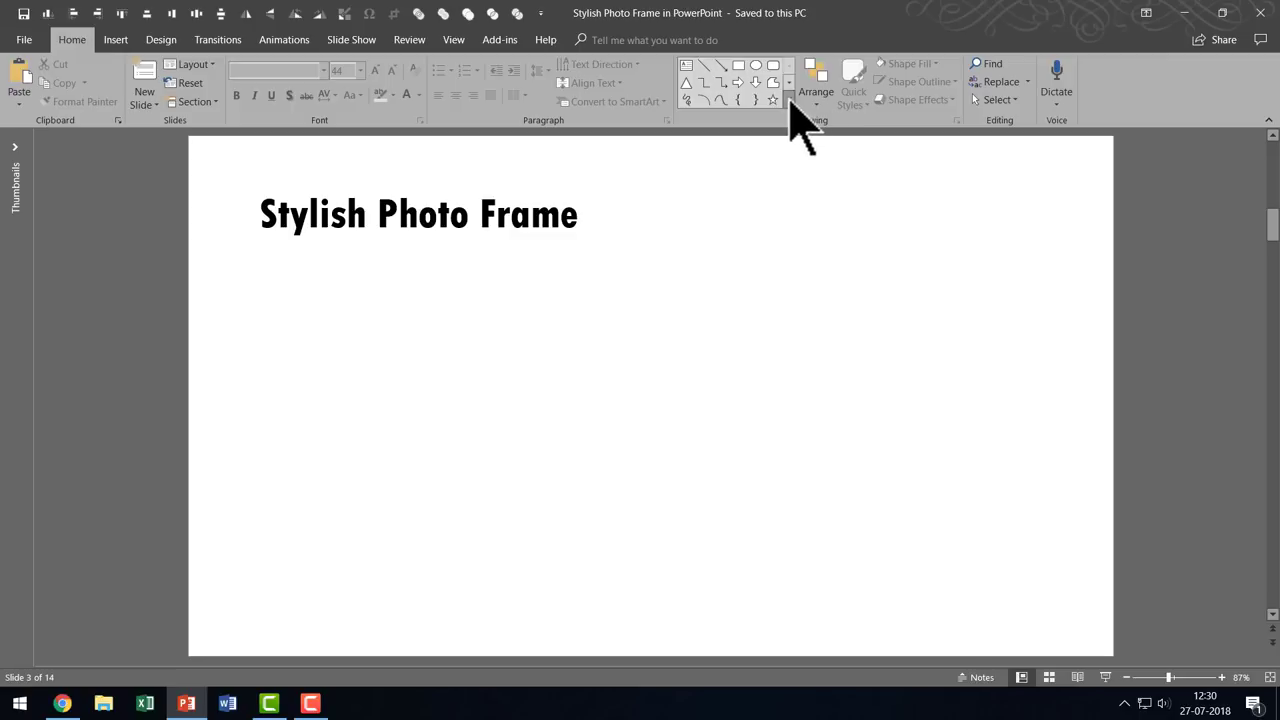
- Draw a square Frame shape from Basic Shapes below the Stylish Photo Frame title
left_click(787, 102)
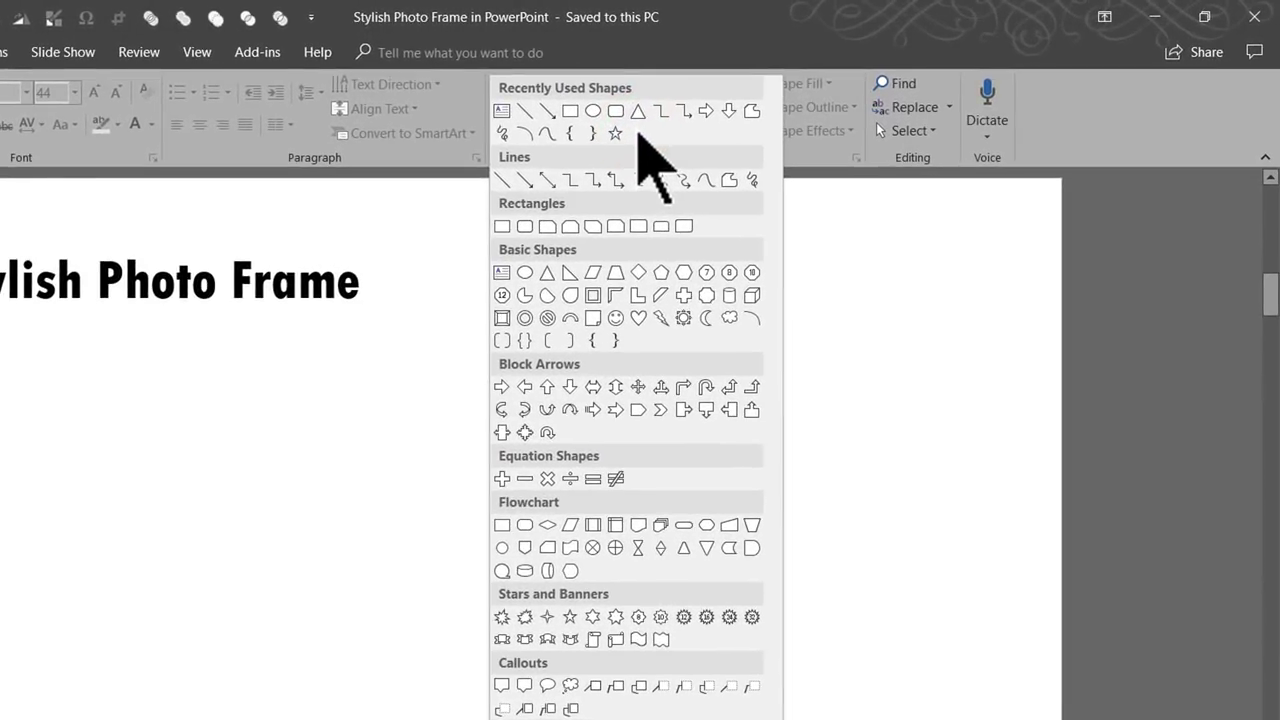
mouse_move(595, 285)
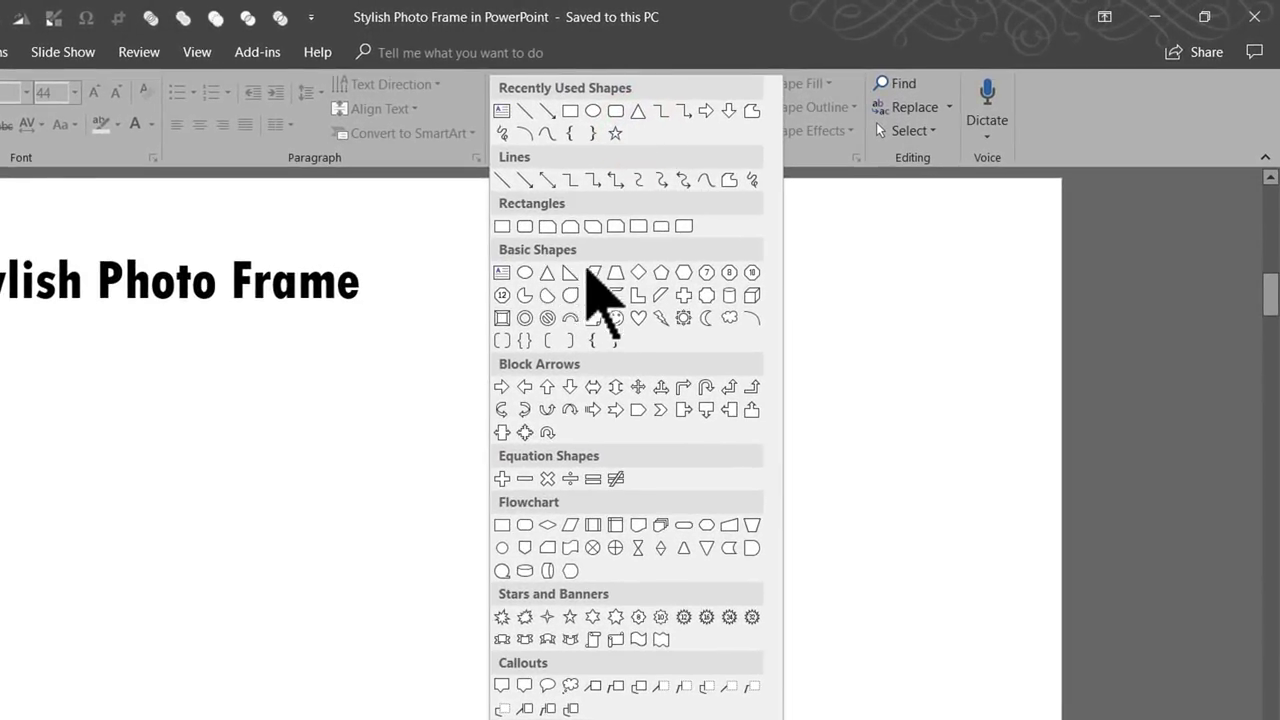
mouse_move(594, 295)
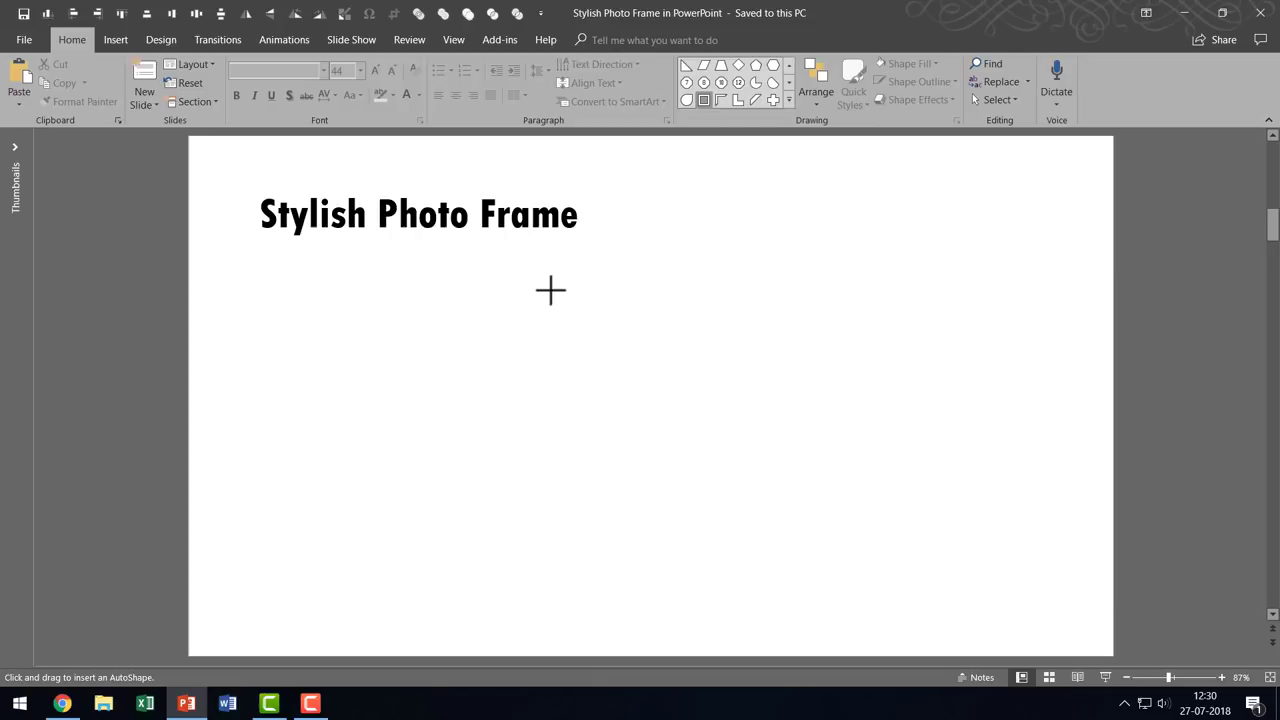
left_click_drag(550, 290, 820, 593)
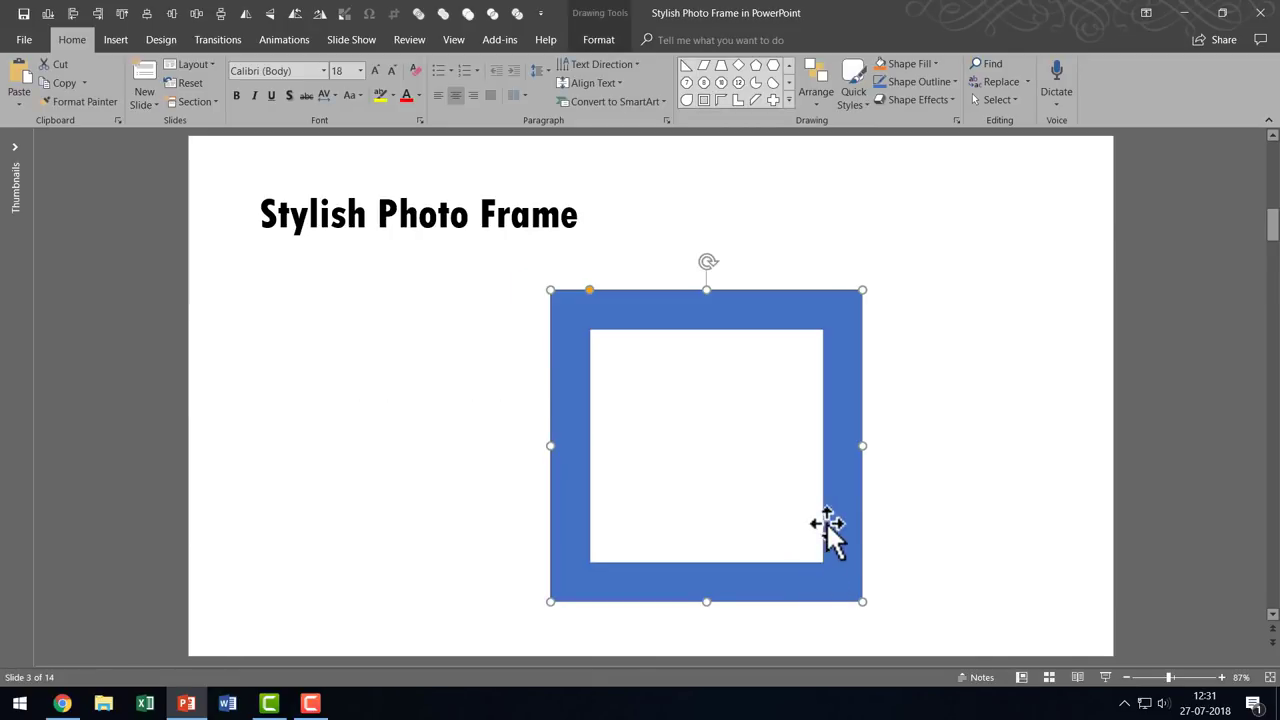
mouse_move(590, 305)
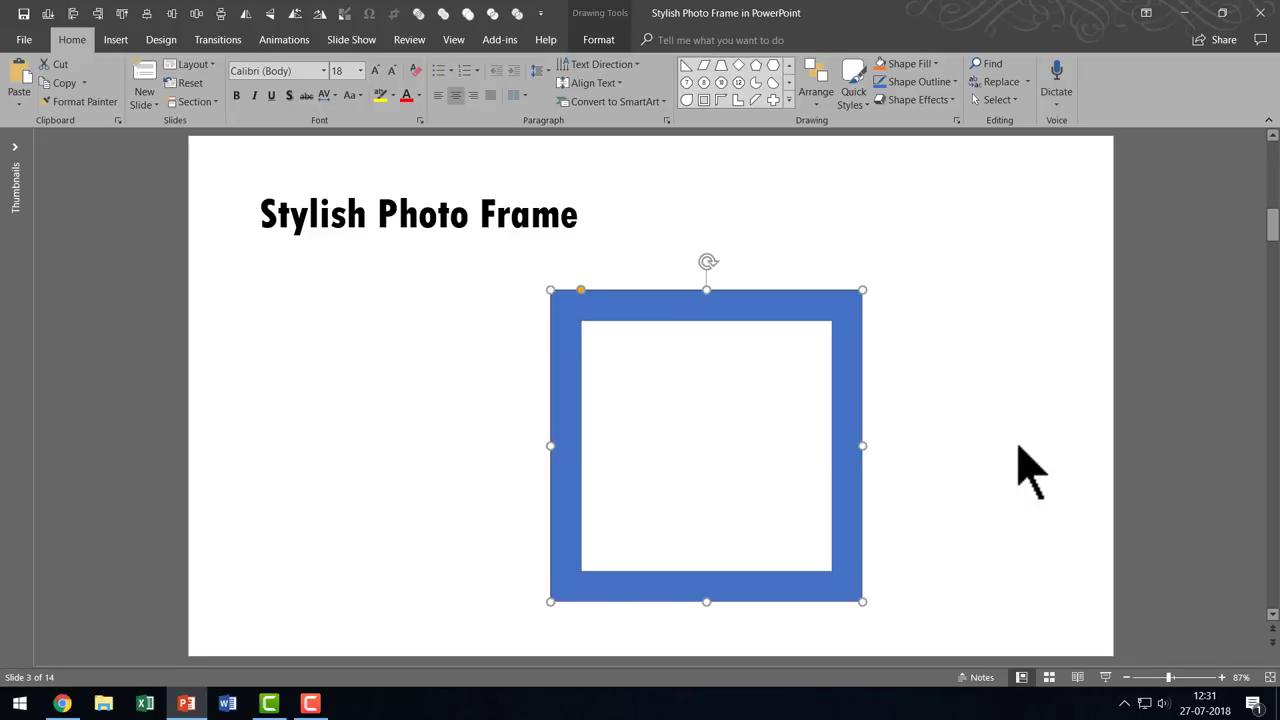
mouse_move(825, 312)
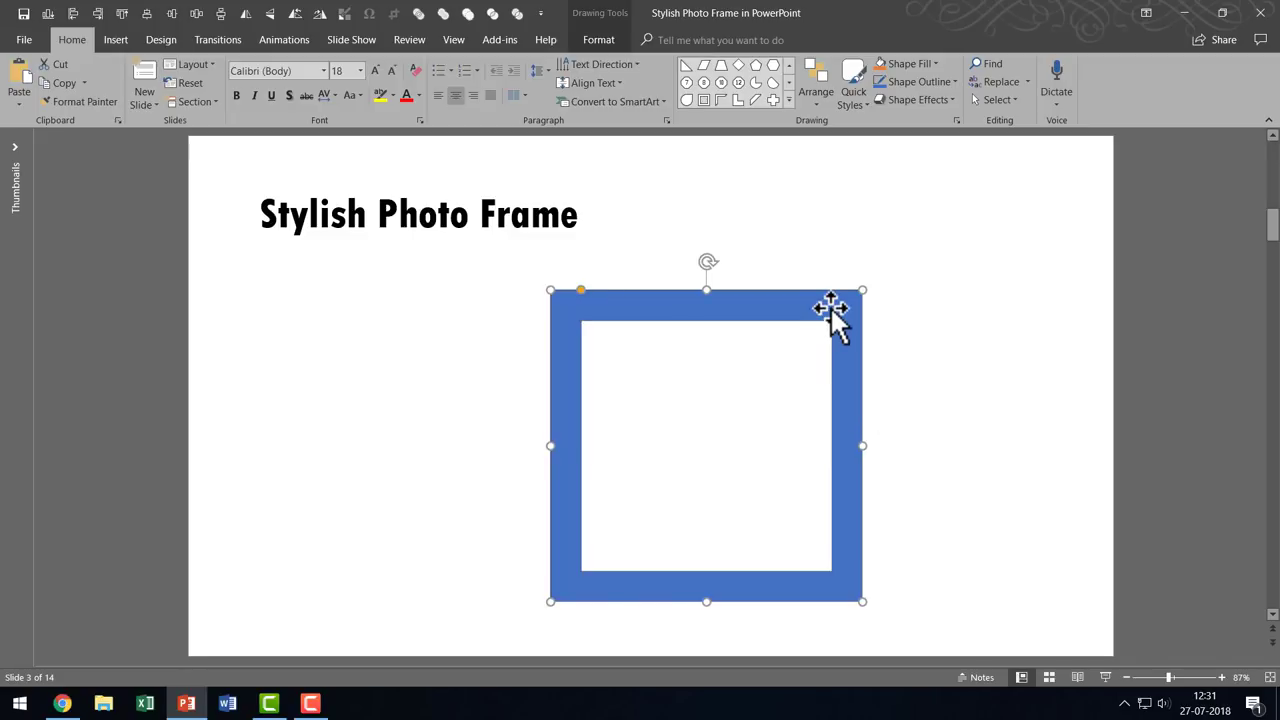
- In Format Shape, make the frame 11.41 cm square and rotate it 45°
left_click(938, 81)
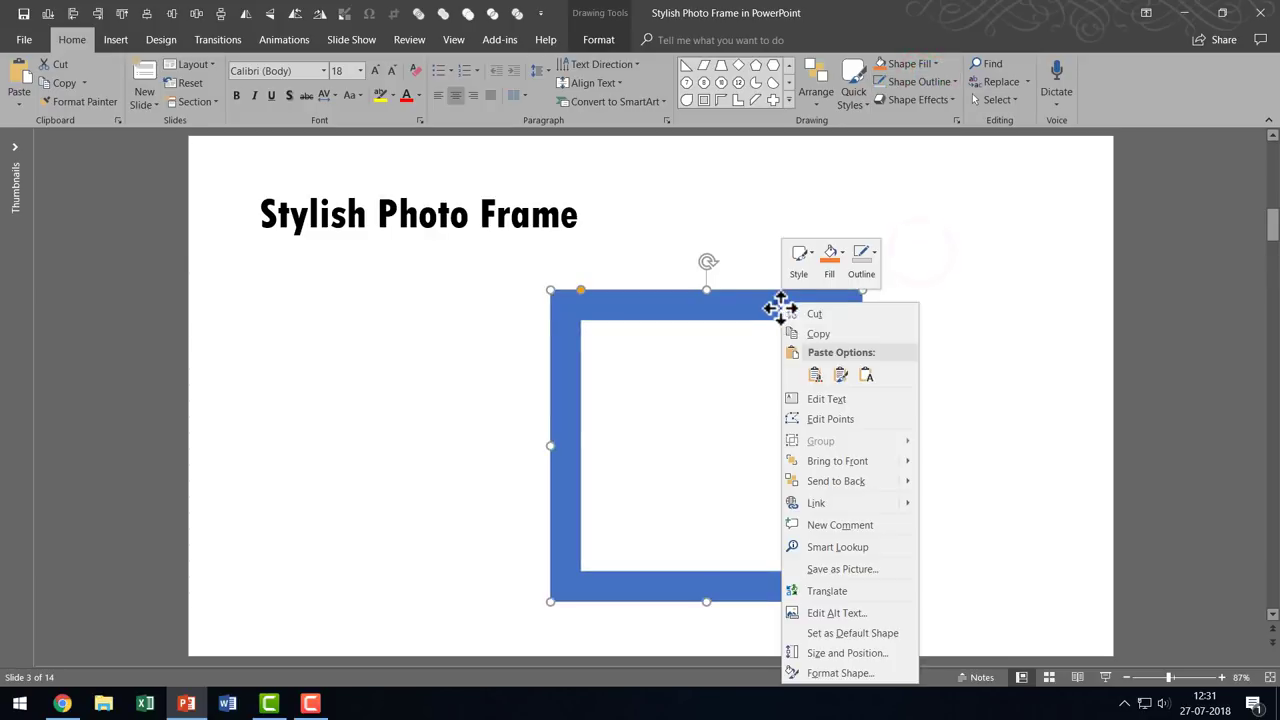
left_click(843, 672)
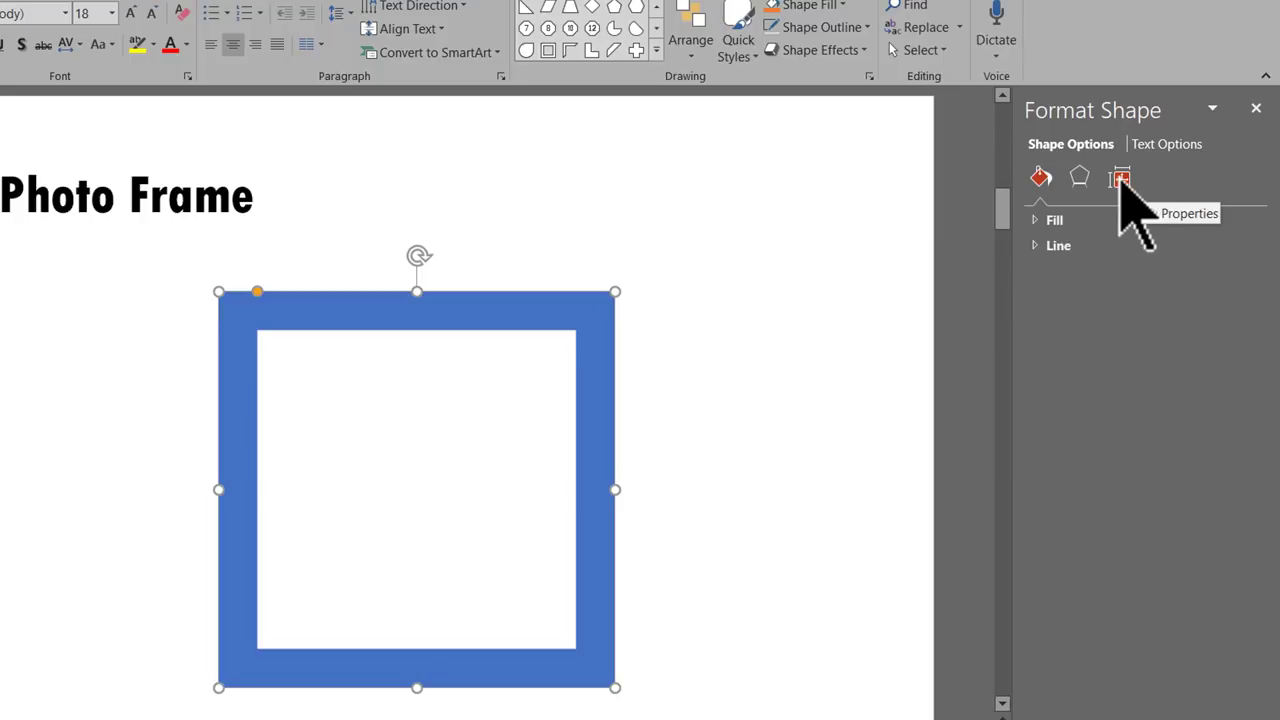
left_click(1117, 178)
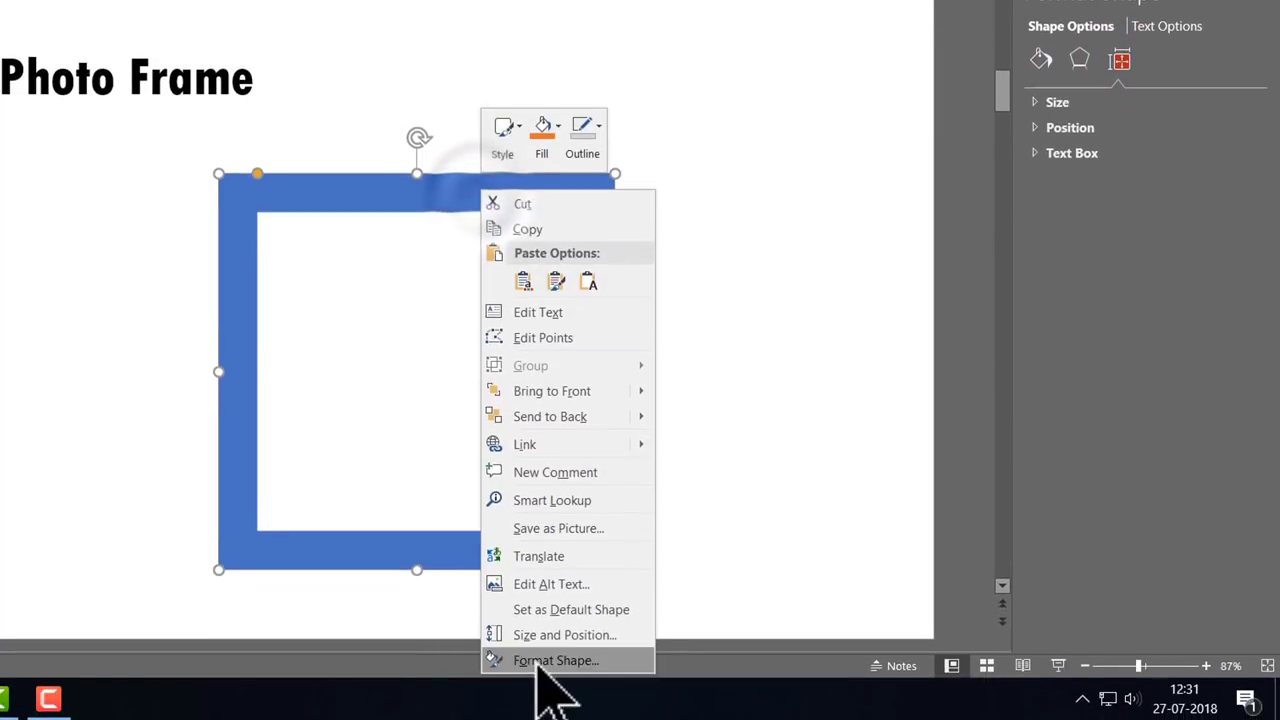
mouse_move(565, 635)
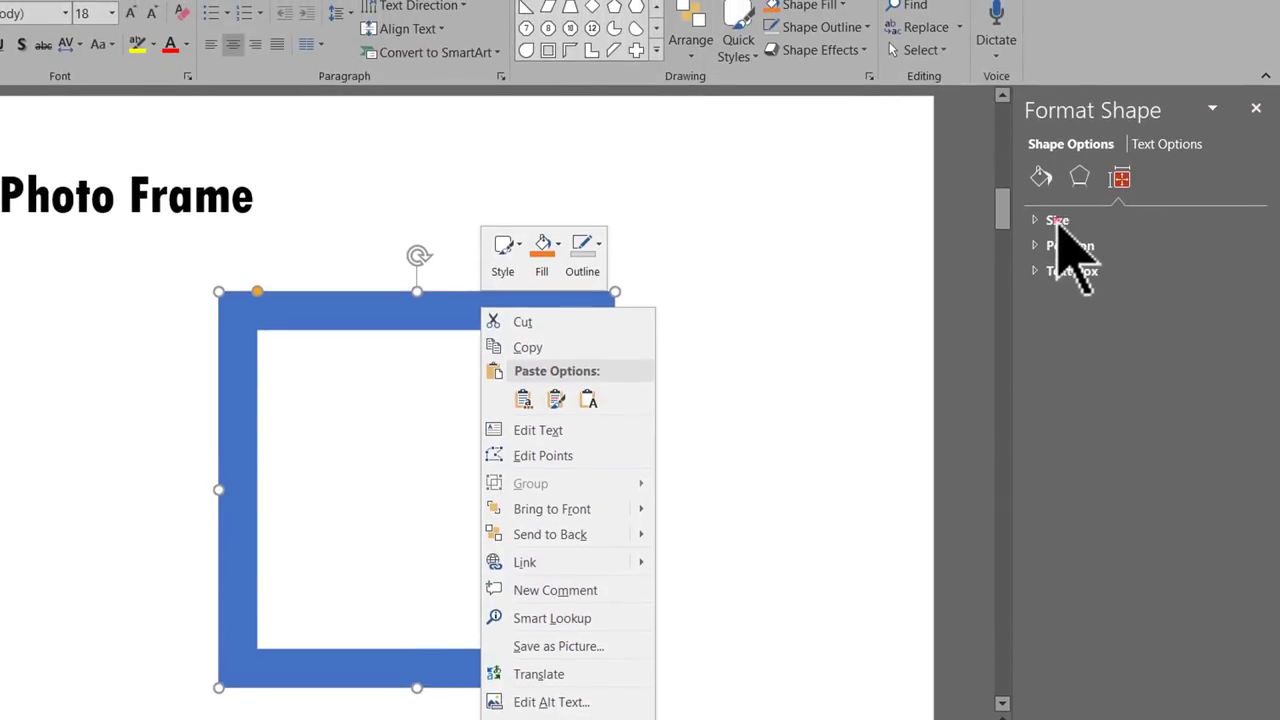
left_click(1055, 220)
type("45")
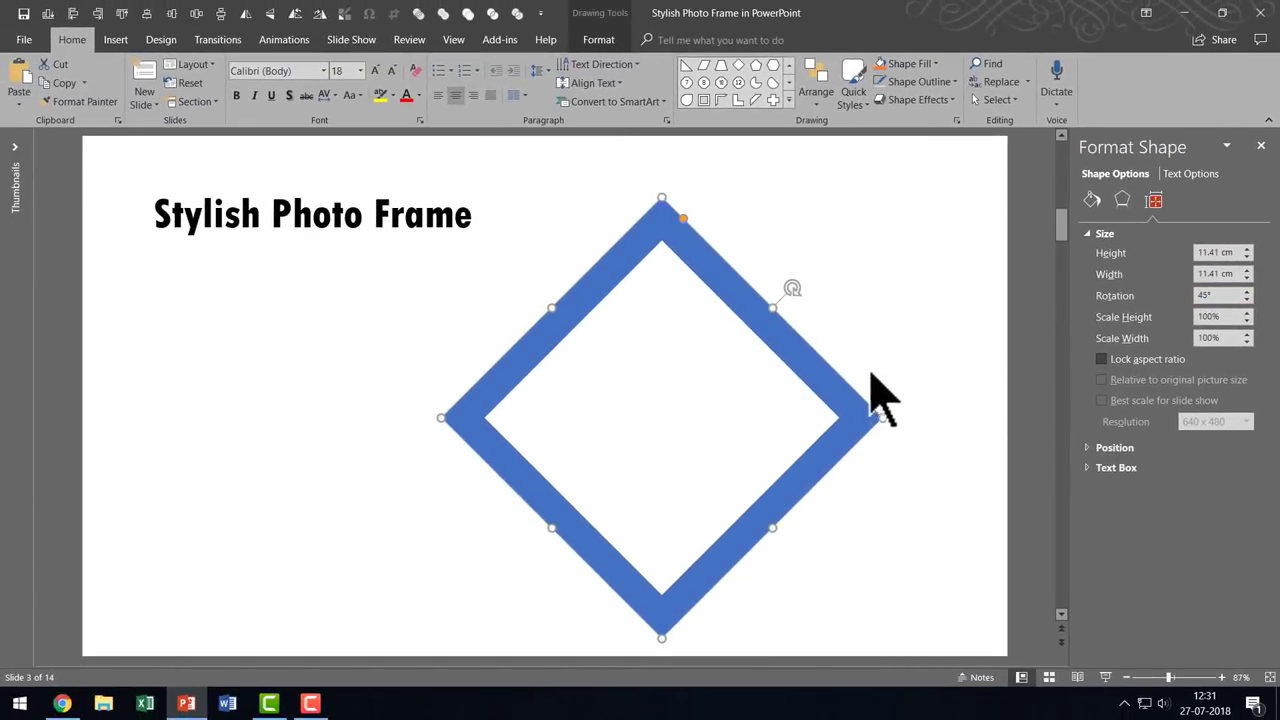
mouse_move(822, 407)
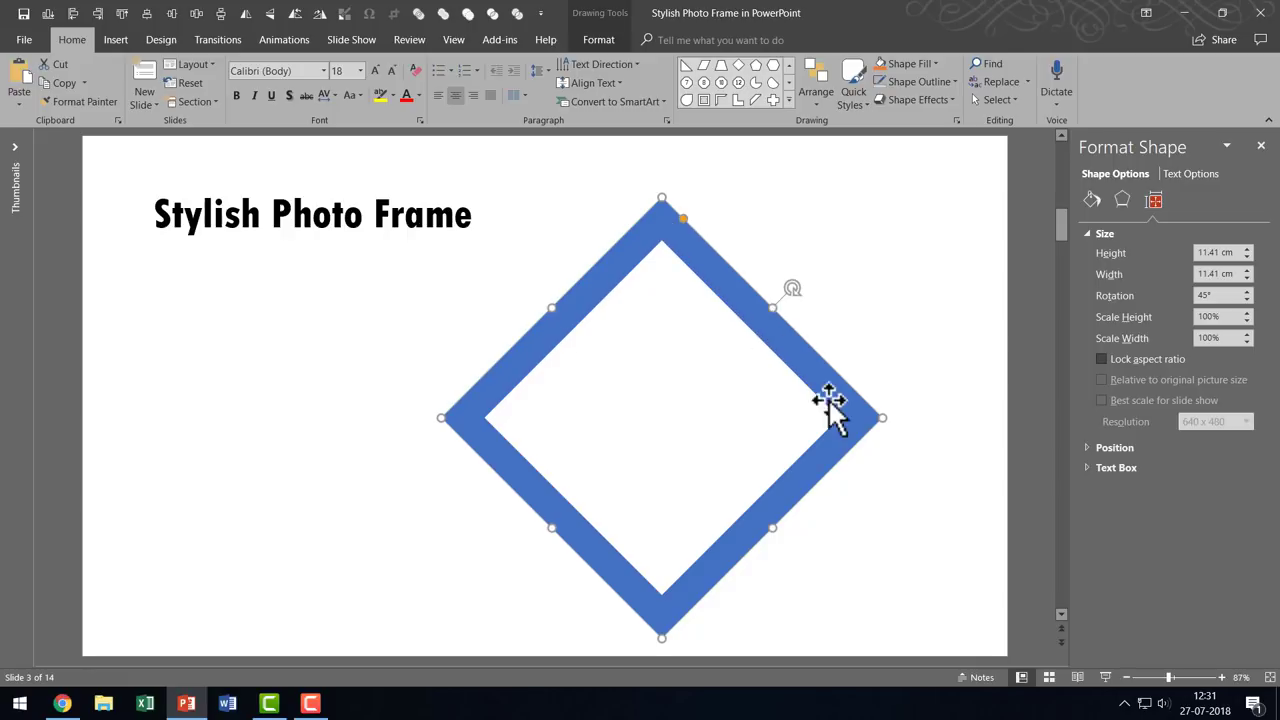
mouse_move(715, 280)
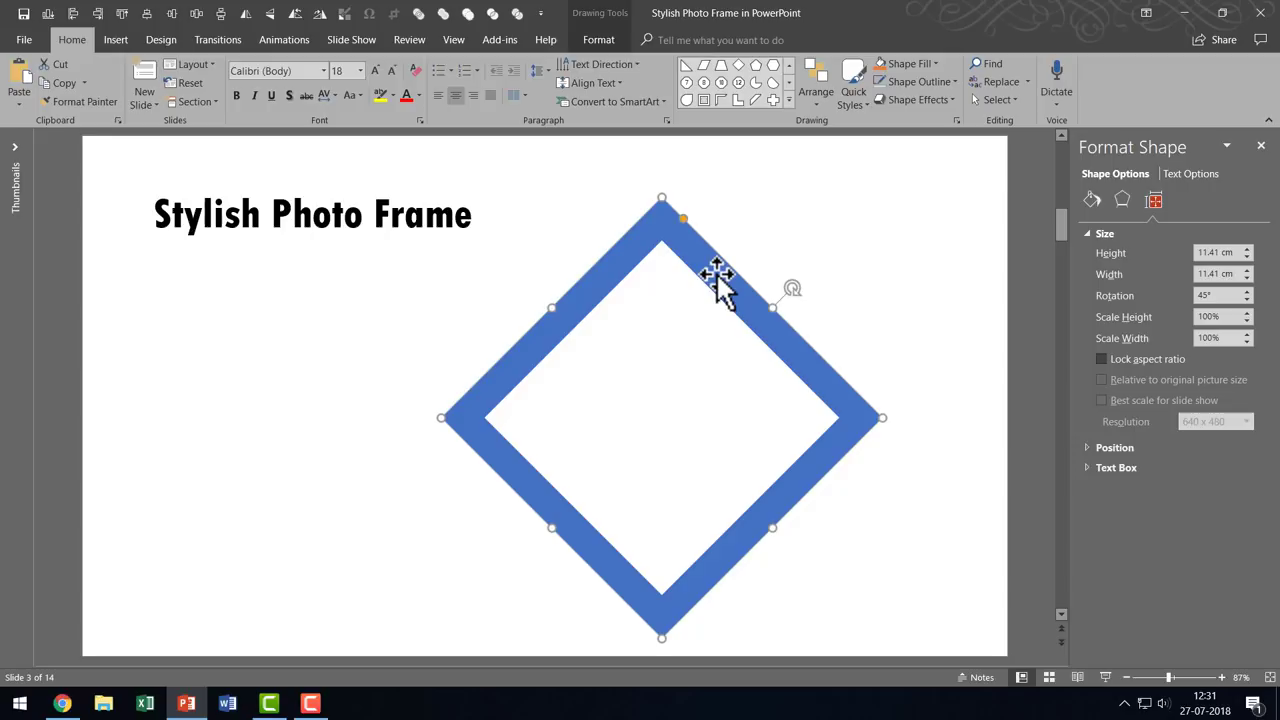
mouse_move(663, 205)
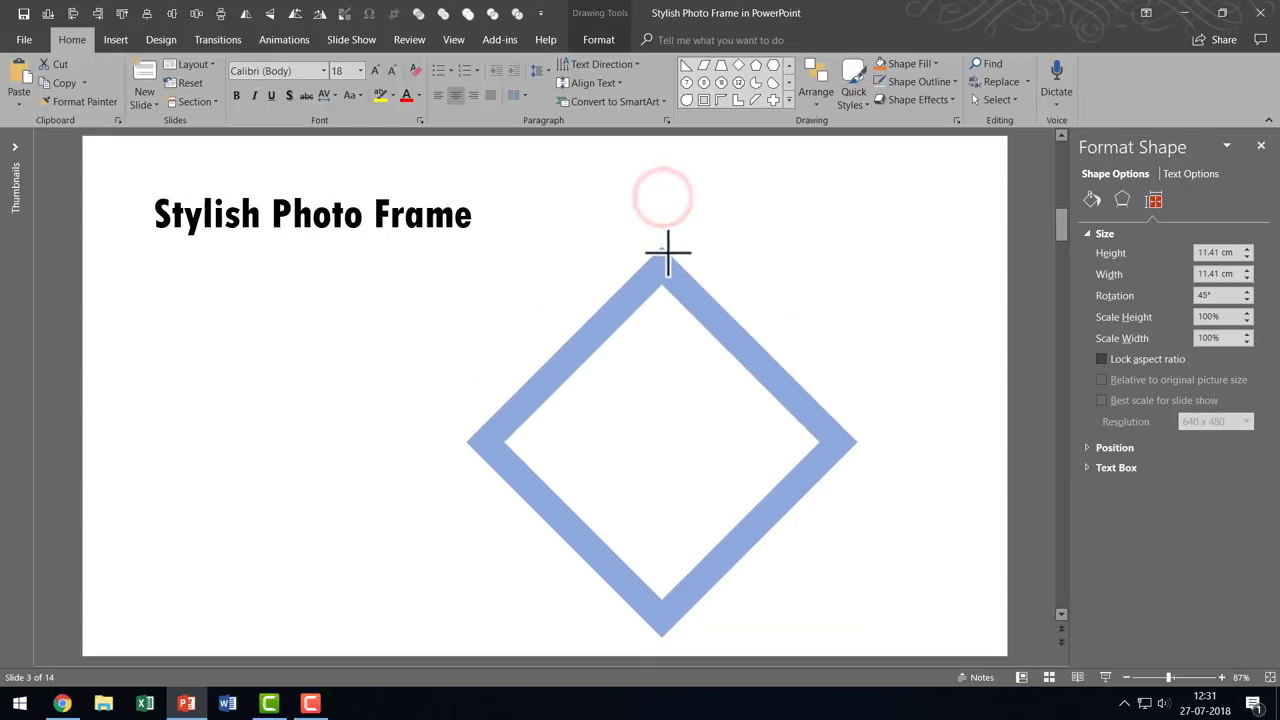
- Move the diamond frame lower and draw a rectangle square over its middle
left_click_drag(662, 250, 712, 330)
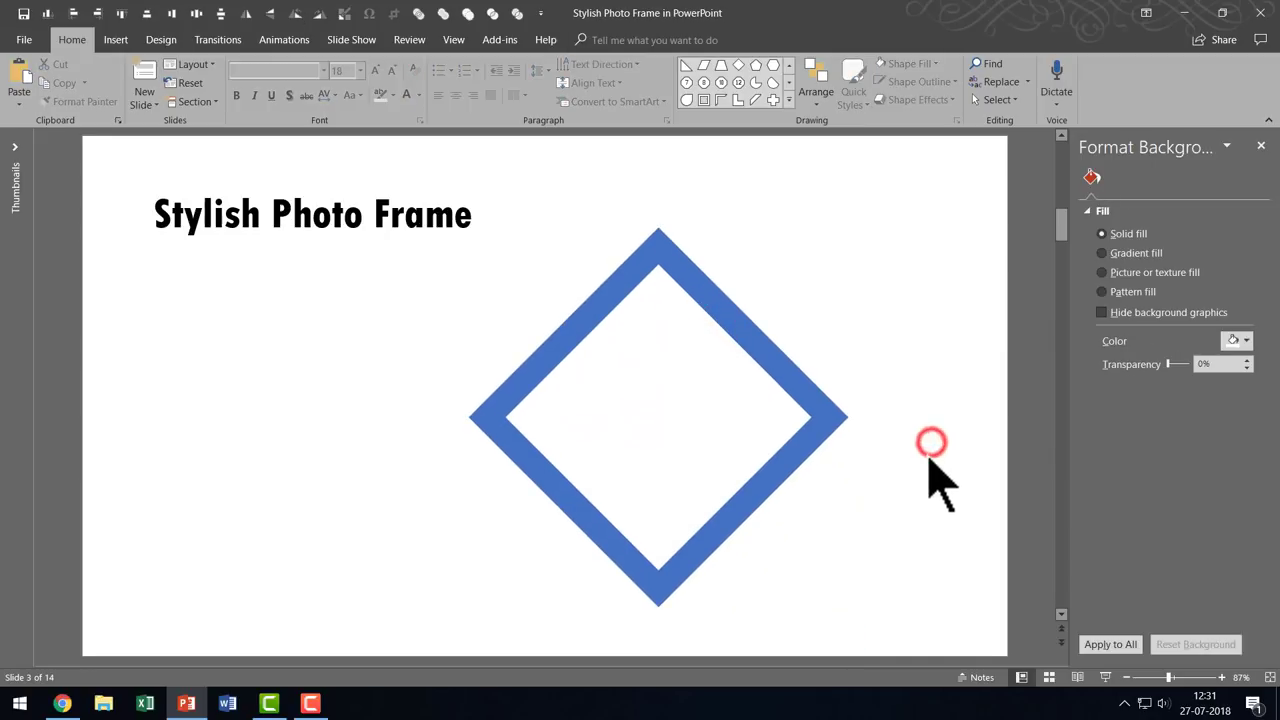
mouse_move(743, 343)
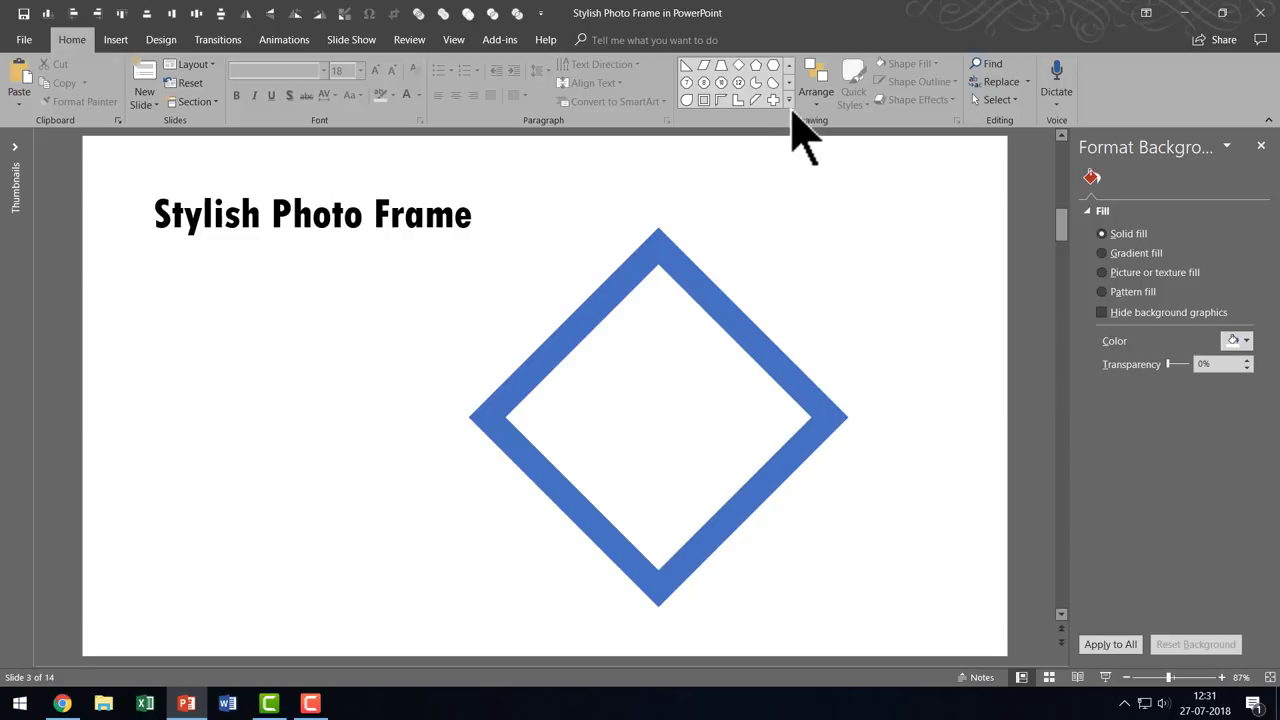
mouse_move(830, 305)
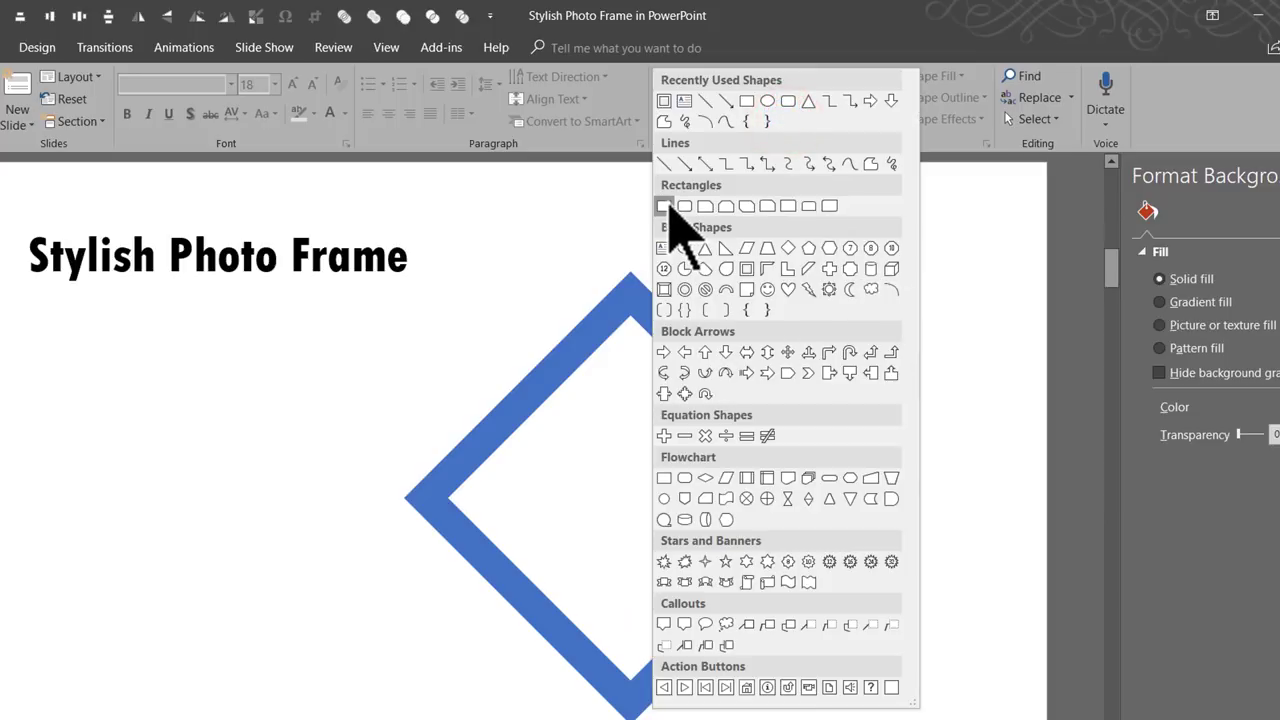
mouse_move(683, 240)
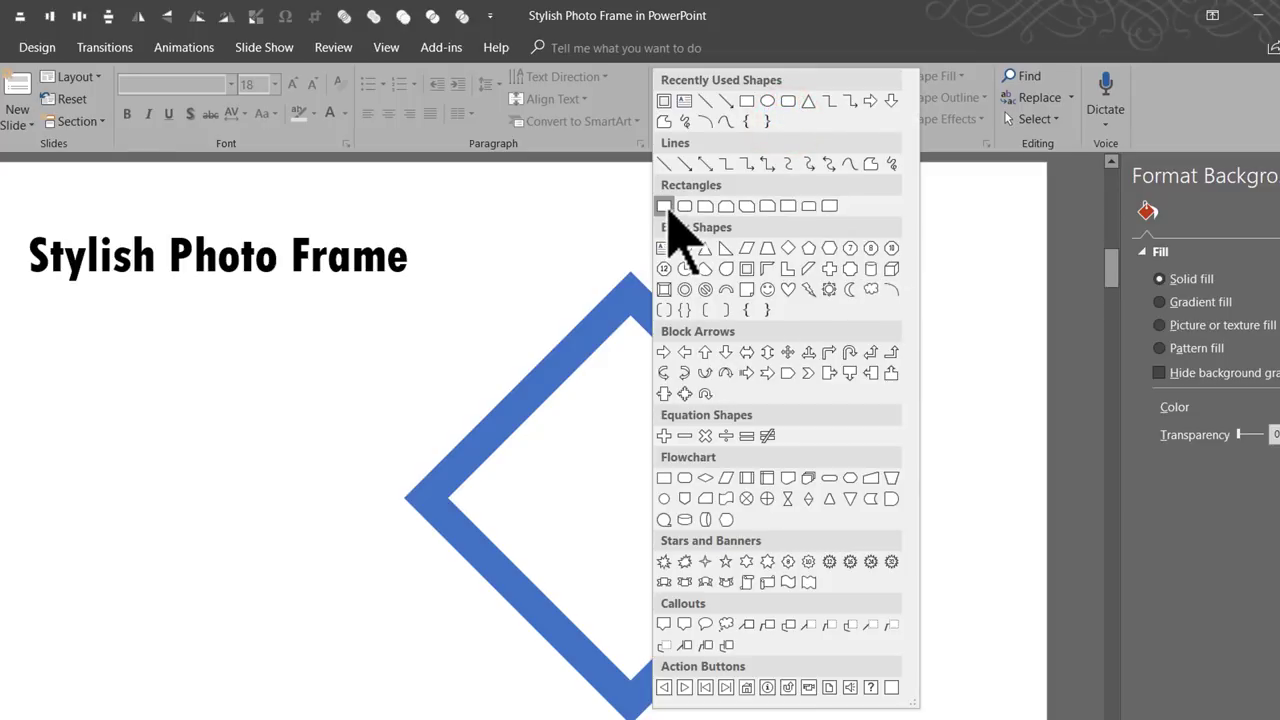
left_click(663, 206)
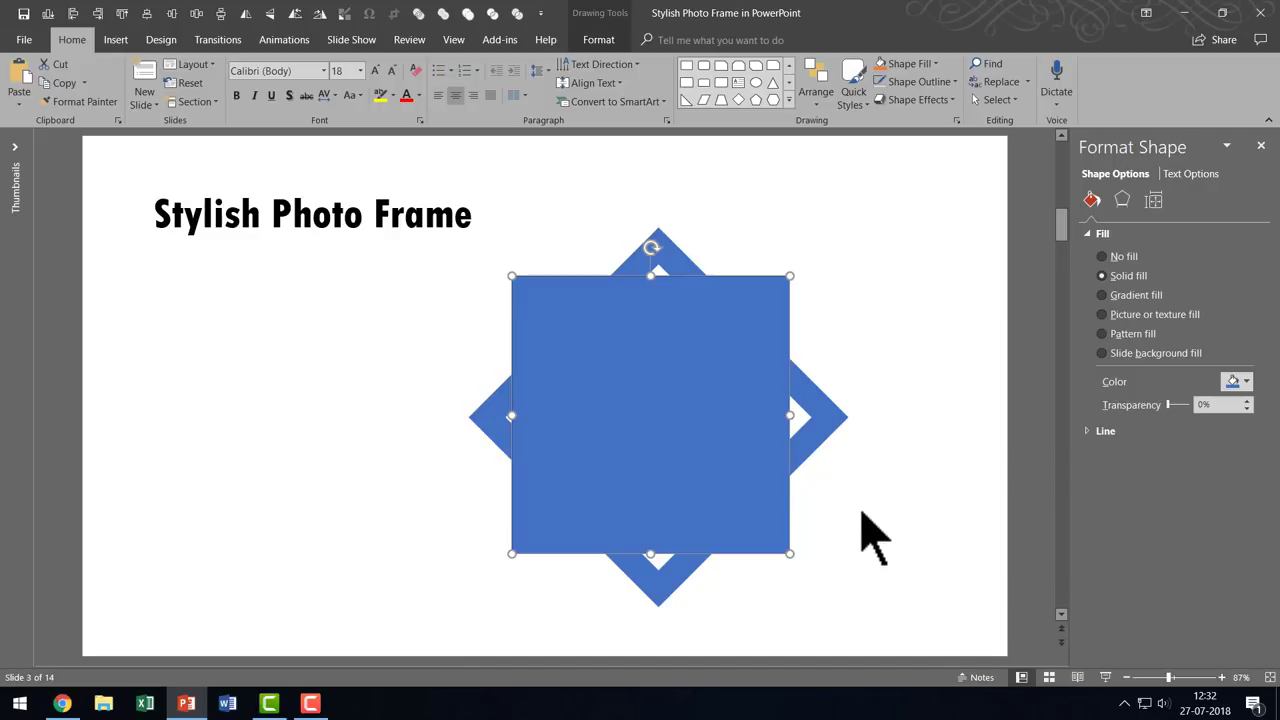
mouse_move(640, 355)
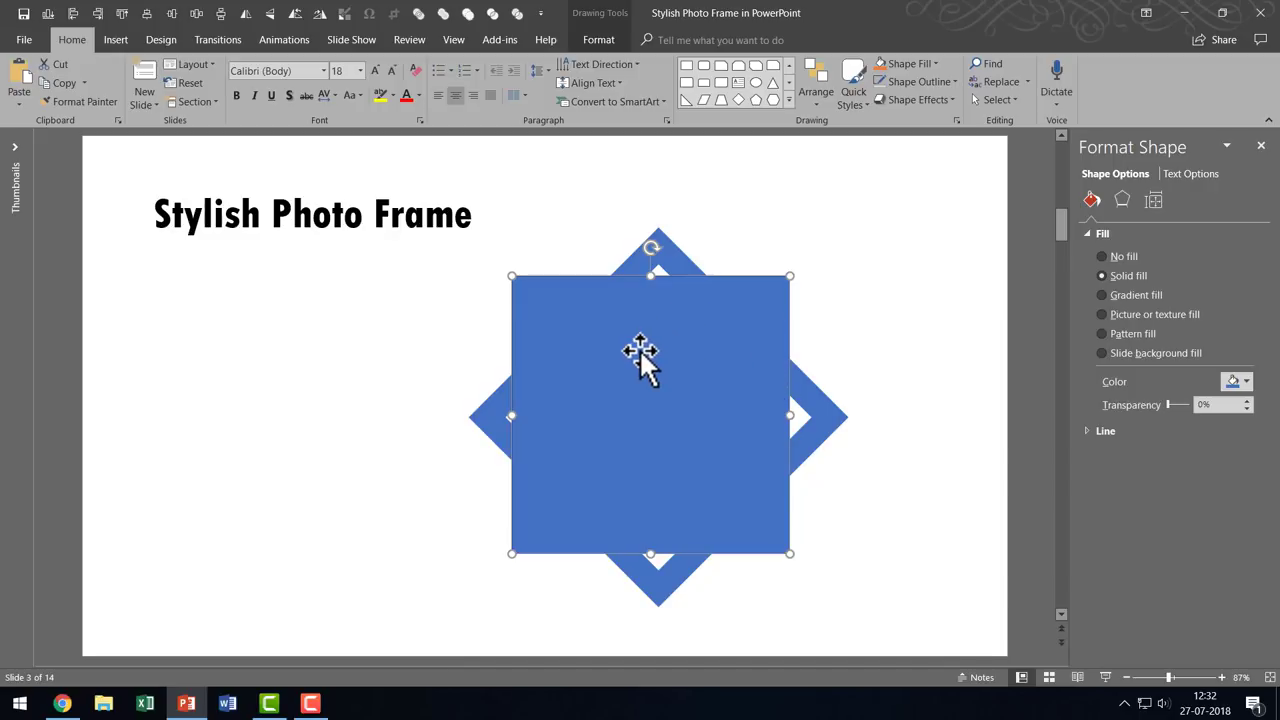
mouse_move(830, 427)
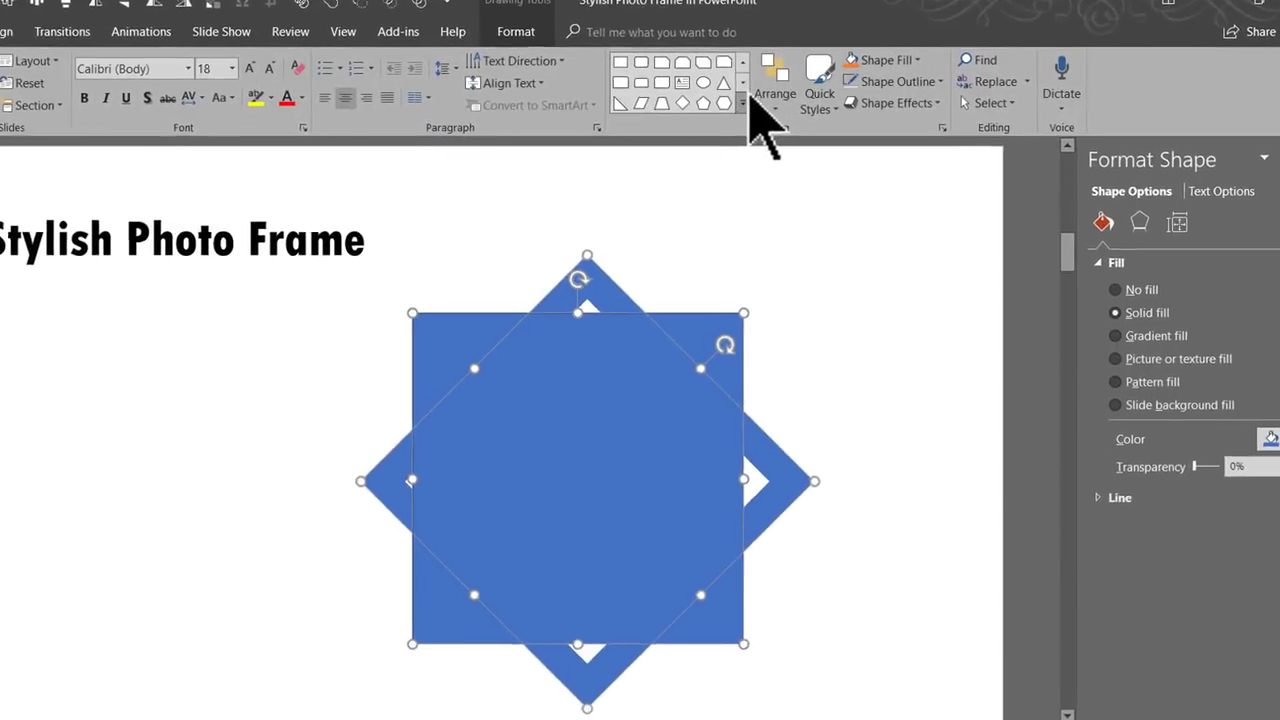
- Centre the square on the frame with Align Center and Align Middle, then select both
left_click(775, 85)
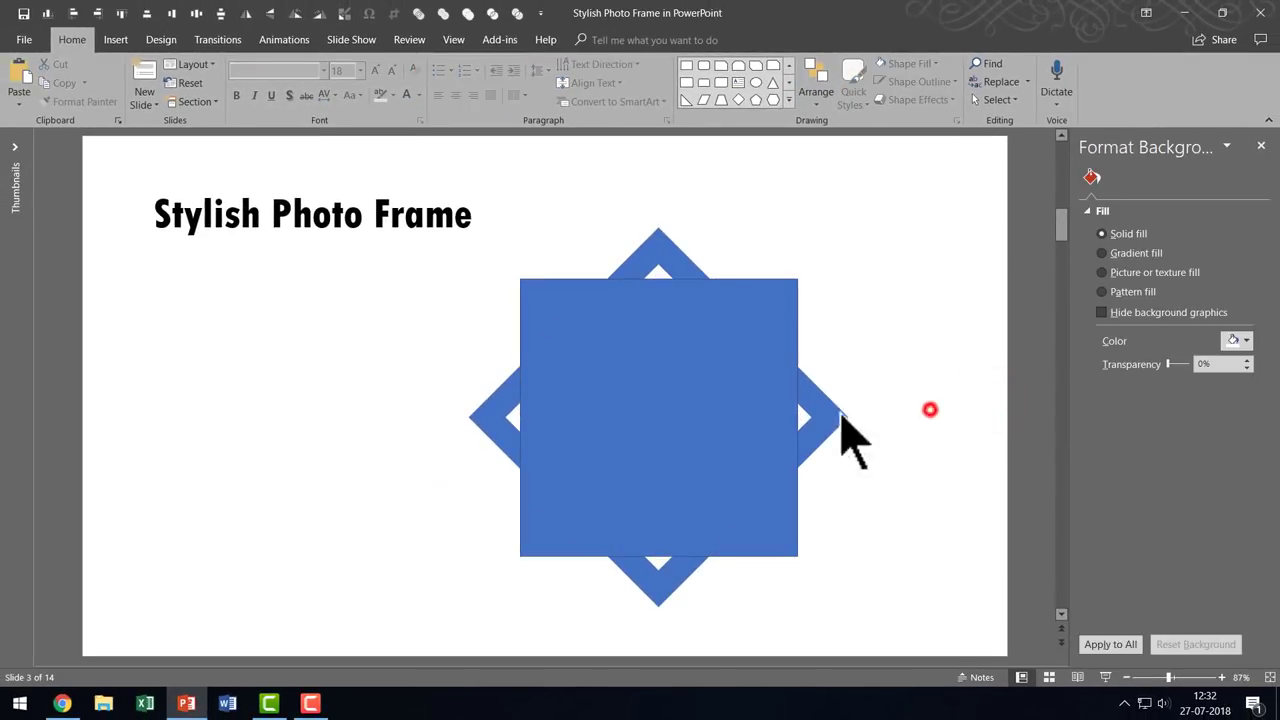
mouse_move(615, 343)
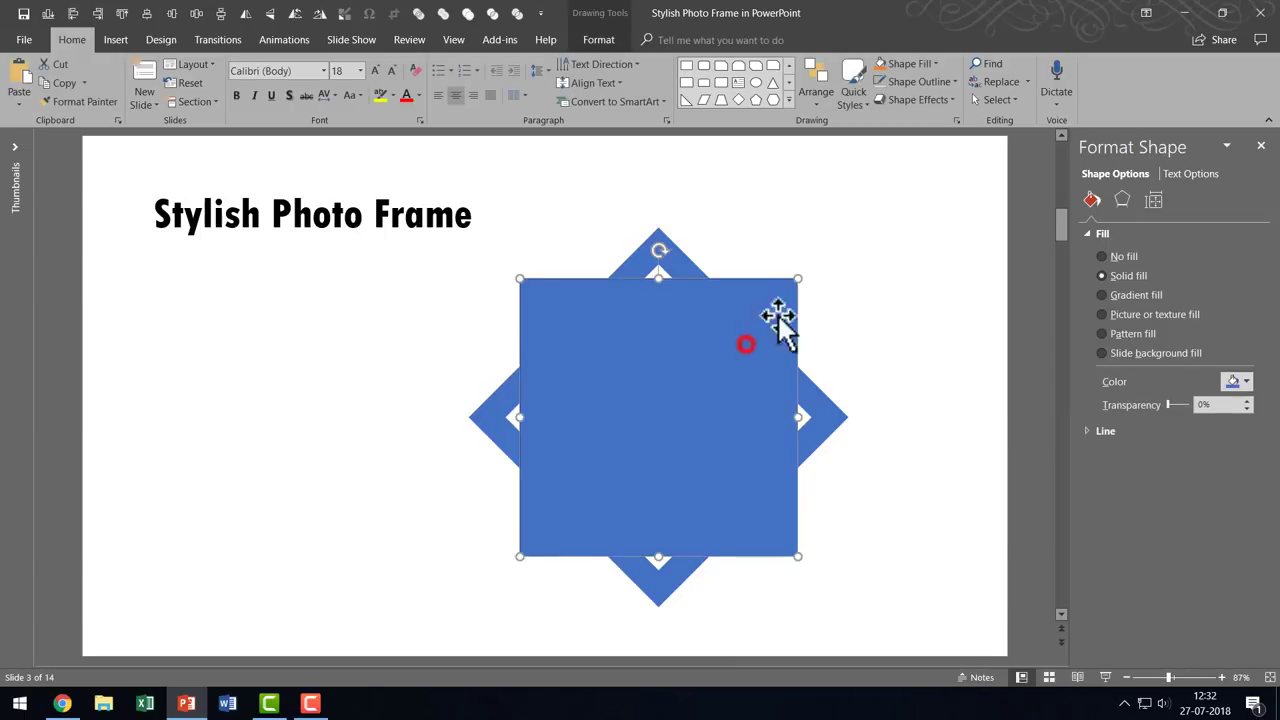
left_click(937, 81)
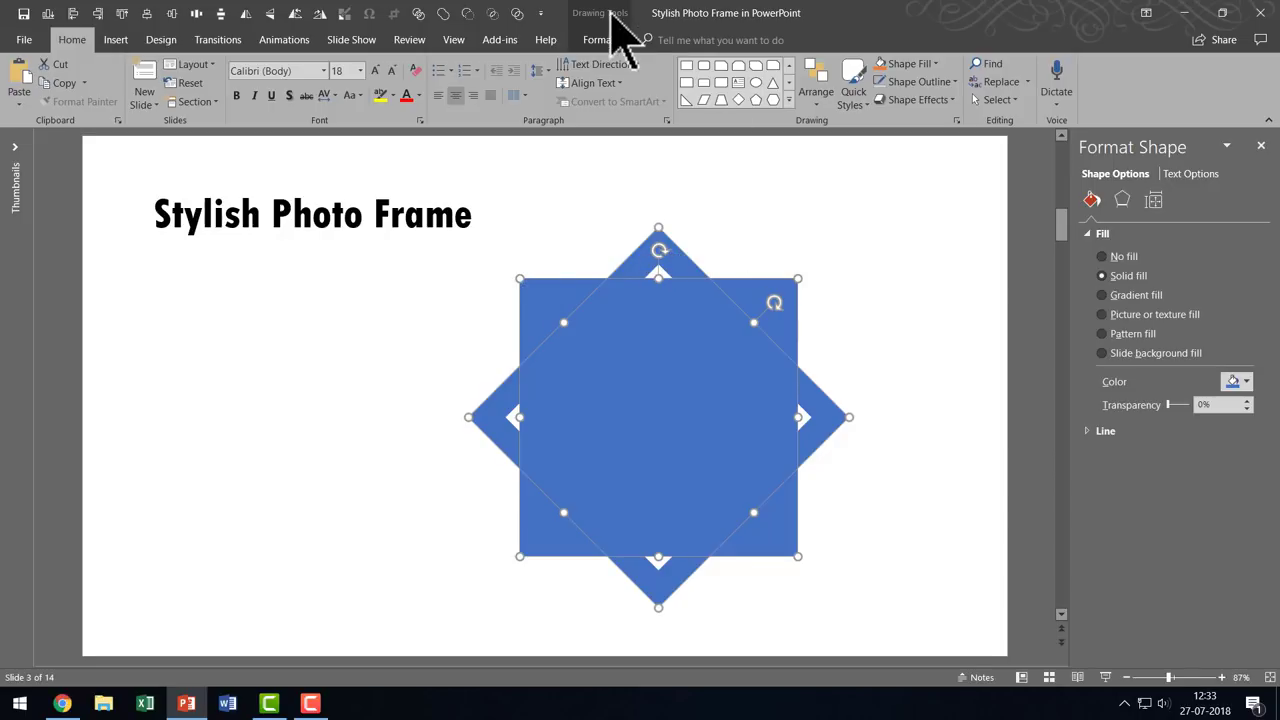
left_click(597, 40)
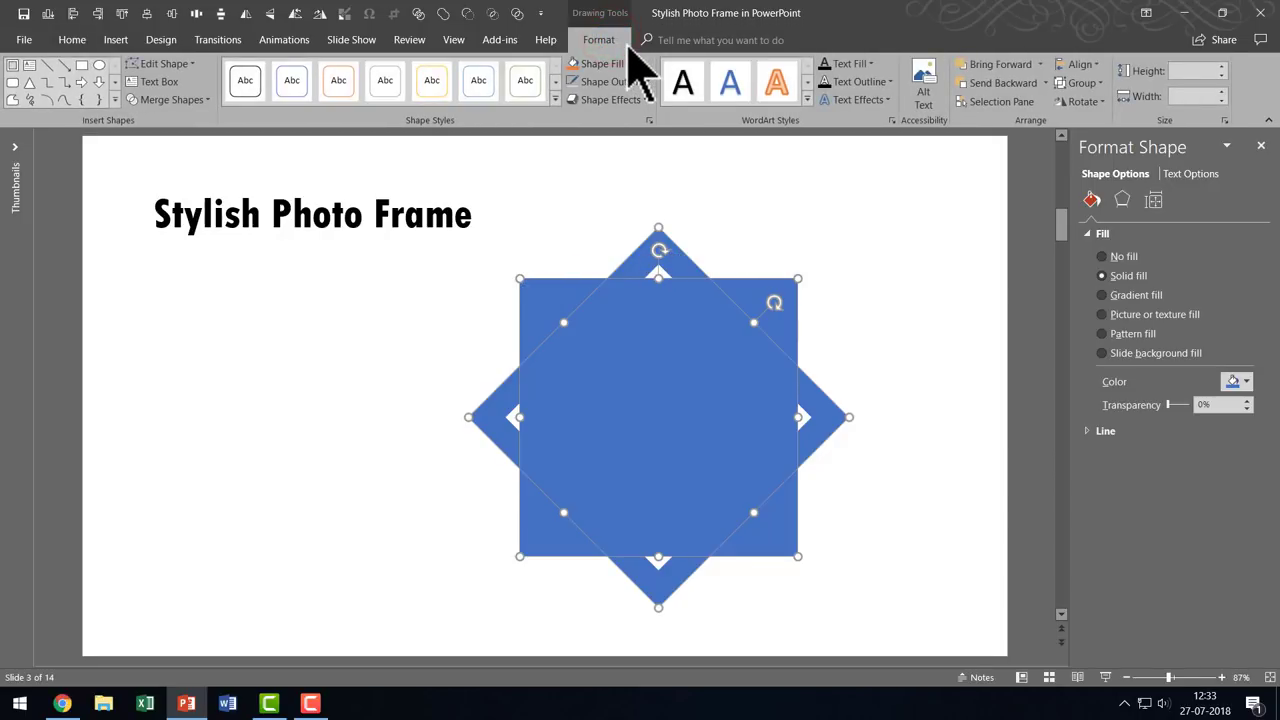
left_click(180, 99)
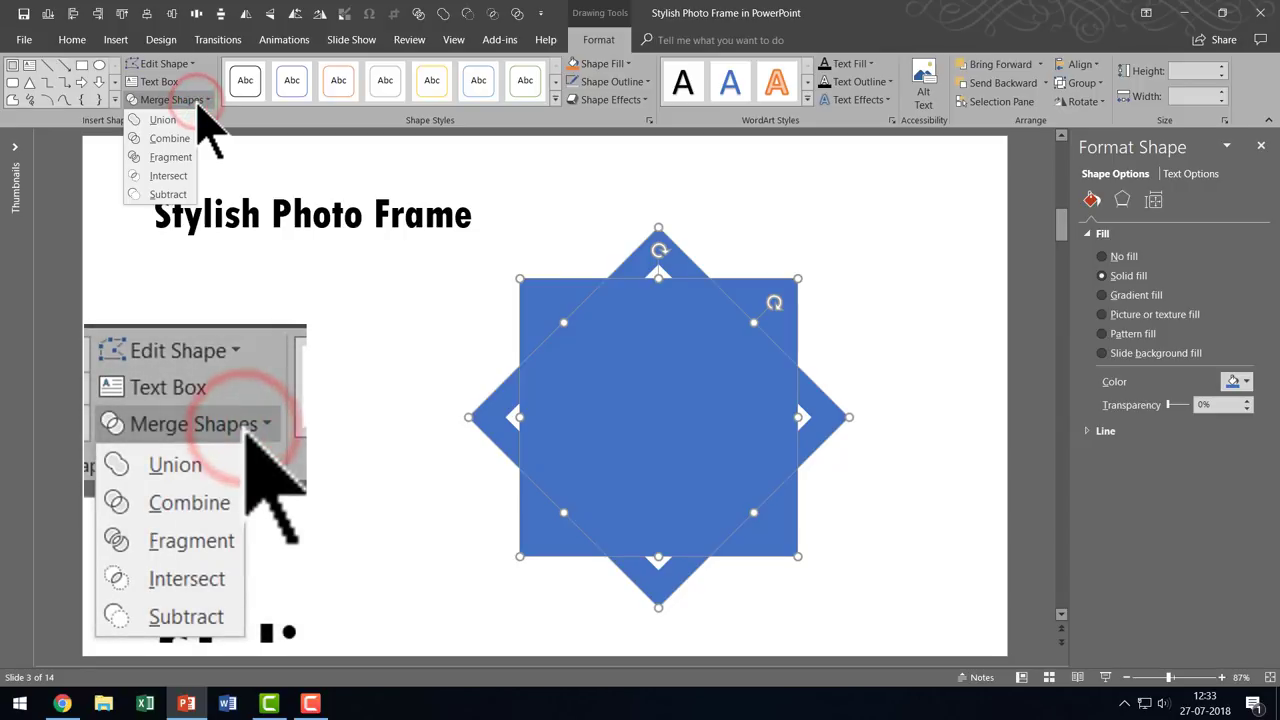
left_click(190, 540)
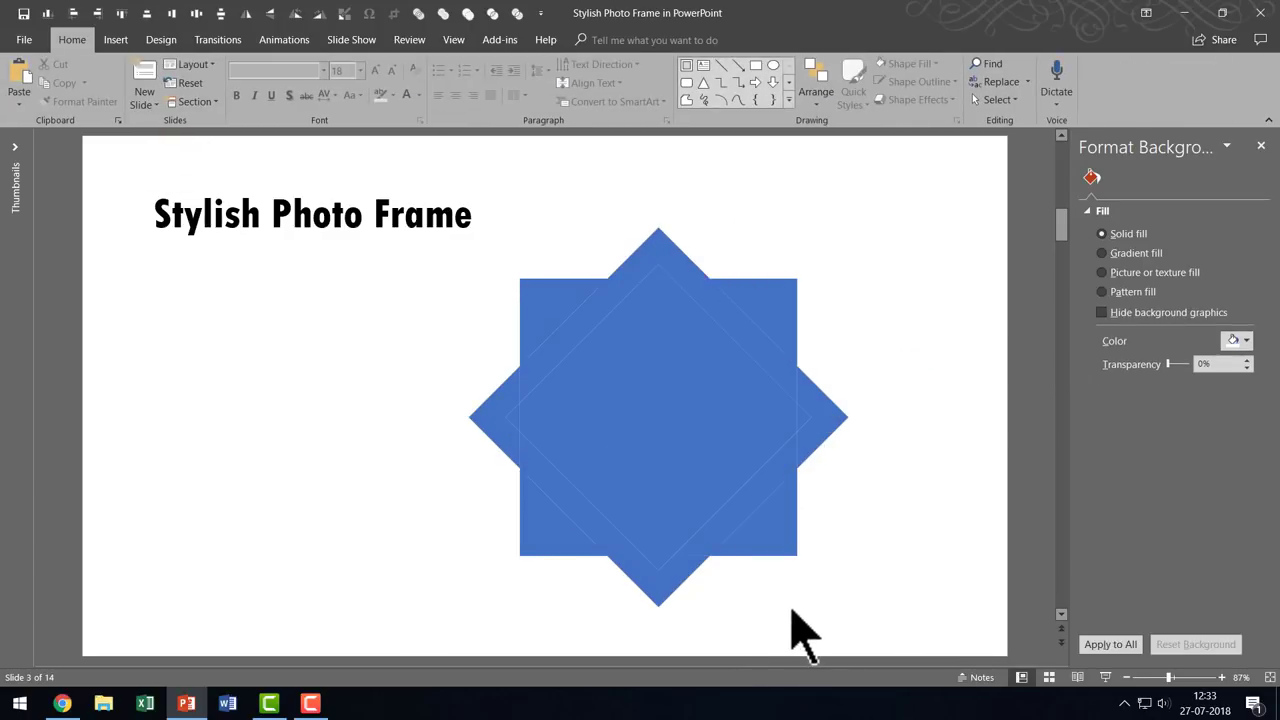
mouse_move(835, 585)
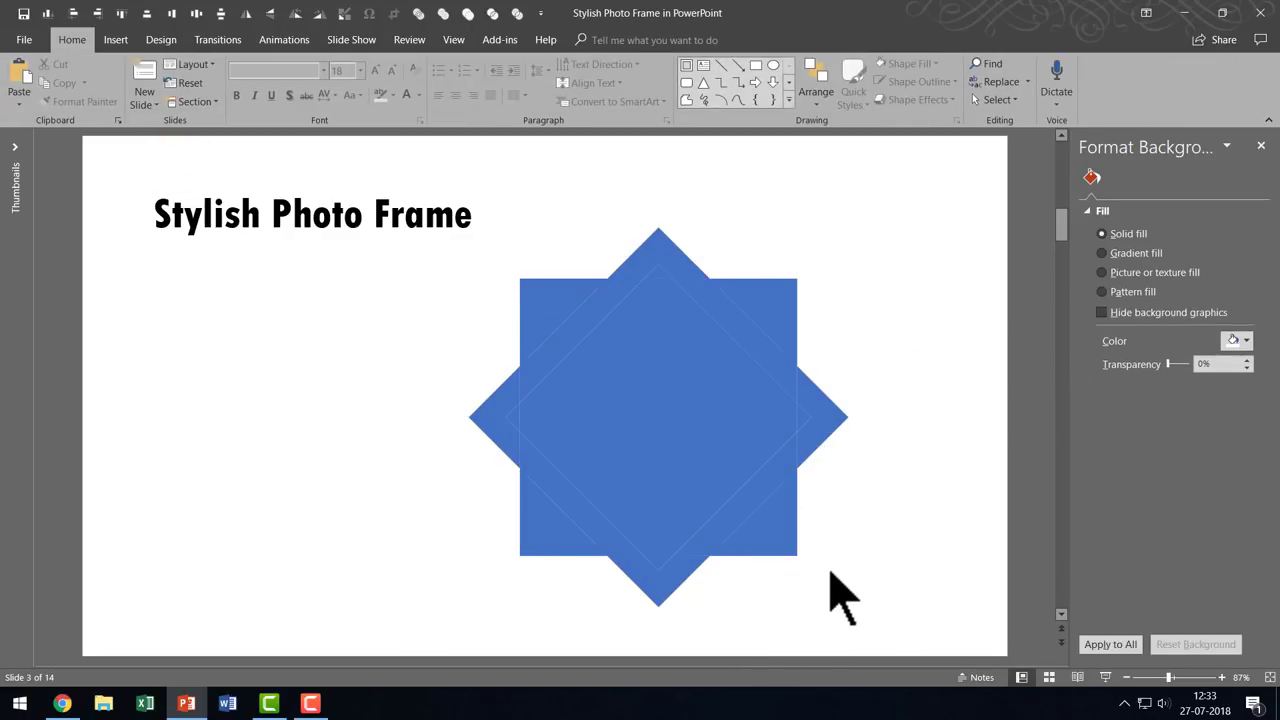
mouse_move(940, 685)
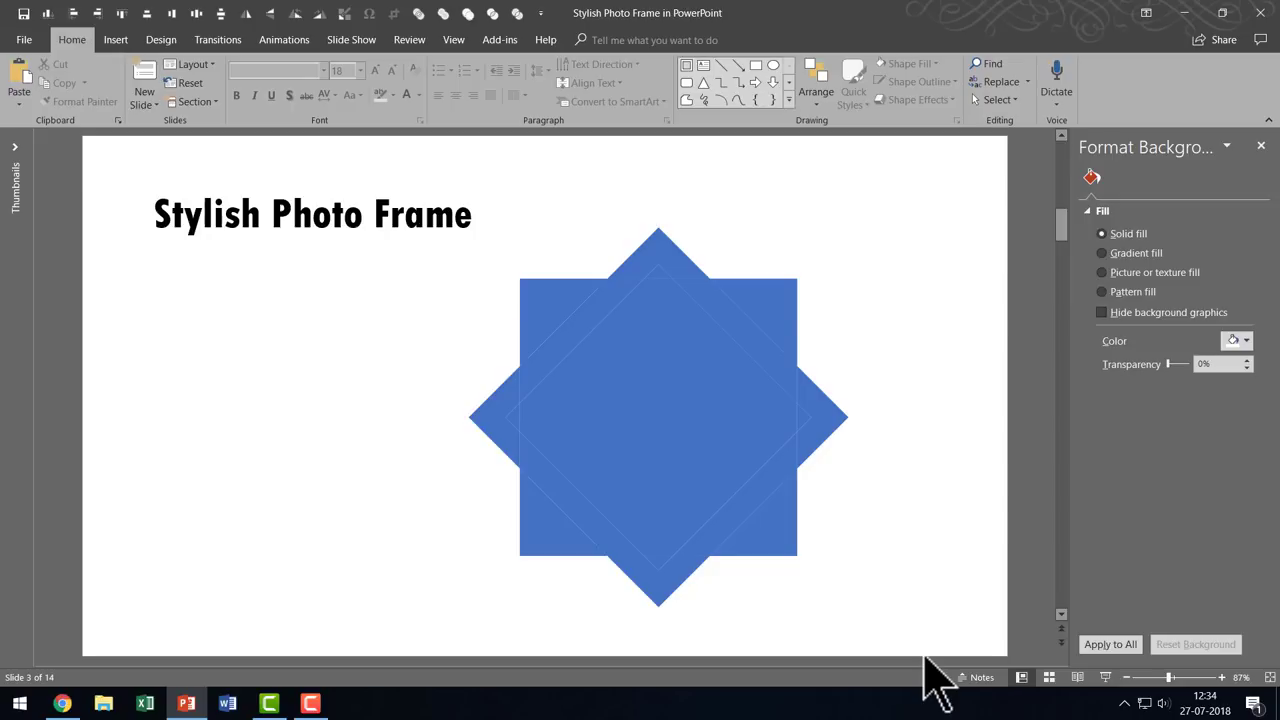
mouse_move(930, 590)
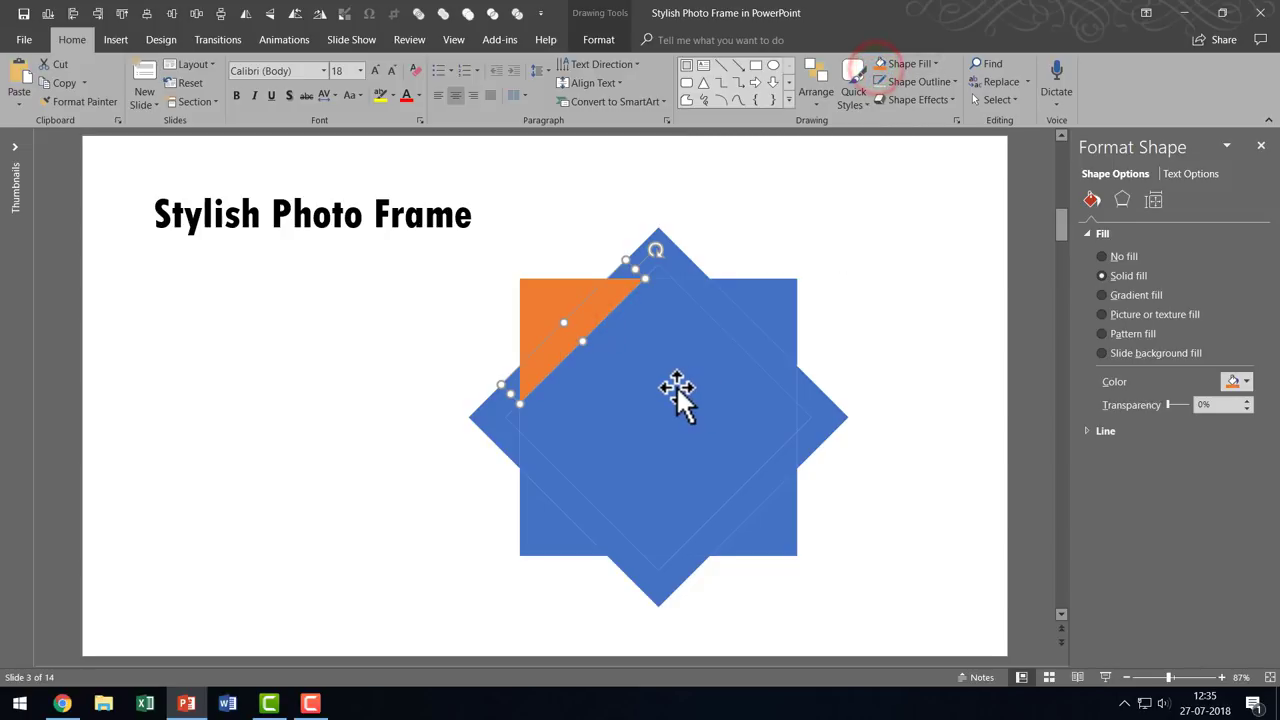
- Recolor the upright square orange and combine the tilted squares into a frame
left_click(883, 63)
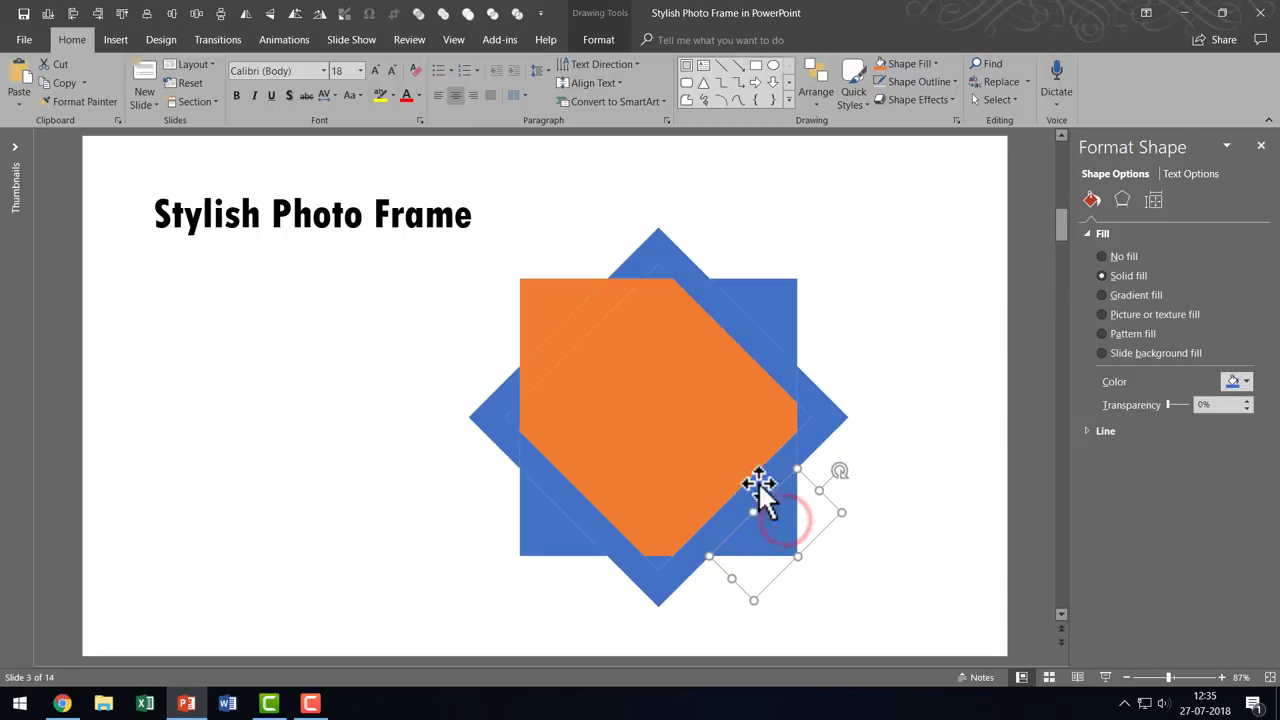
mouse_move(600, 355)
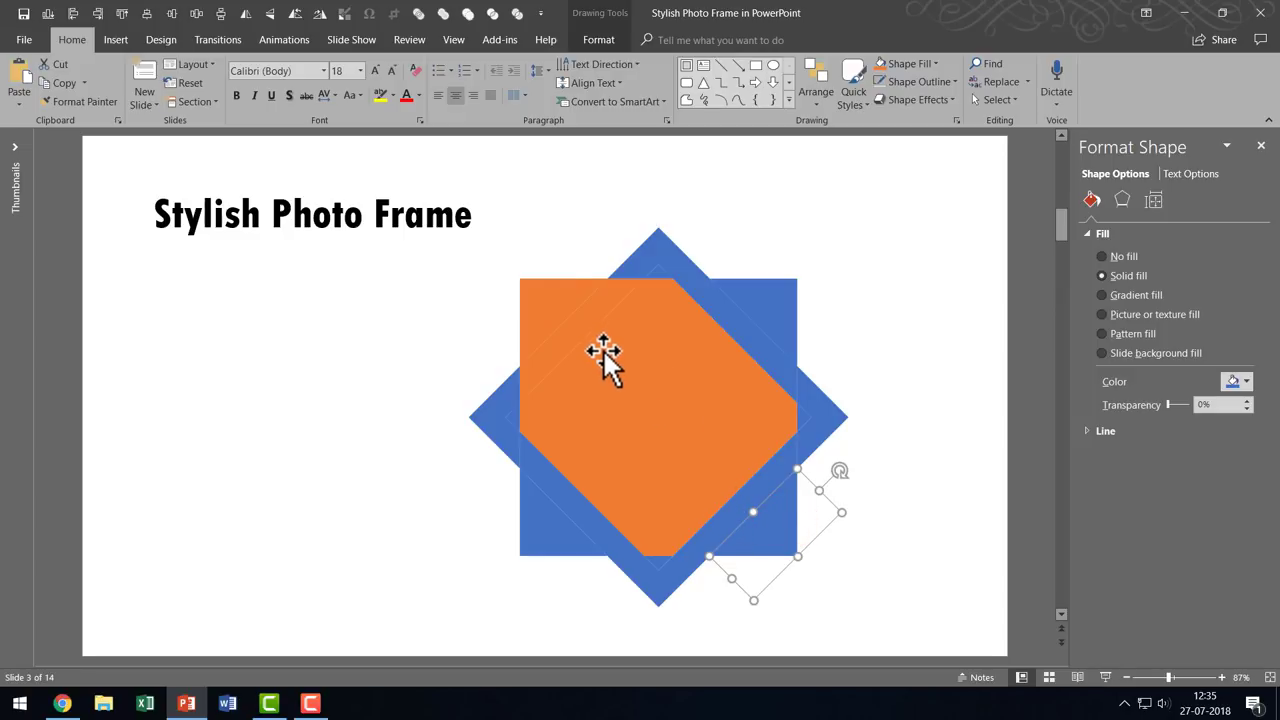
mouse_move(1068, 163)
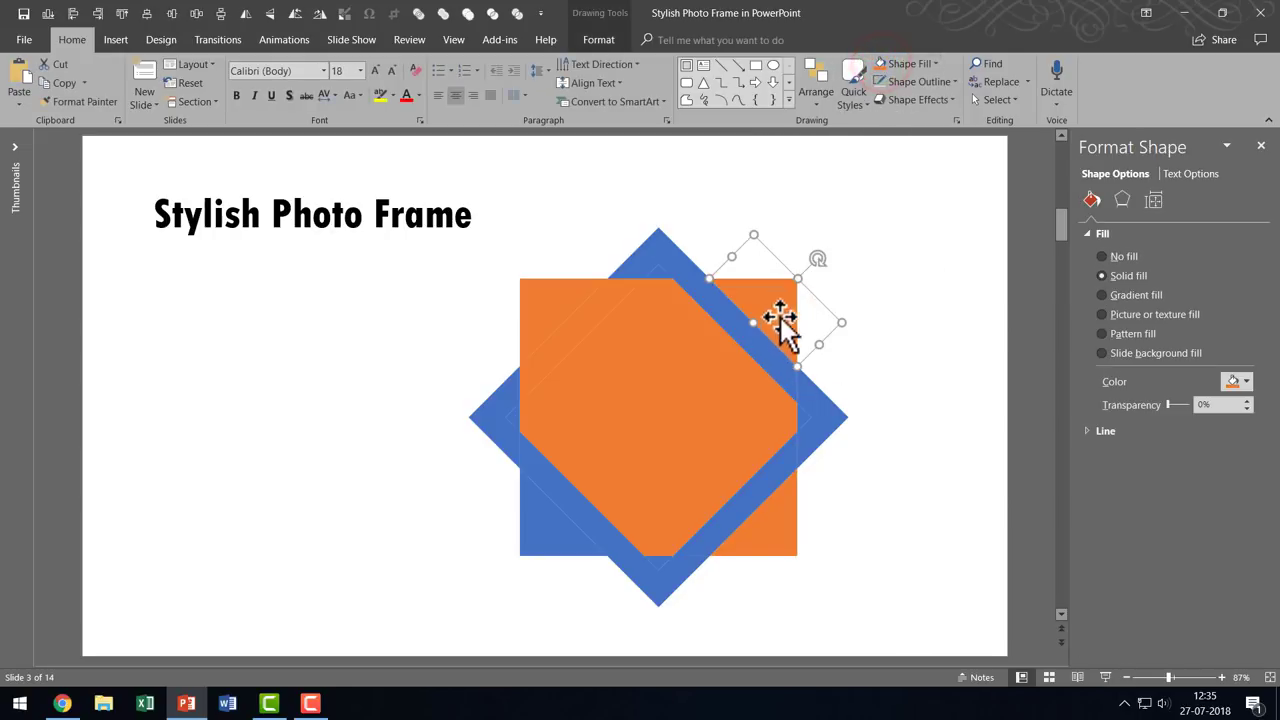
mouse_move(668, 345)
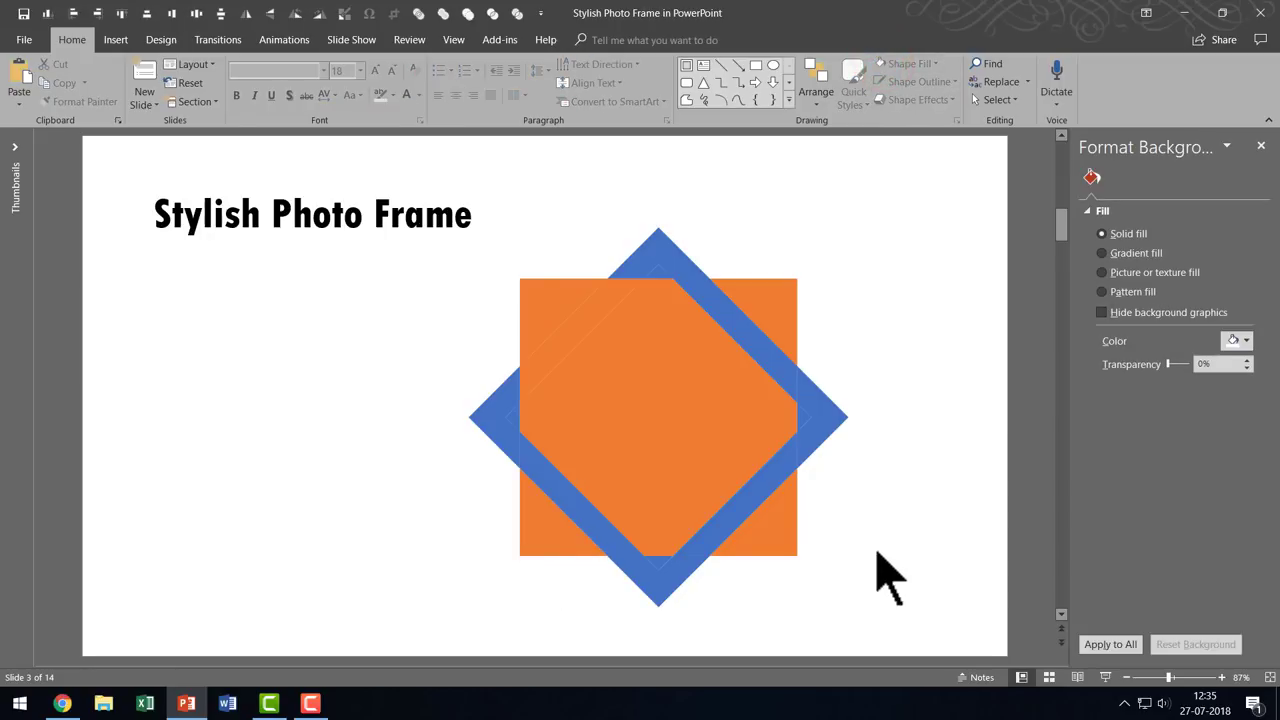
mouse_move(600, 478)
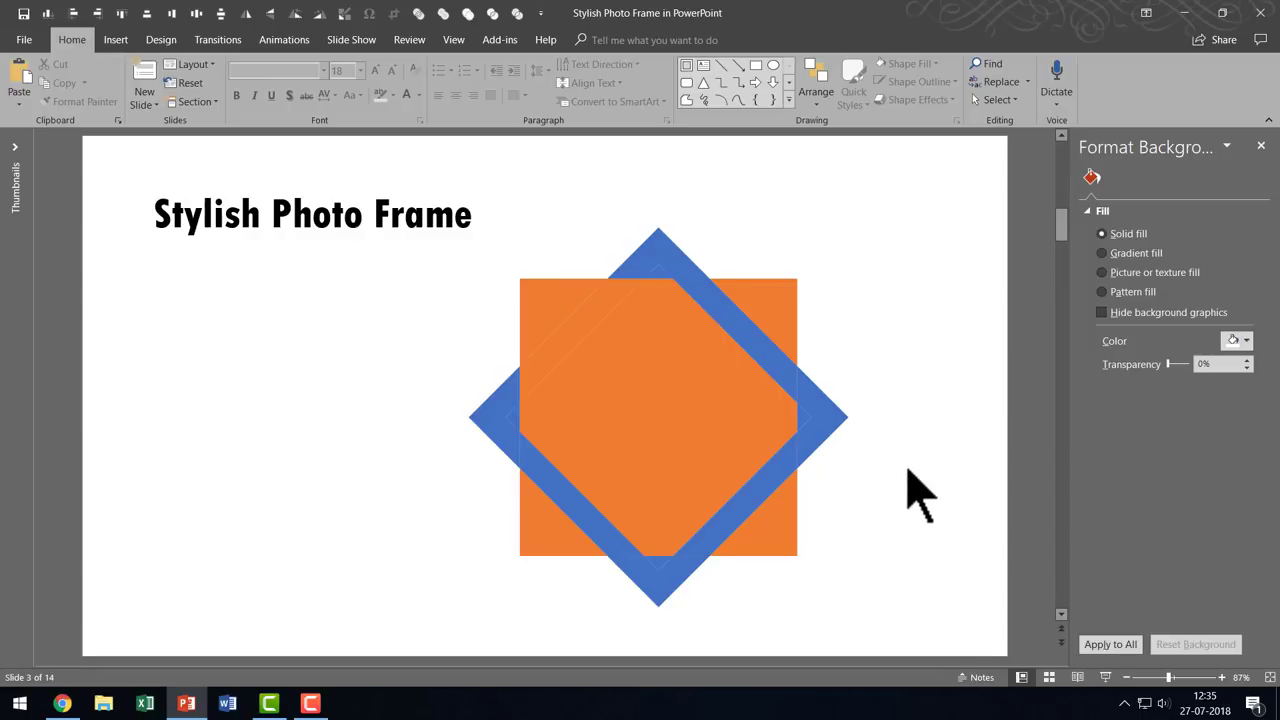
mouse_move(865, 520)
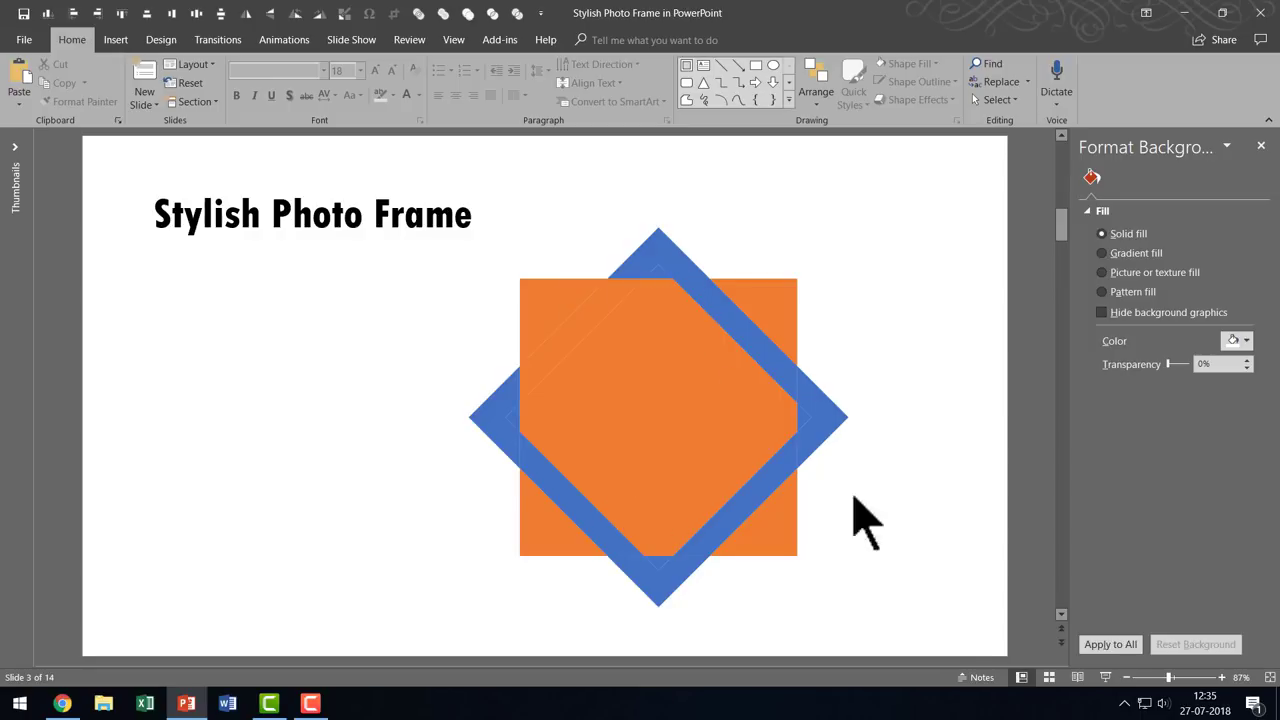
mouse_move(541, 312)
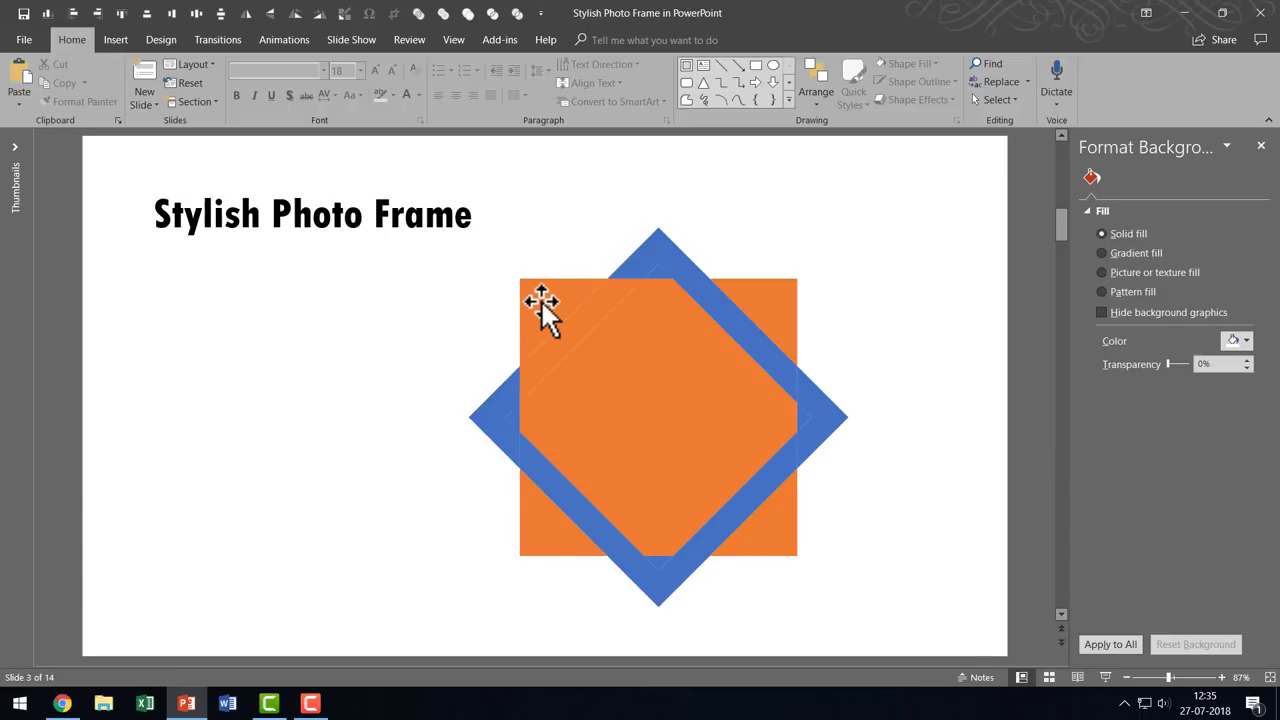
left_click(547, 310)
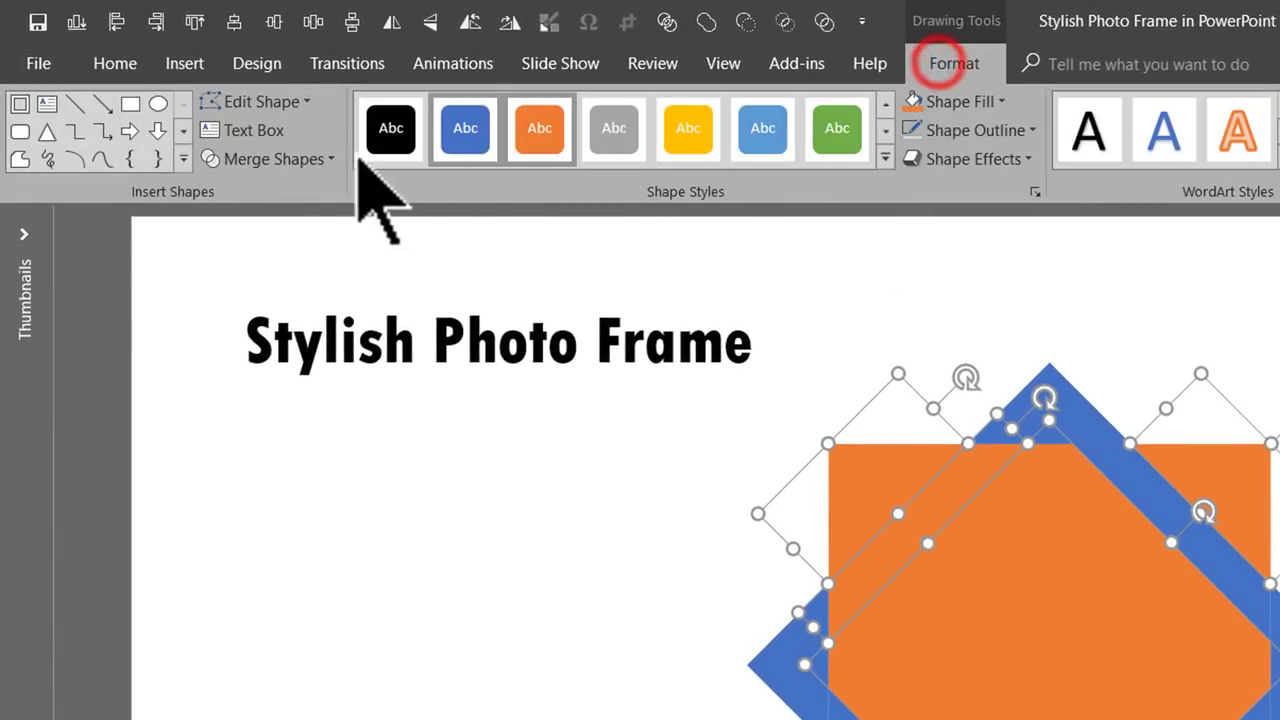
left_click(277, 158)
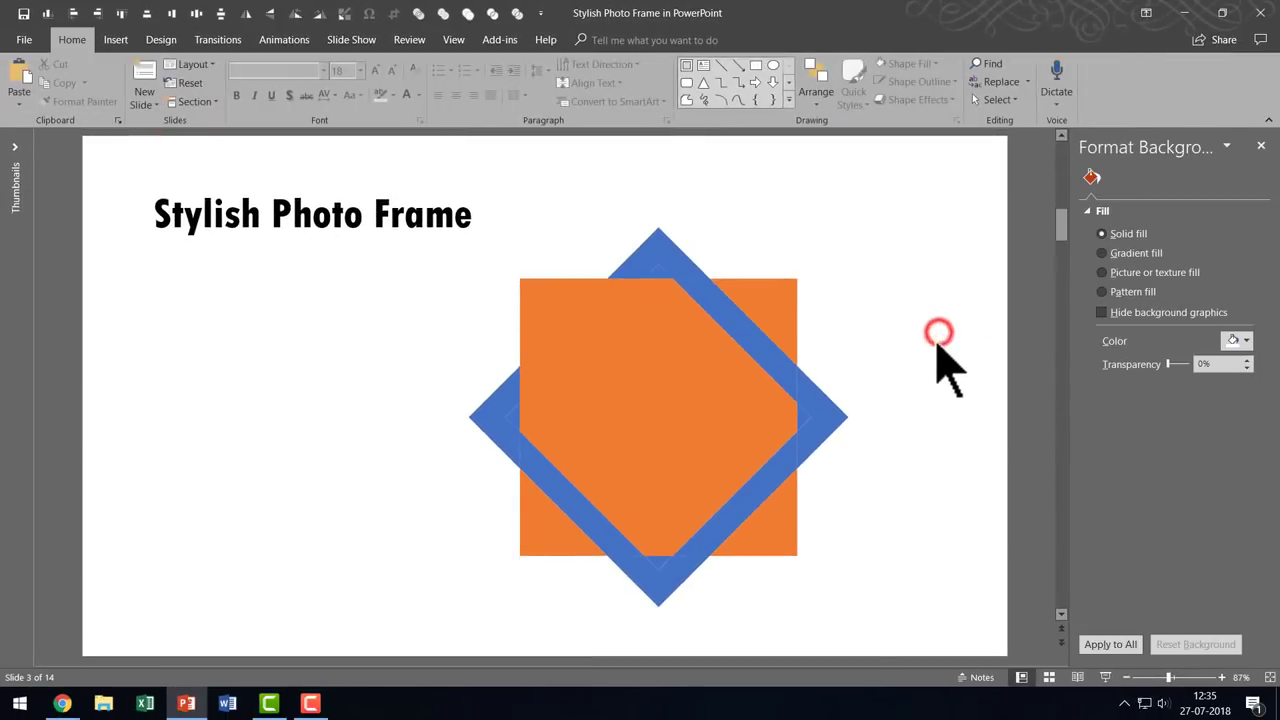
mouse_move(810, 400)
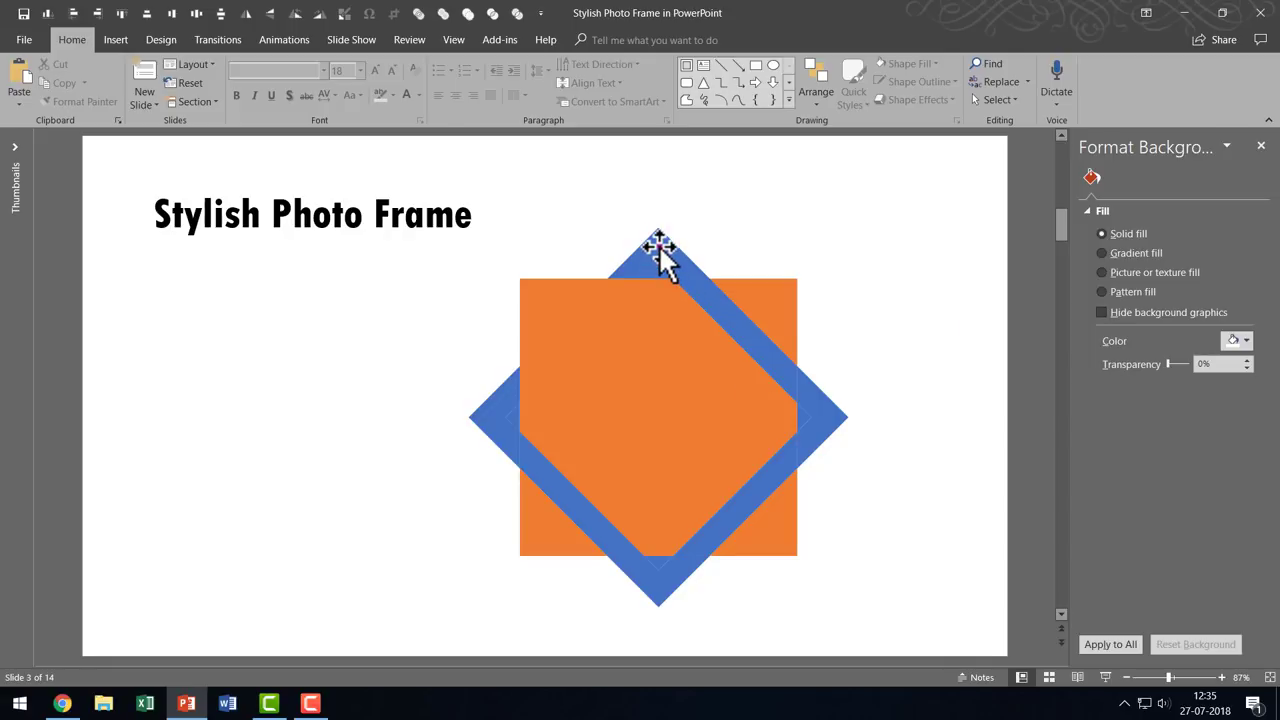
- Select the frame with its corner pieces and show the Merge Shapes options
left_click(655, 248)
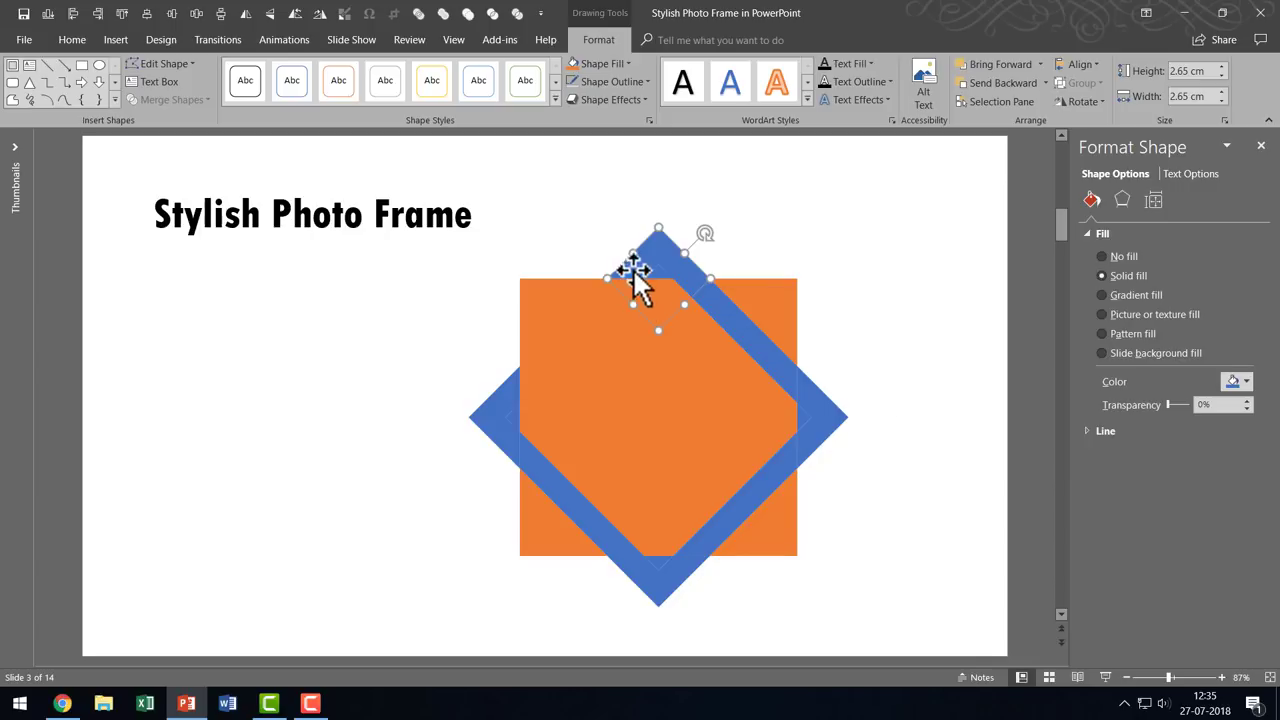
mouse_move(678, 285)
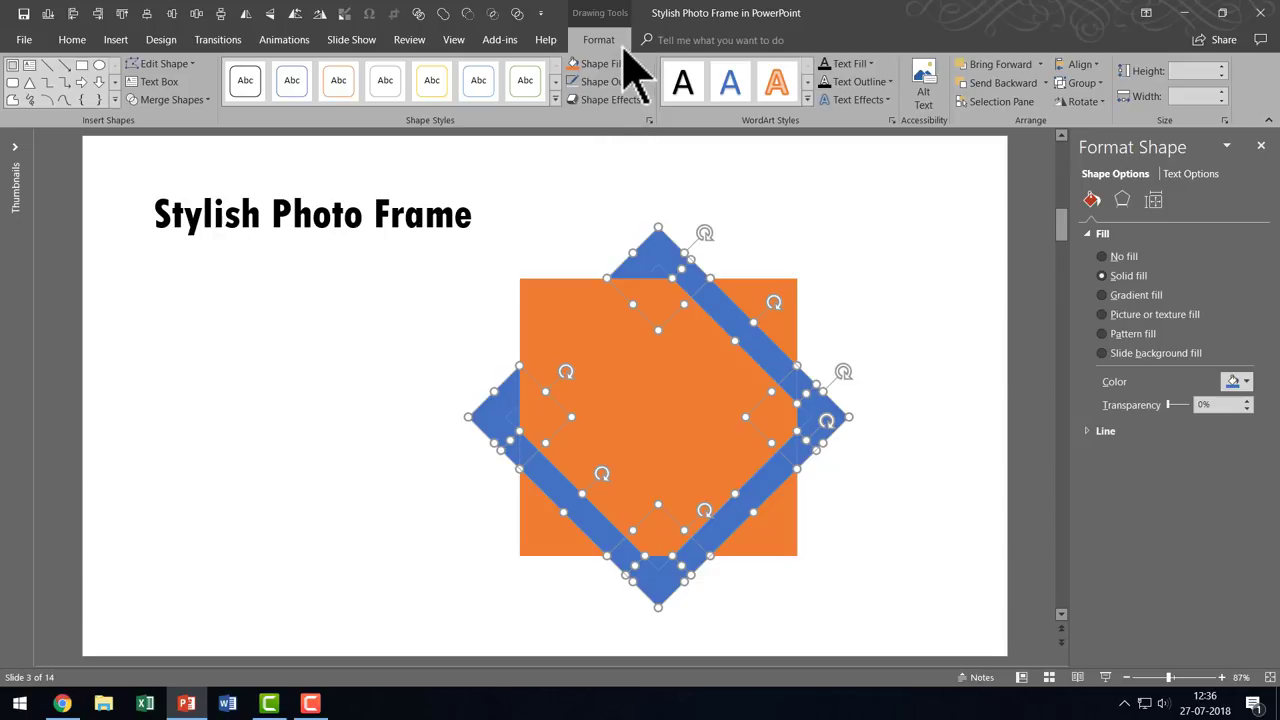
mouse_move(181, 99)
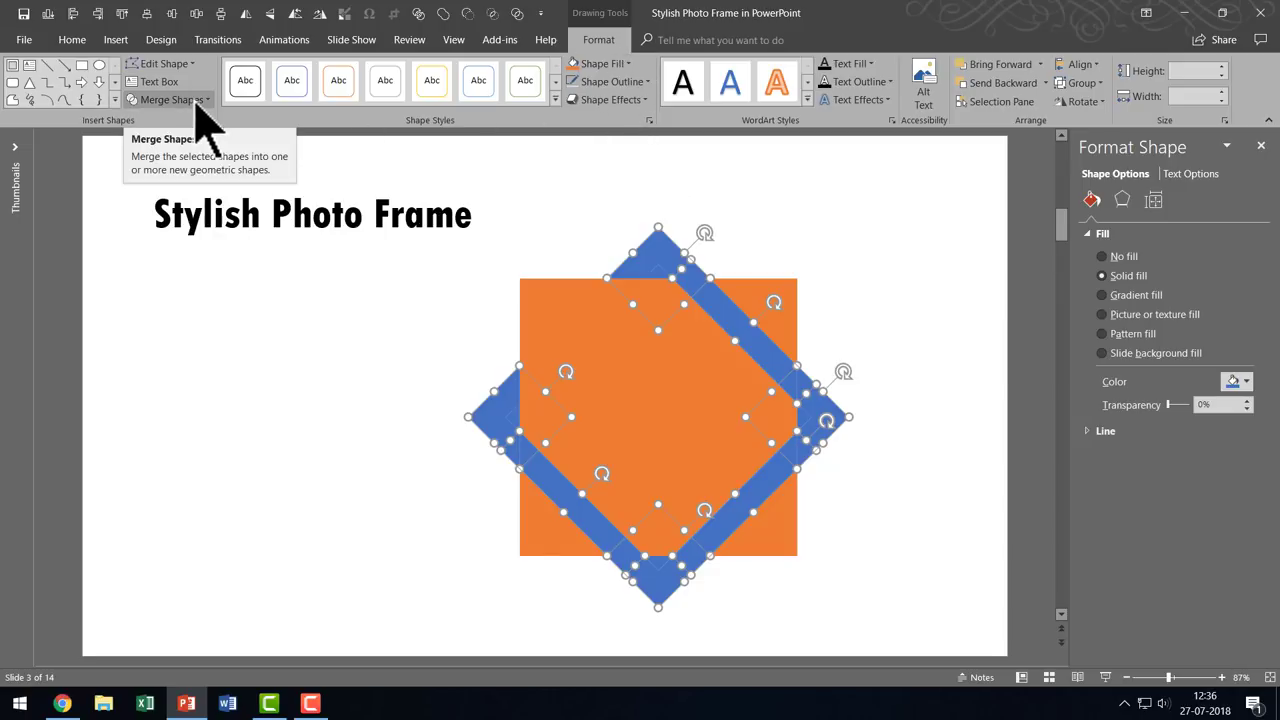
left_click(170, 99)
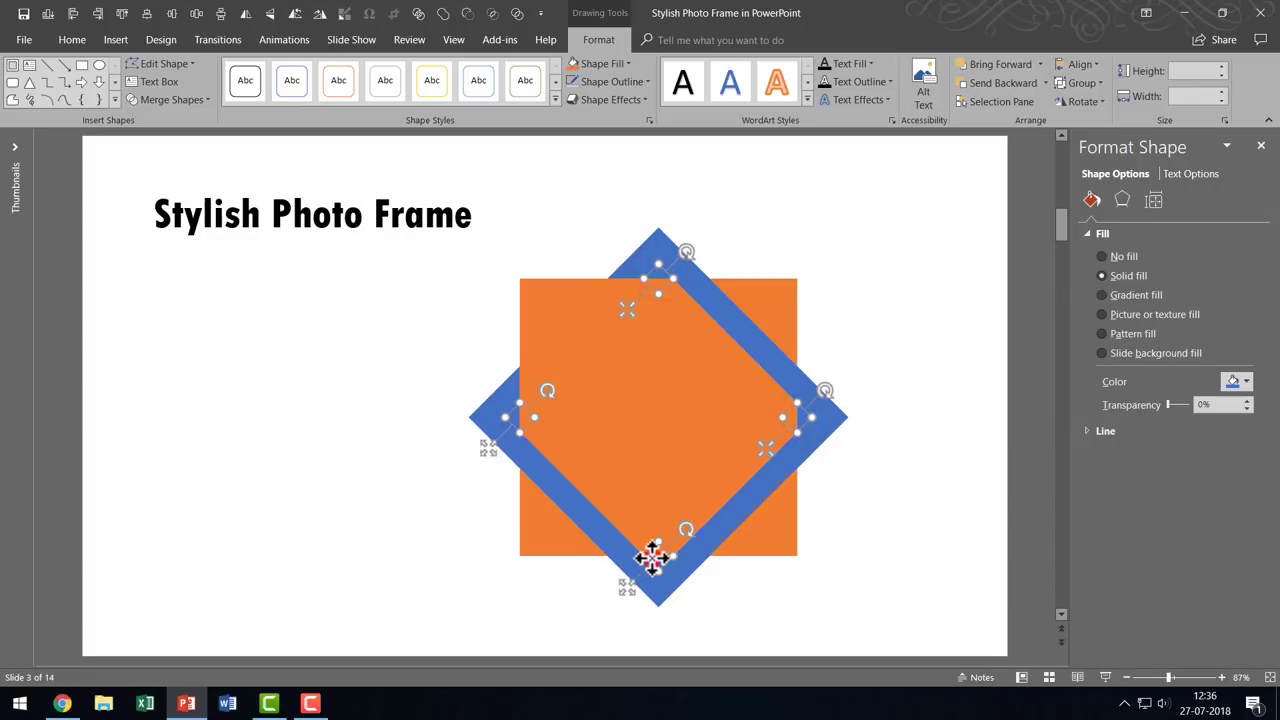
- Fragment into corner pieces and fill the tilted frame with standard yellow
left_click(581, 63)
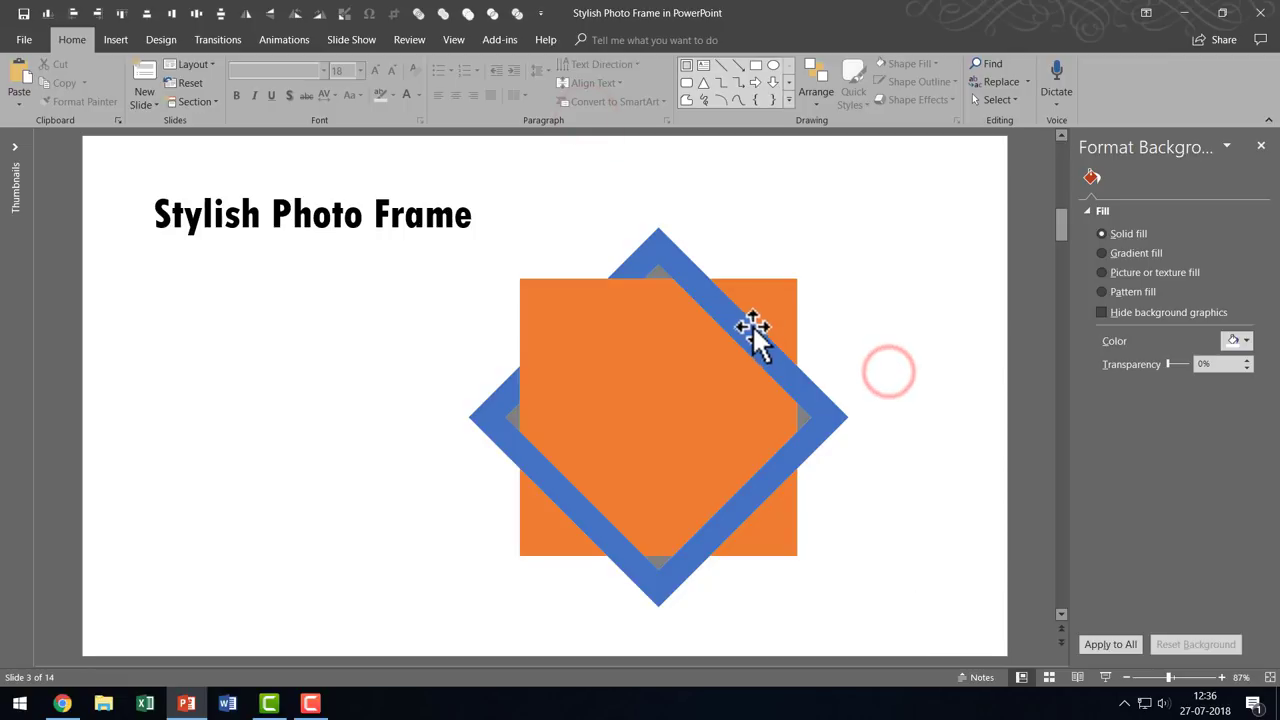
left_click(755, 328)
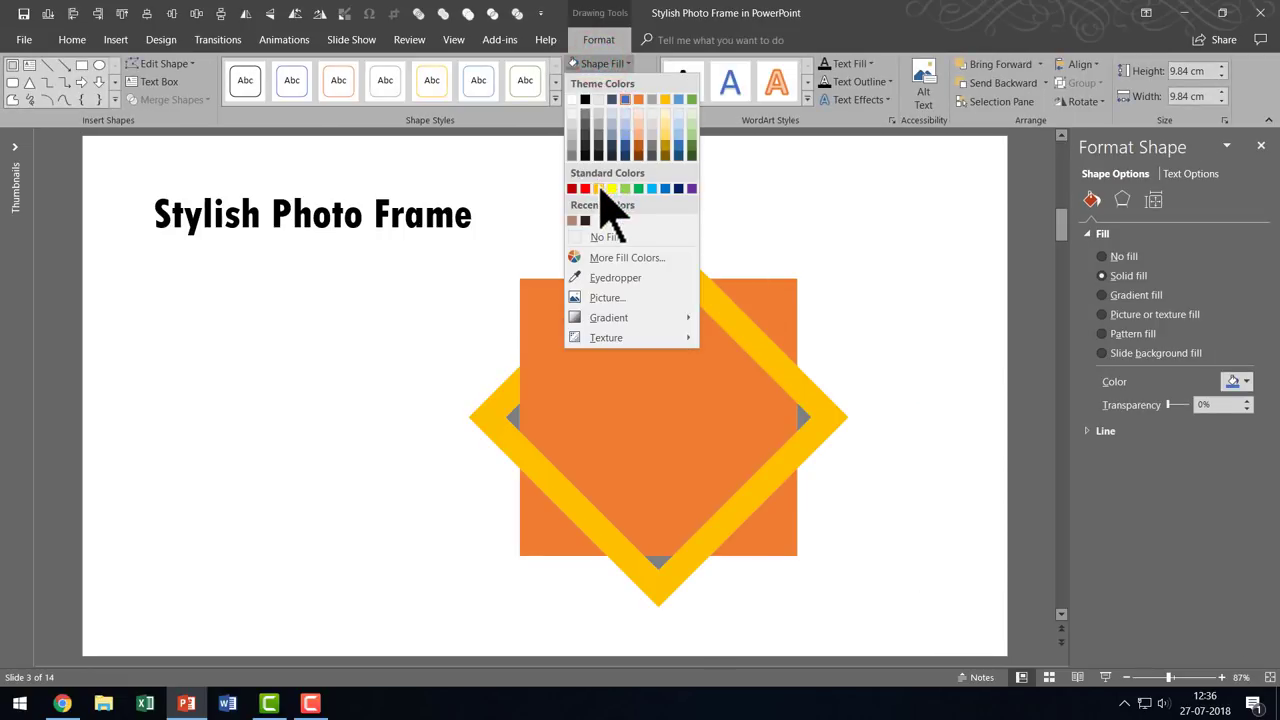
left_click(597, 188)
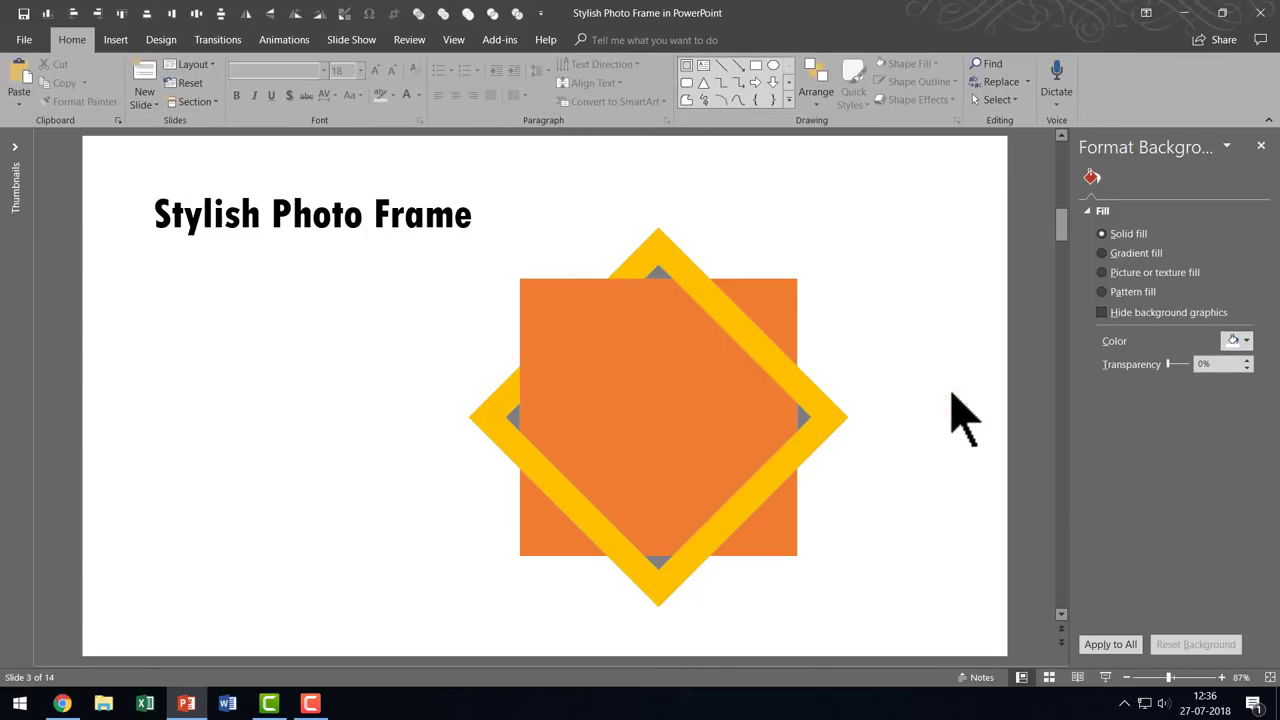
mouse_move(795, 290)
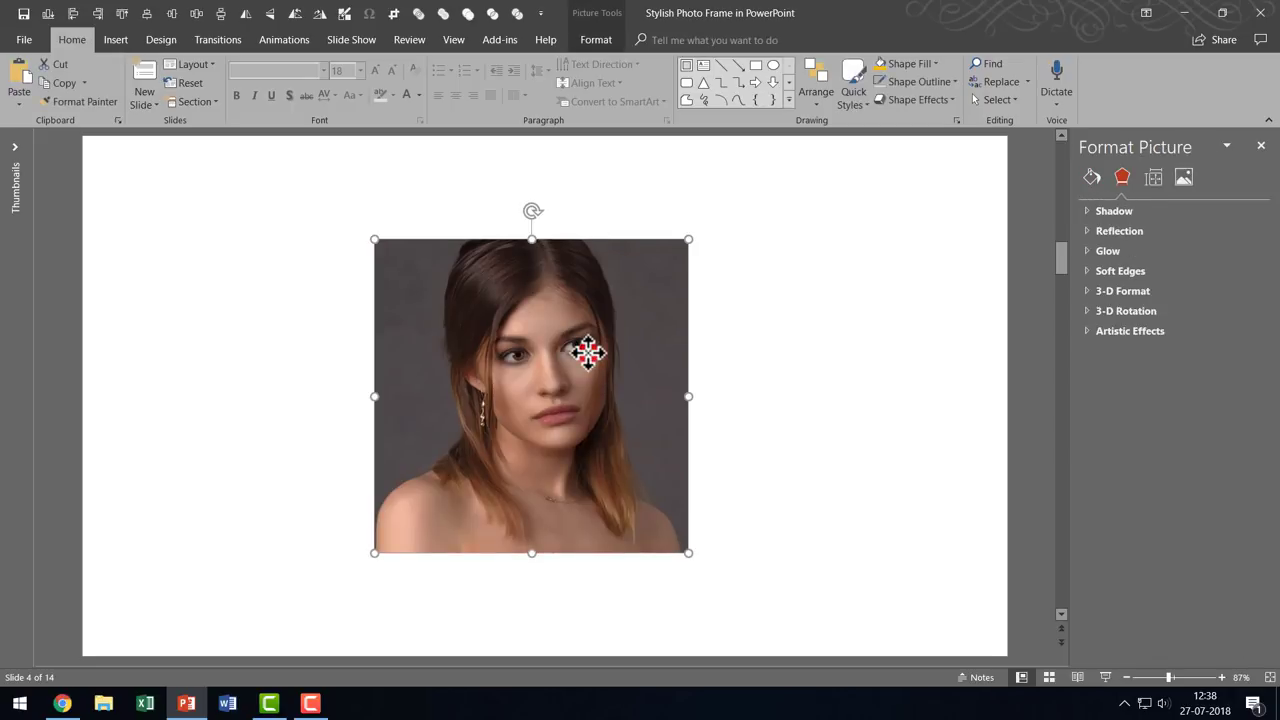
- Crop the portrait photo on slide 4 to a square aspect ratio
left_click(595, 40)
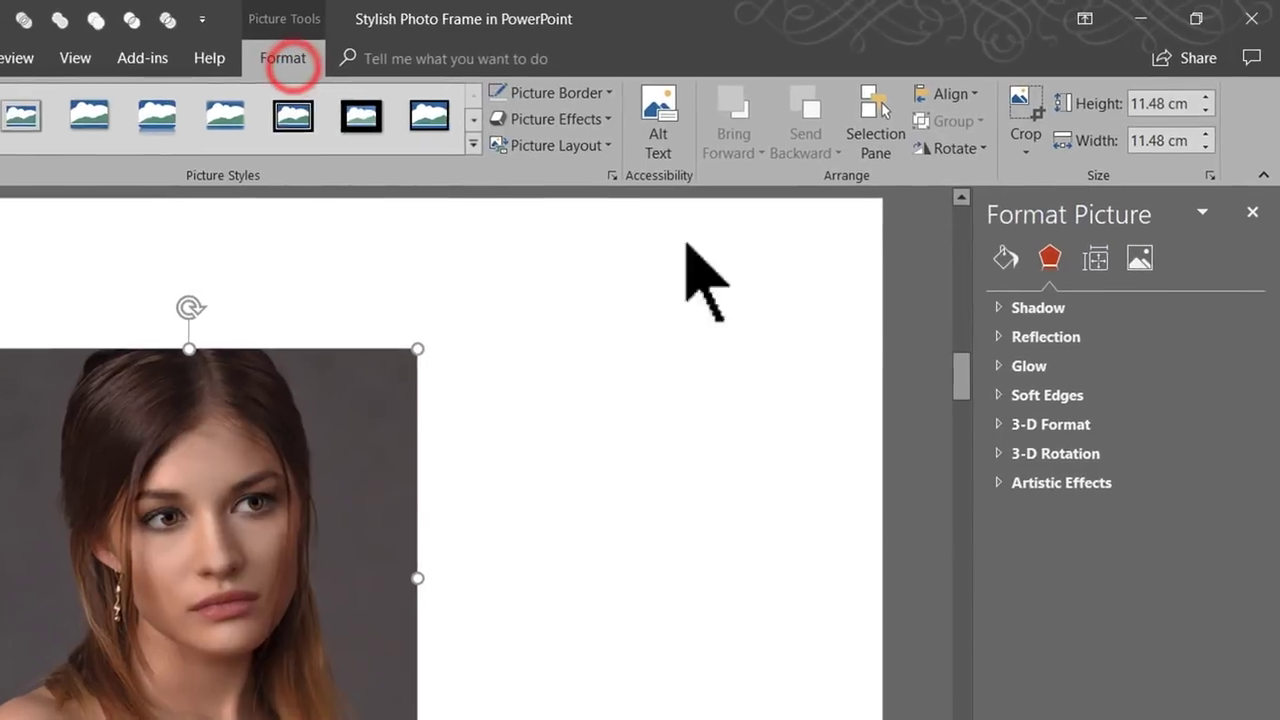
left_click(1024, 150)
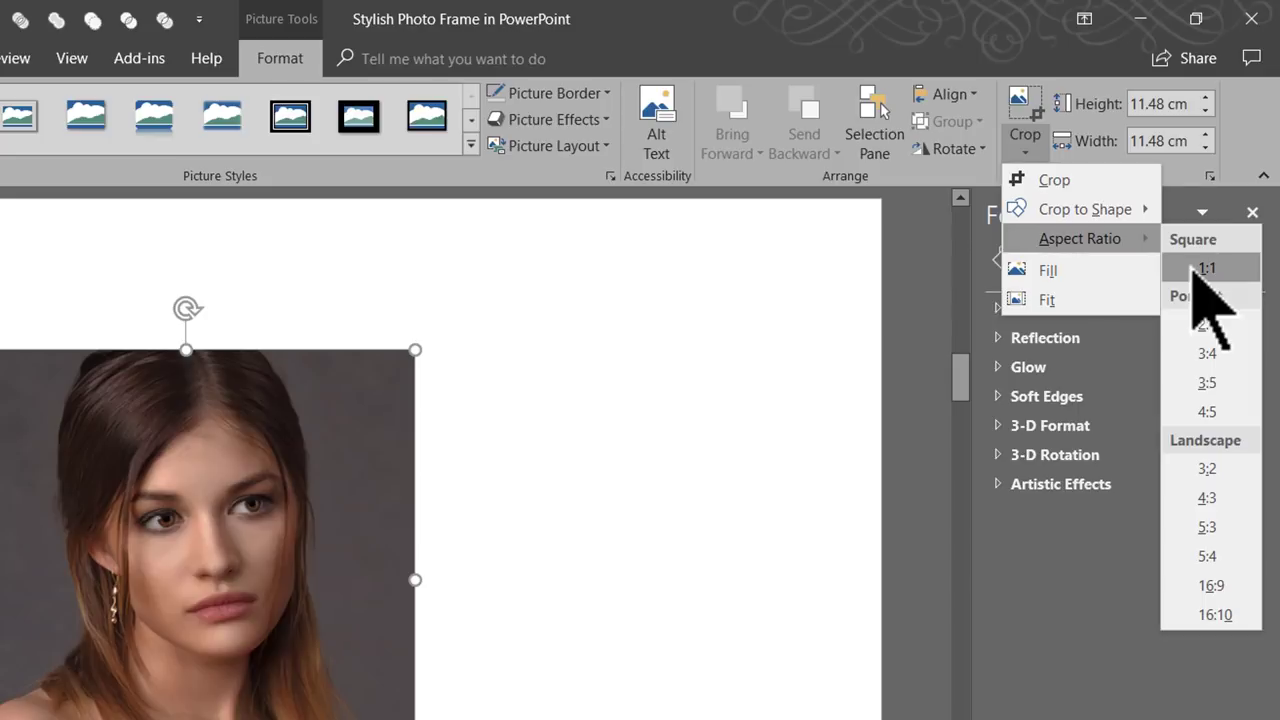
left_click(1208, 267)
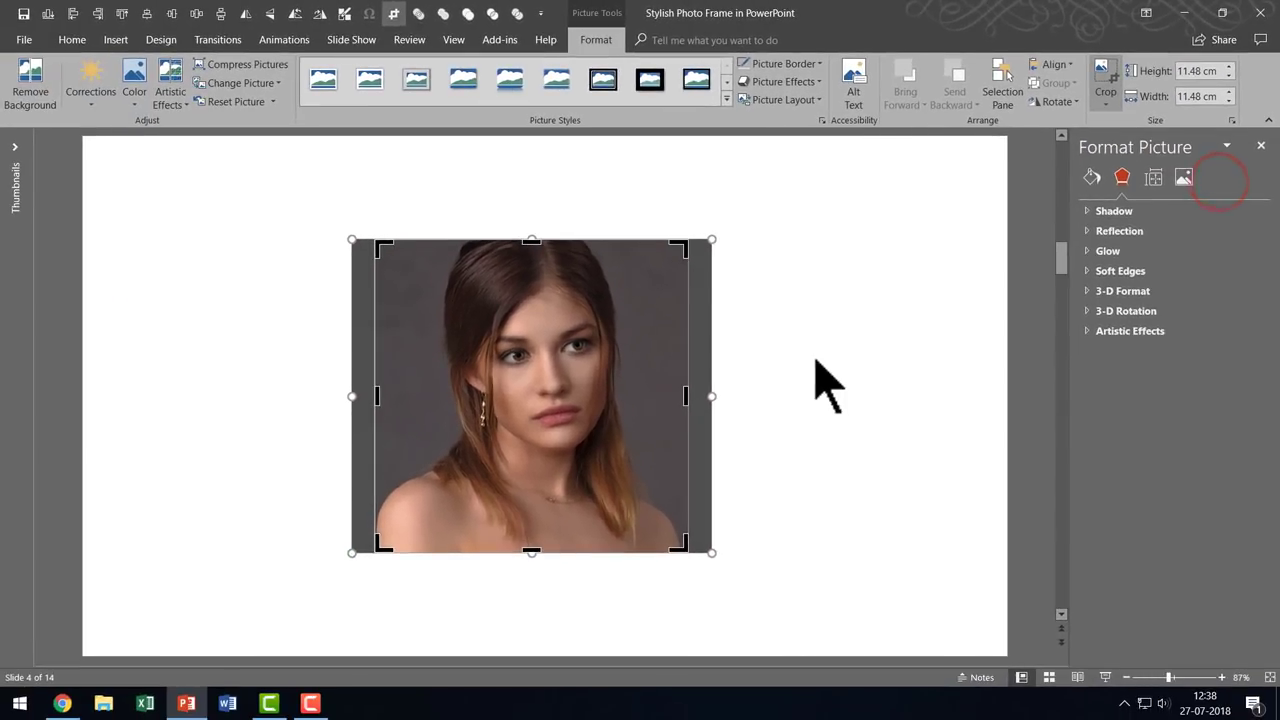
mouse_move(592, 380)
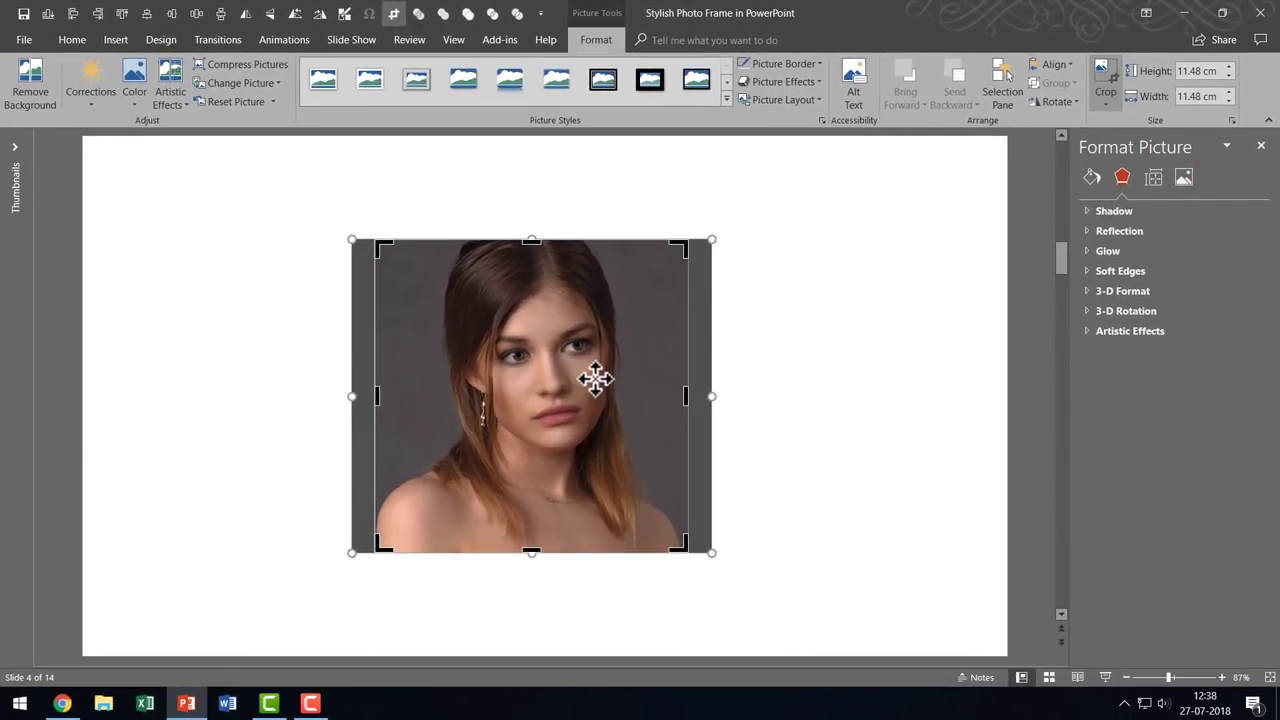
mouse_move(865, 455)
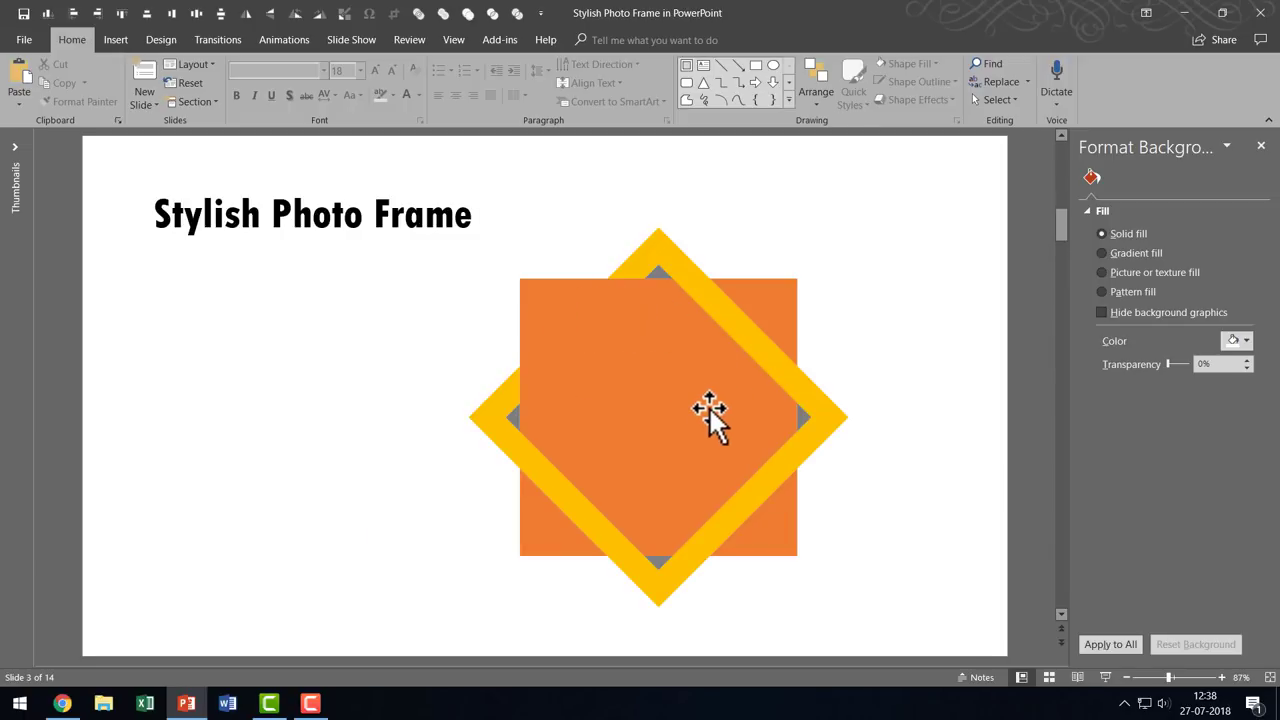
mouse_move(685, 450)
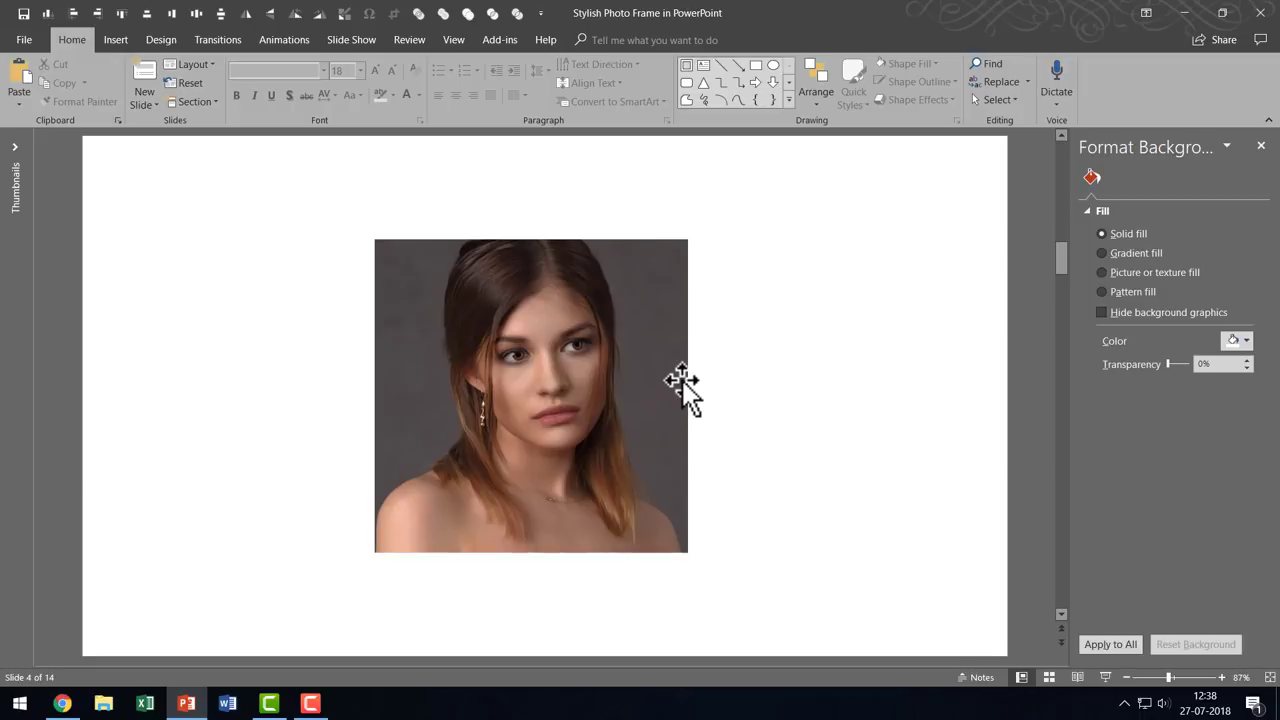
mouse_move(660, 385)
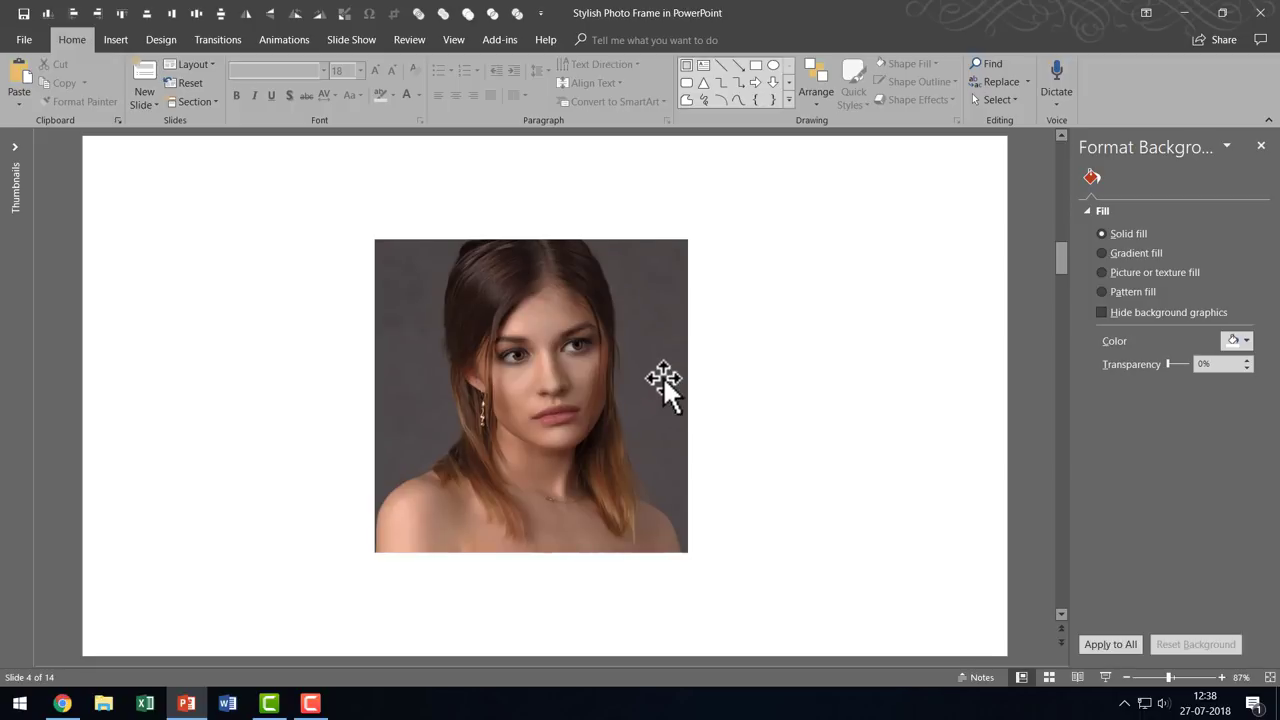
- Copy the portrait and apply it as the orange square's picture fill from the clipboard
right_click(660, 380)
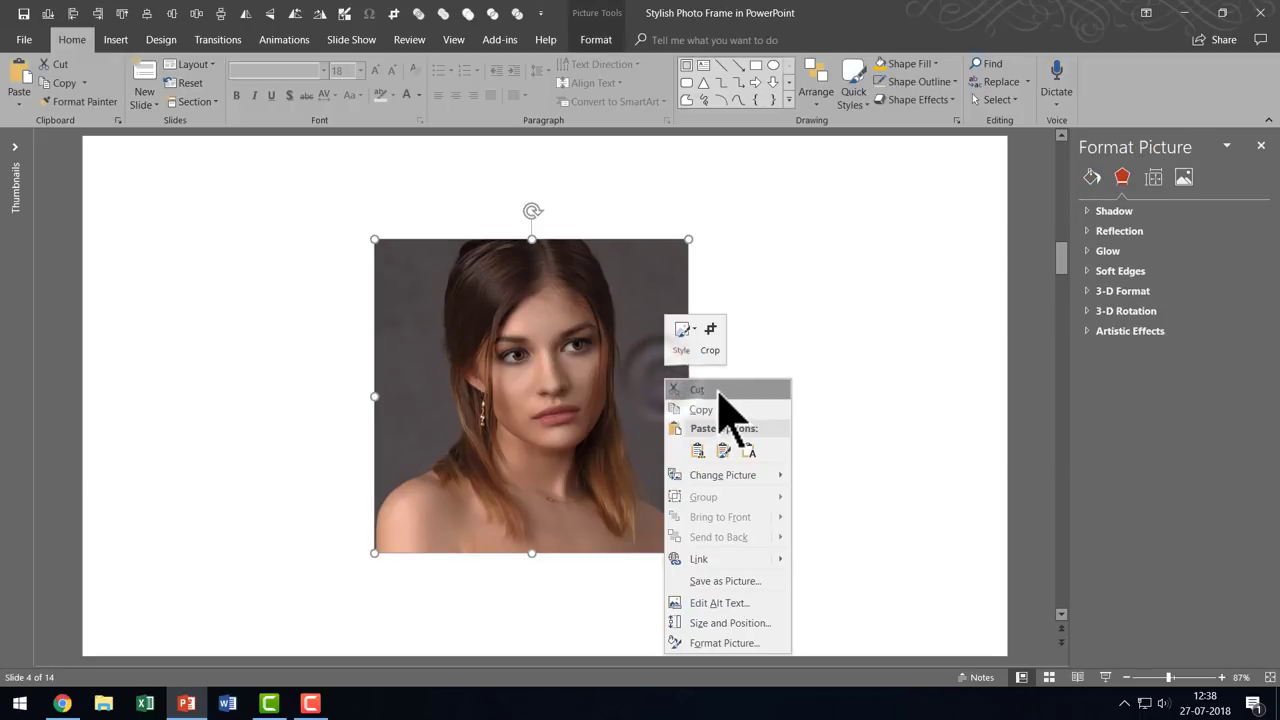
left_click(698, 389)
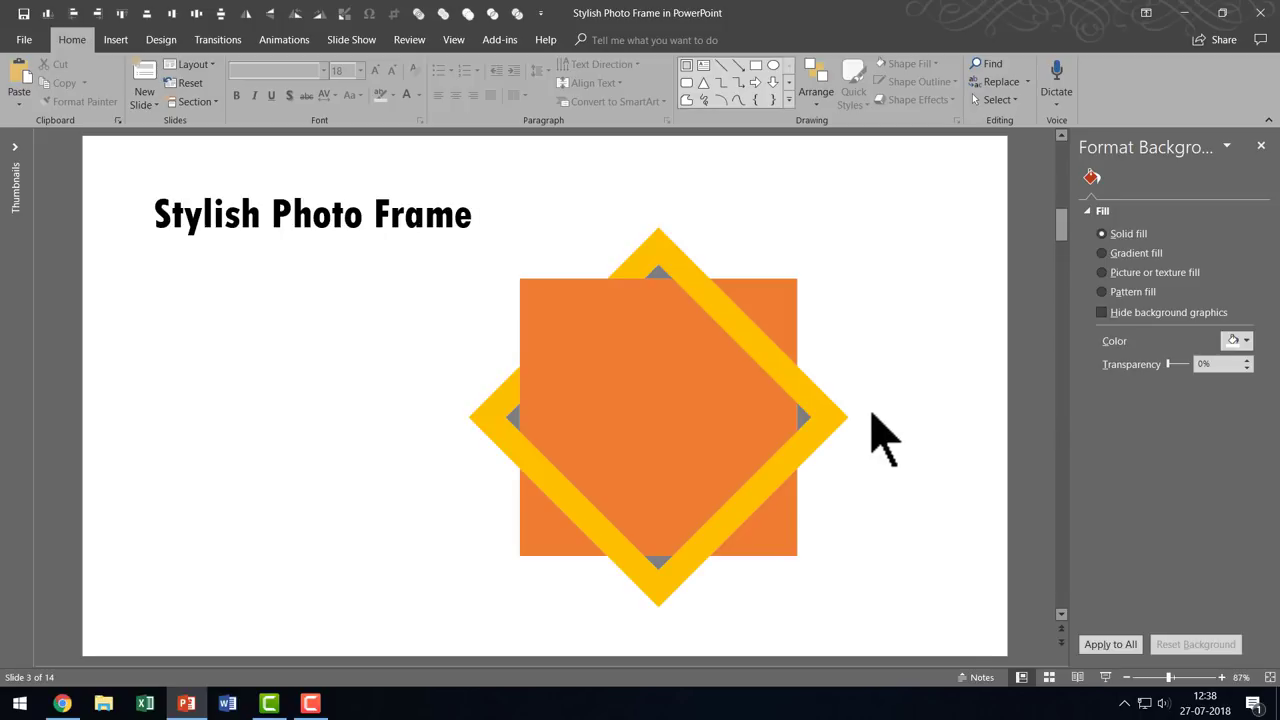
mouse_move(905, 430)
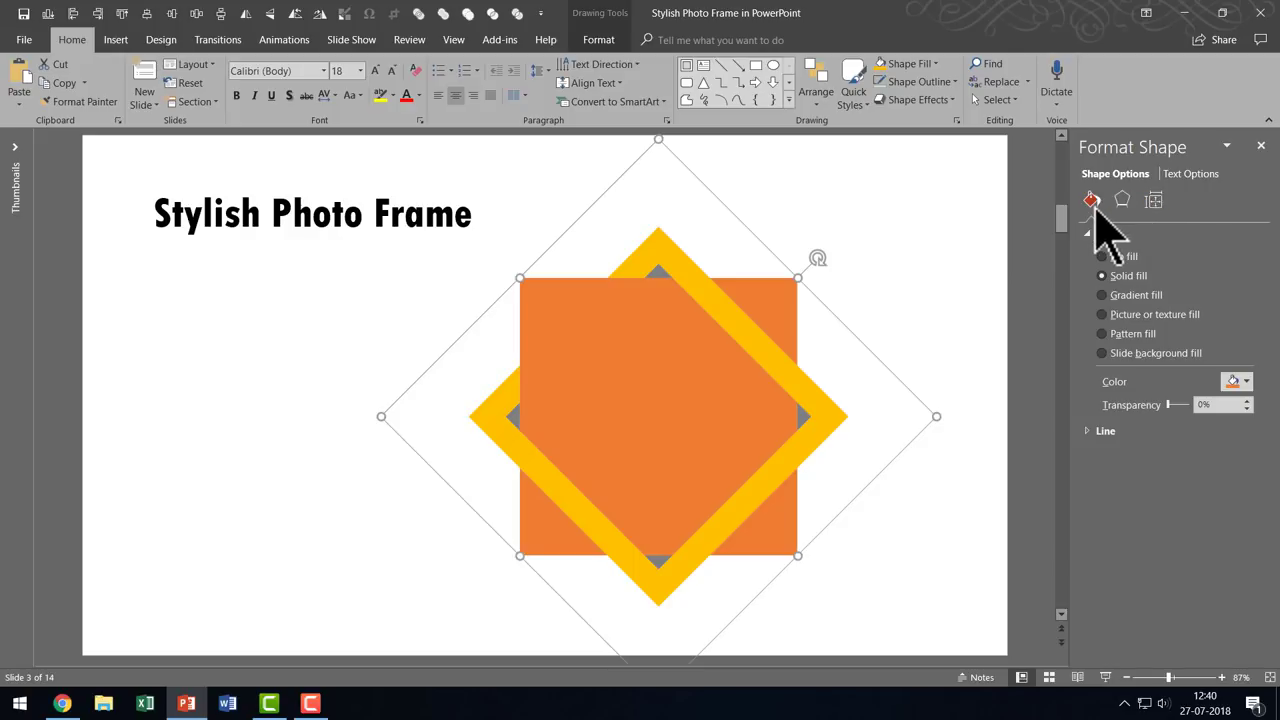
left_click(1101, 314)
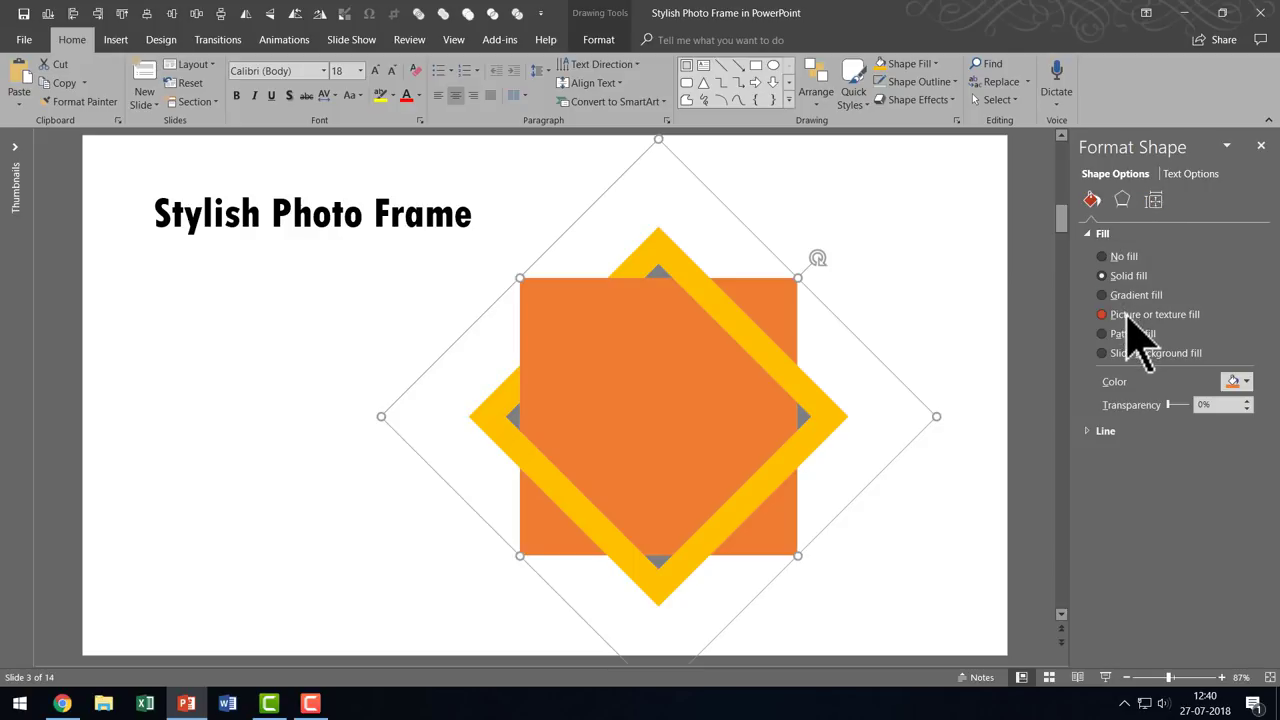
left_click(1100, 314)
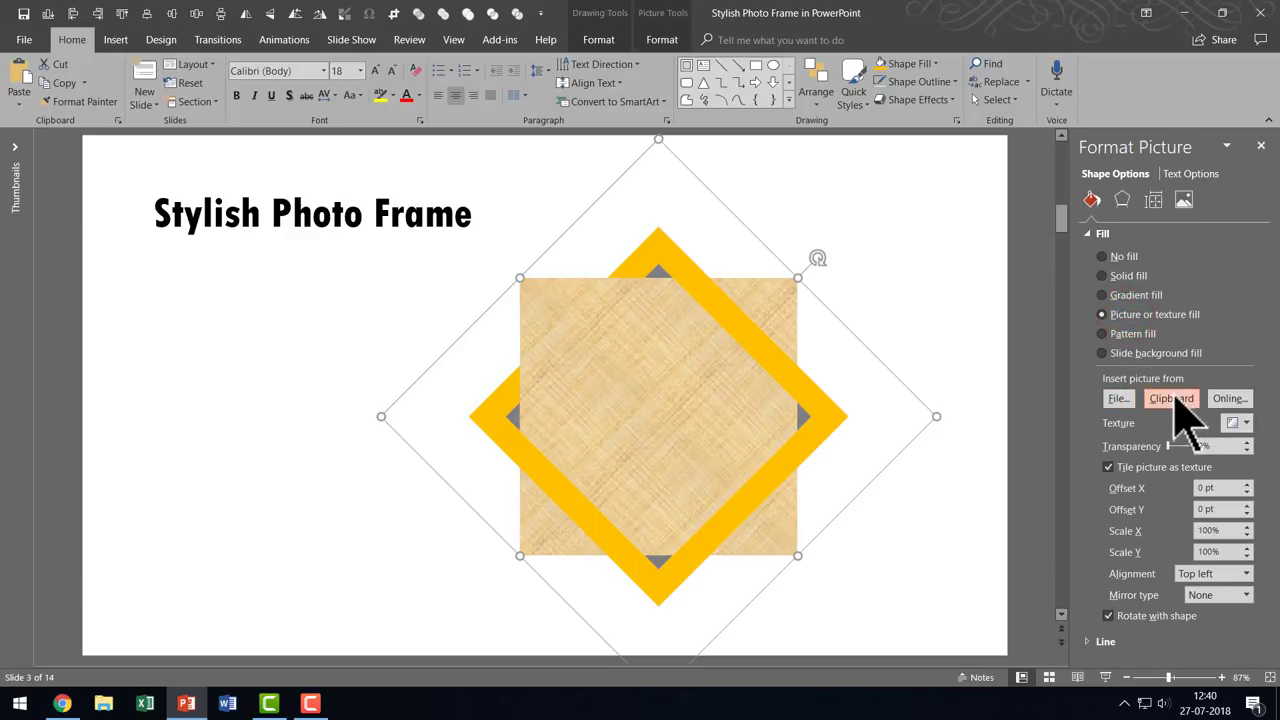
left_click(1173, 398)
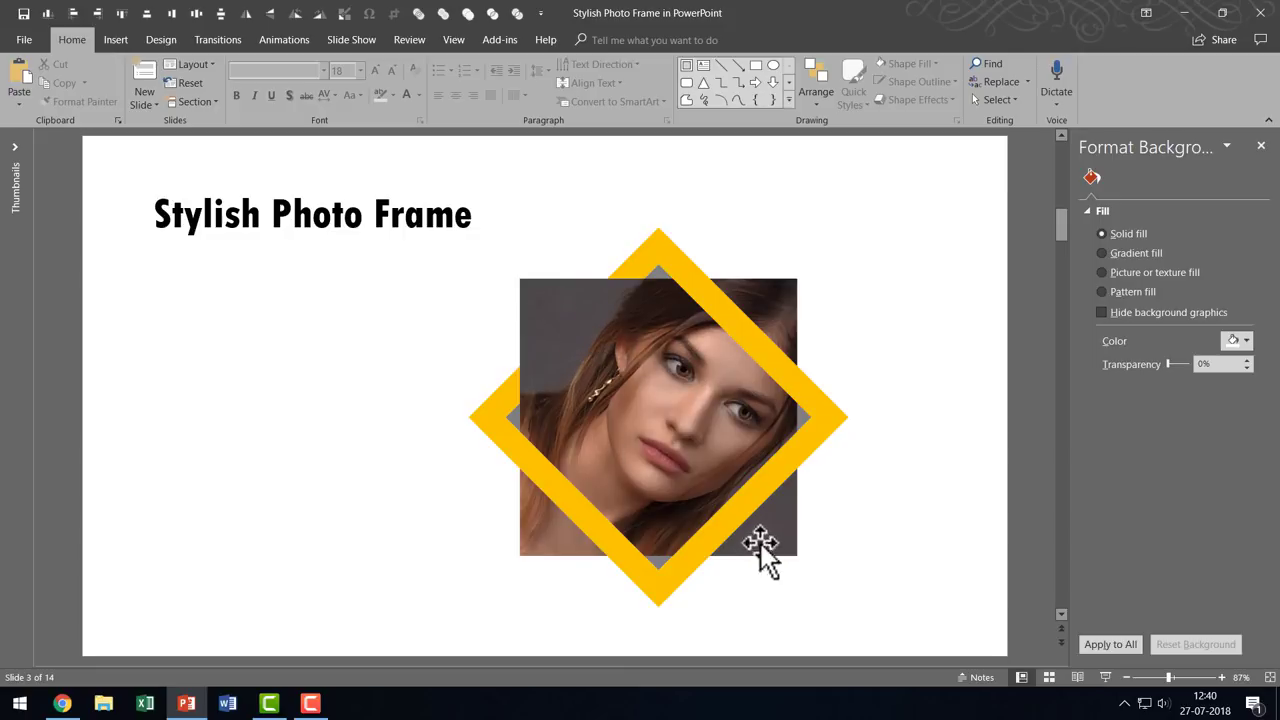
mouse_move(915, 580)
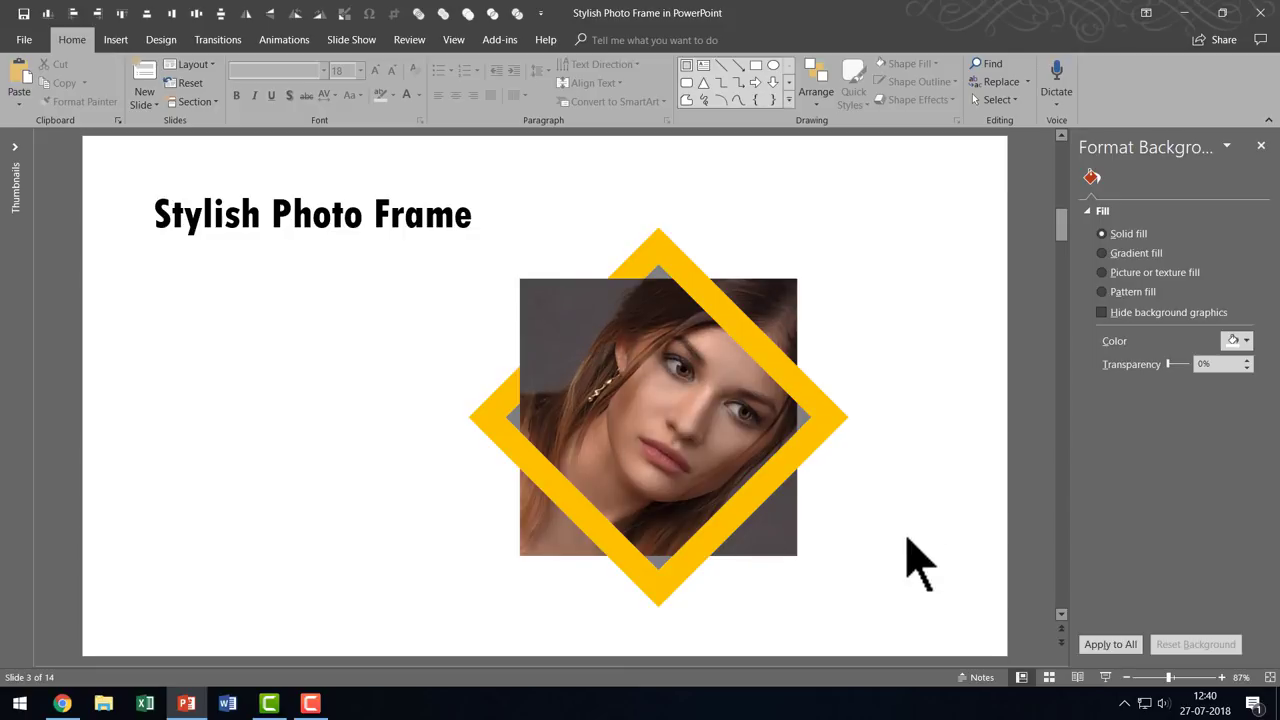
mouse_move(675, 445)
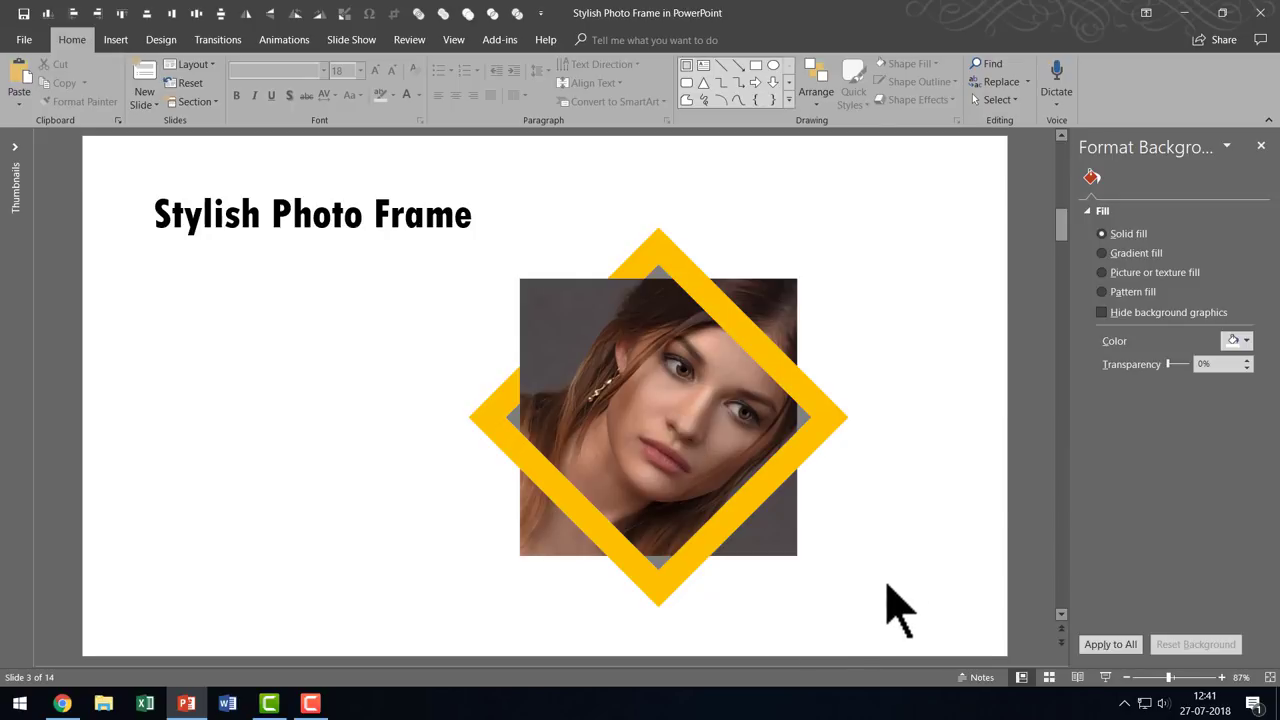
mouse_move(660, 390)
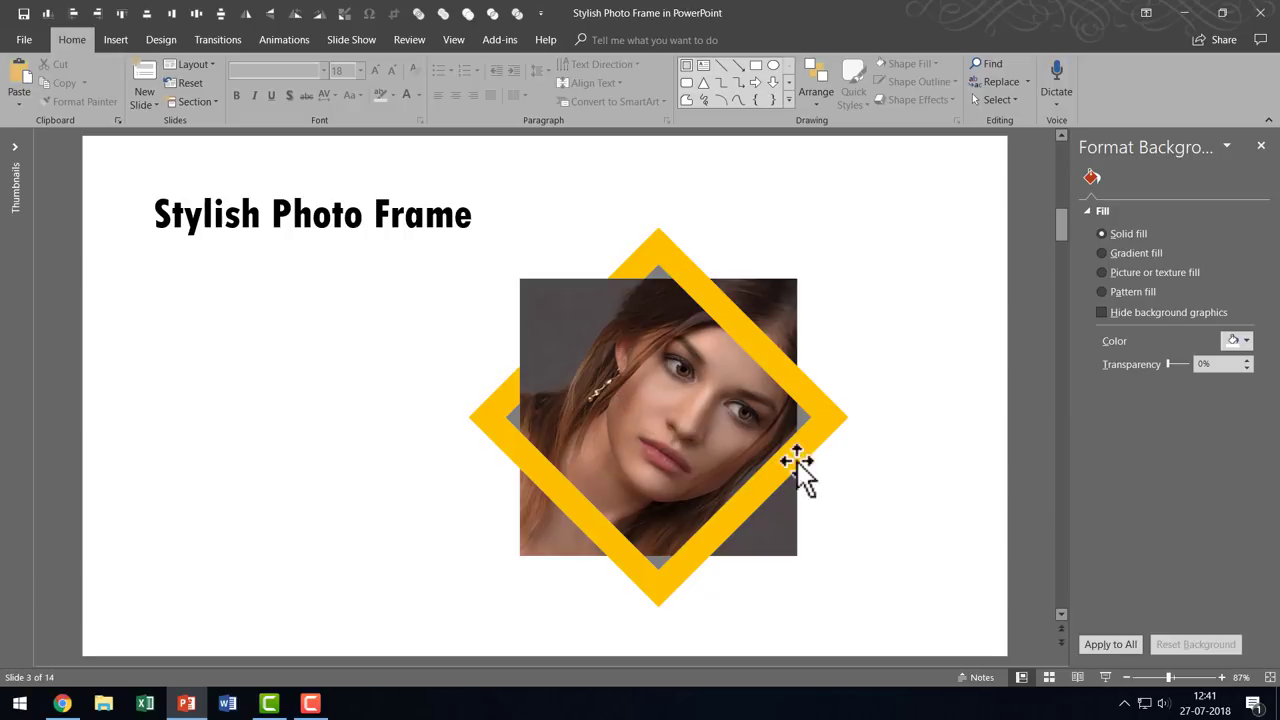
mouse_move(940, 490)
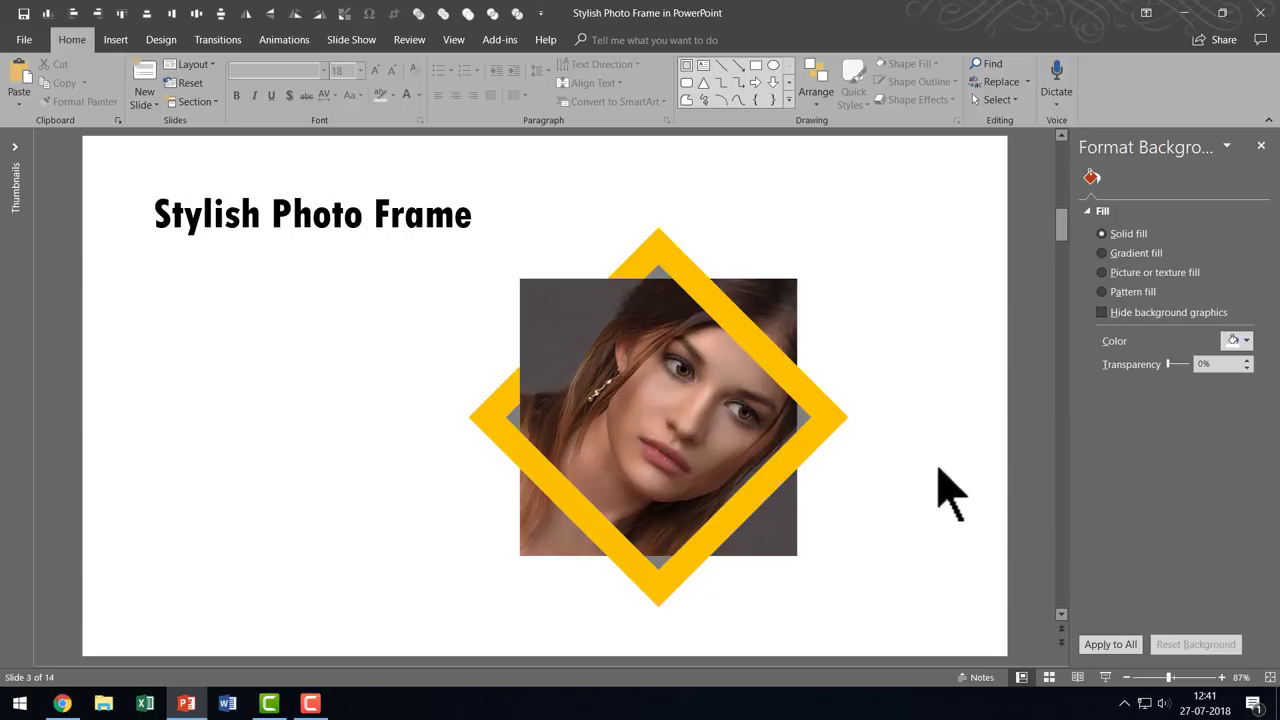
- Draw a small rectangle over the portrait photo
left_click(810, 99)
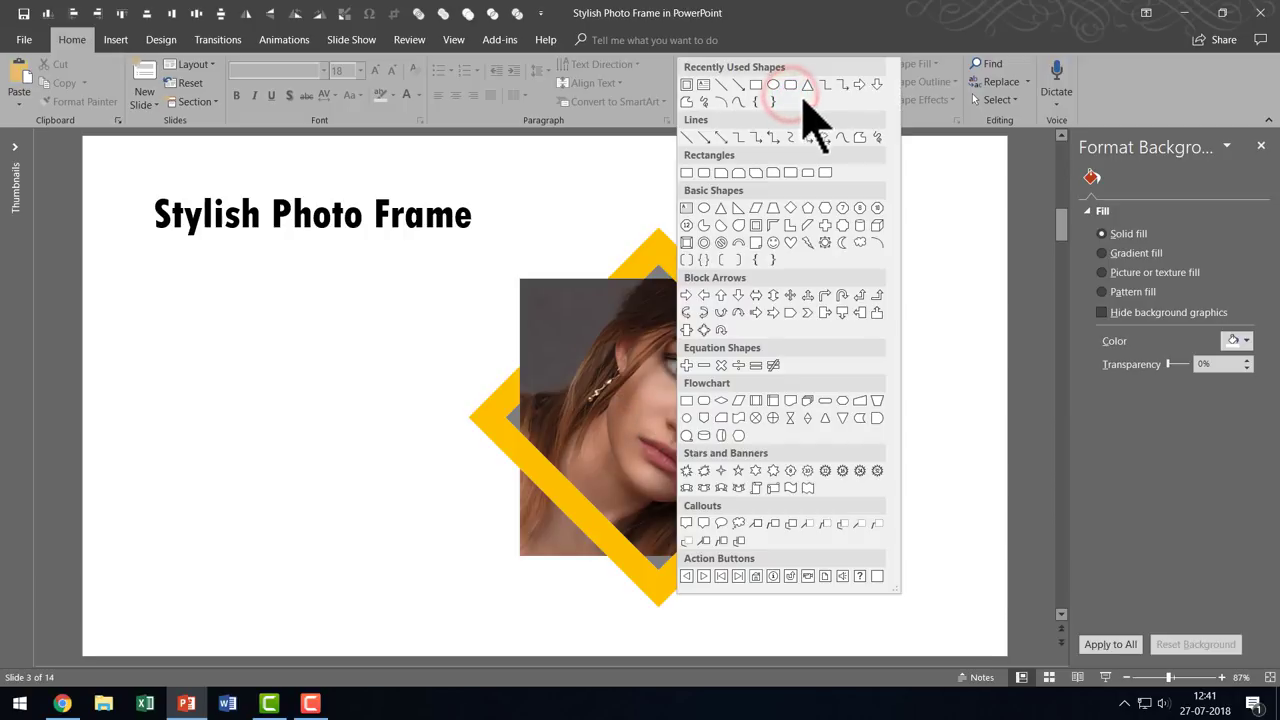
mouse_move(684, 177)
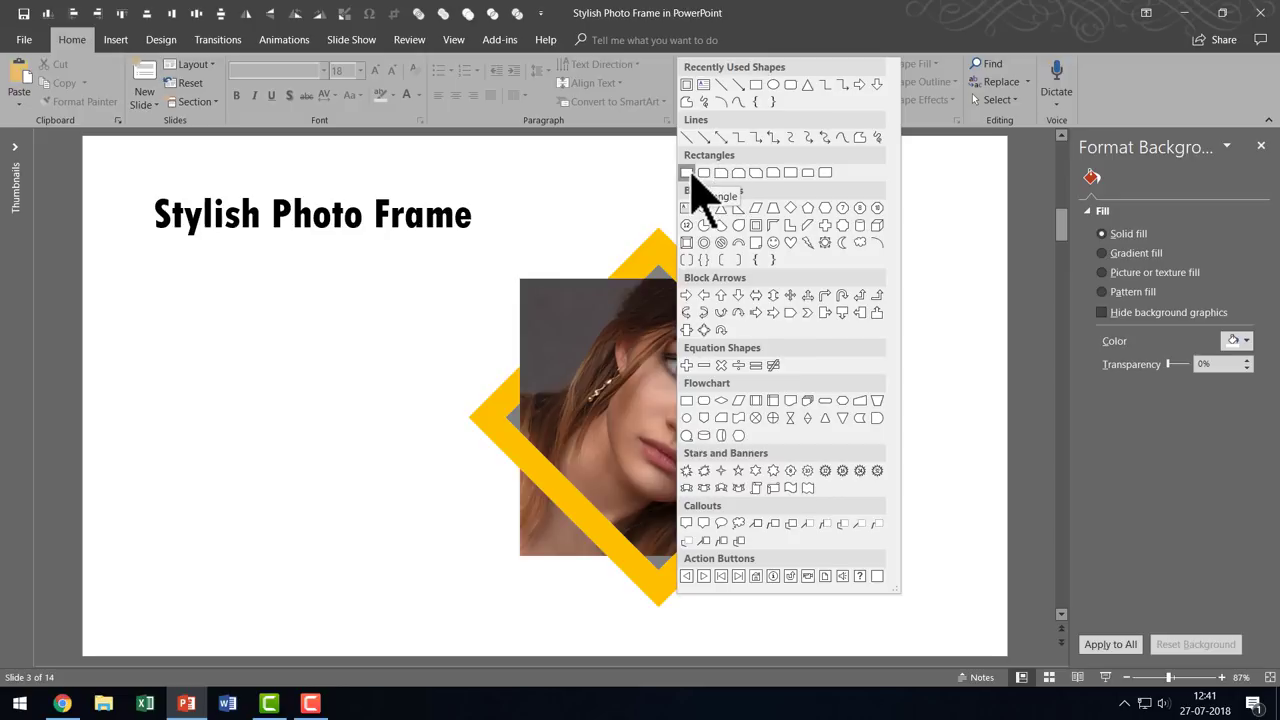
left_click(683, 172)
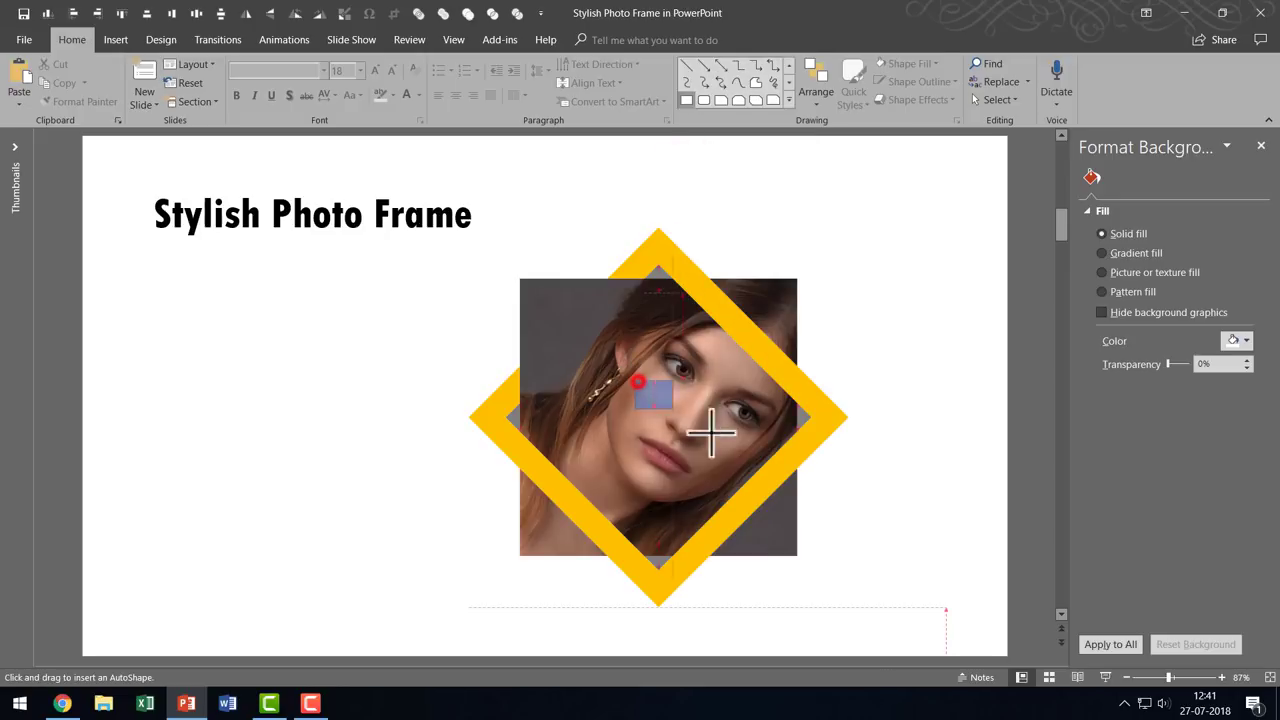
left_click_drag(638, 380, 735, 450)
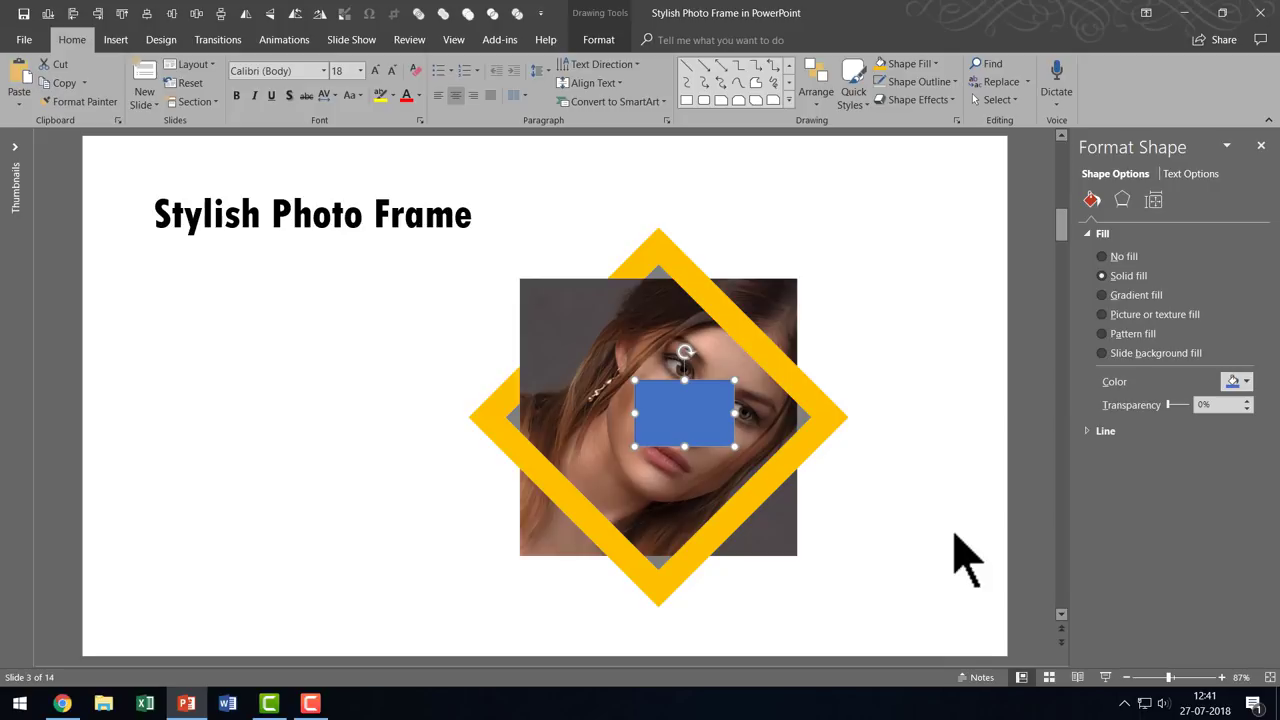
mouse_move(690, 415)
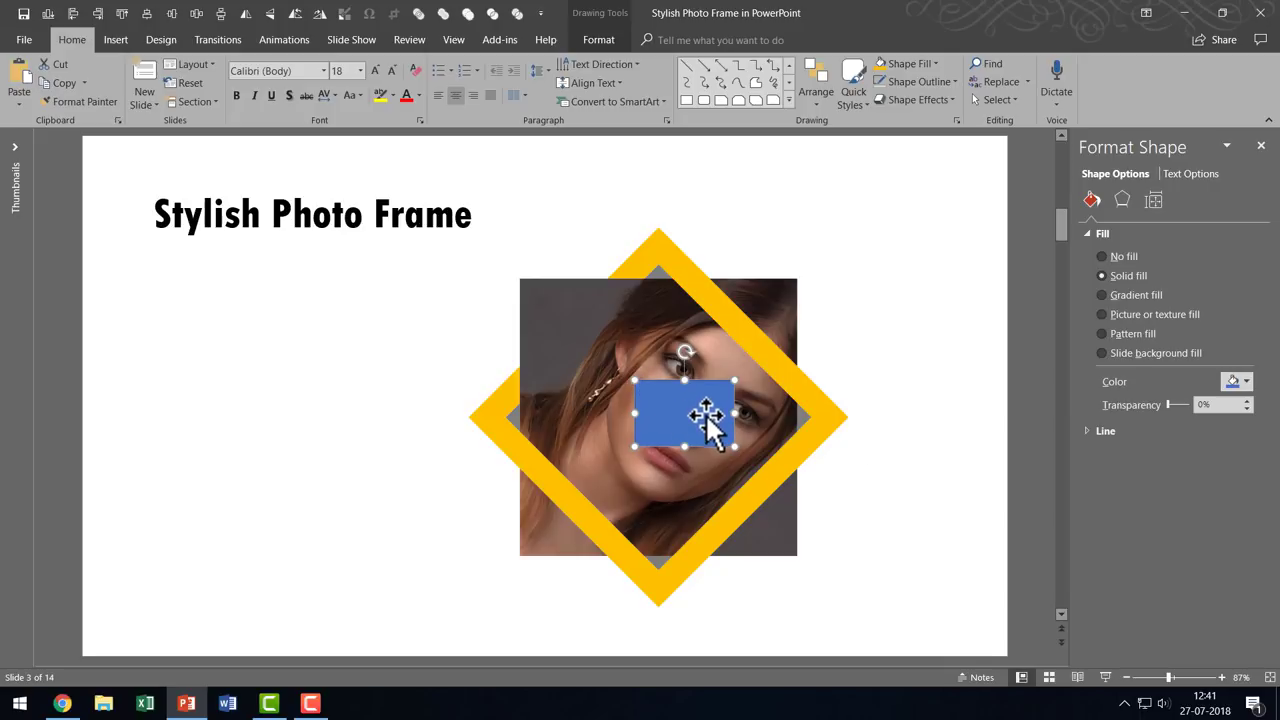
- Select the rectangle together with the photo square and open Merge Shapes
left_click(917, 81)
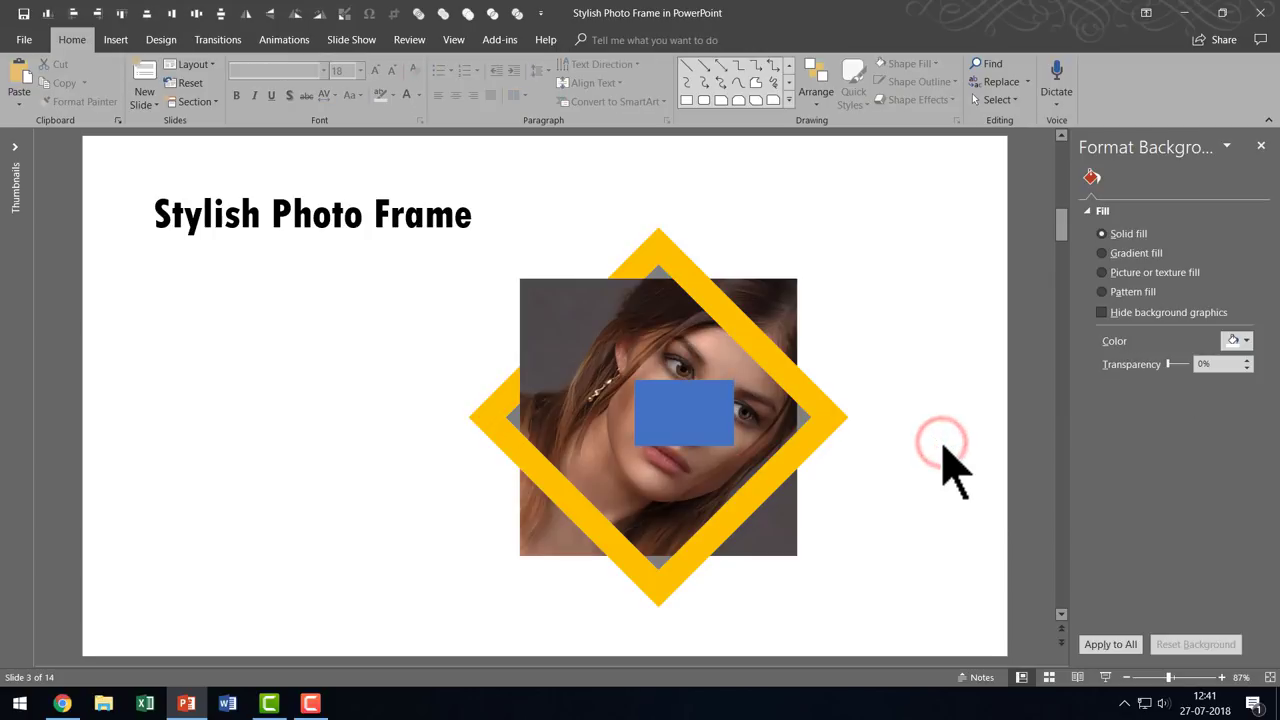
left_click(684, 413)
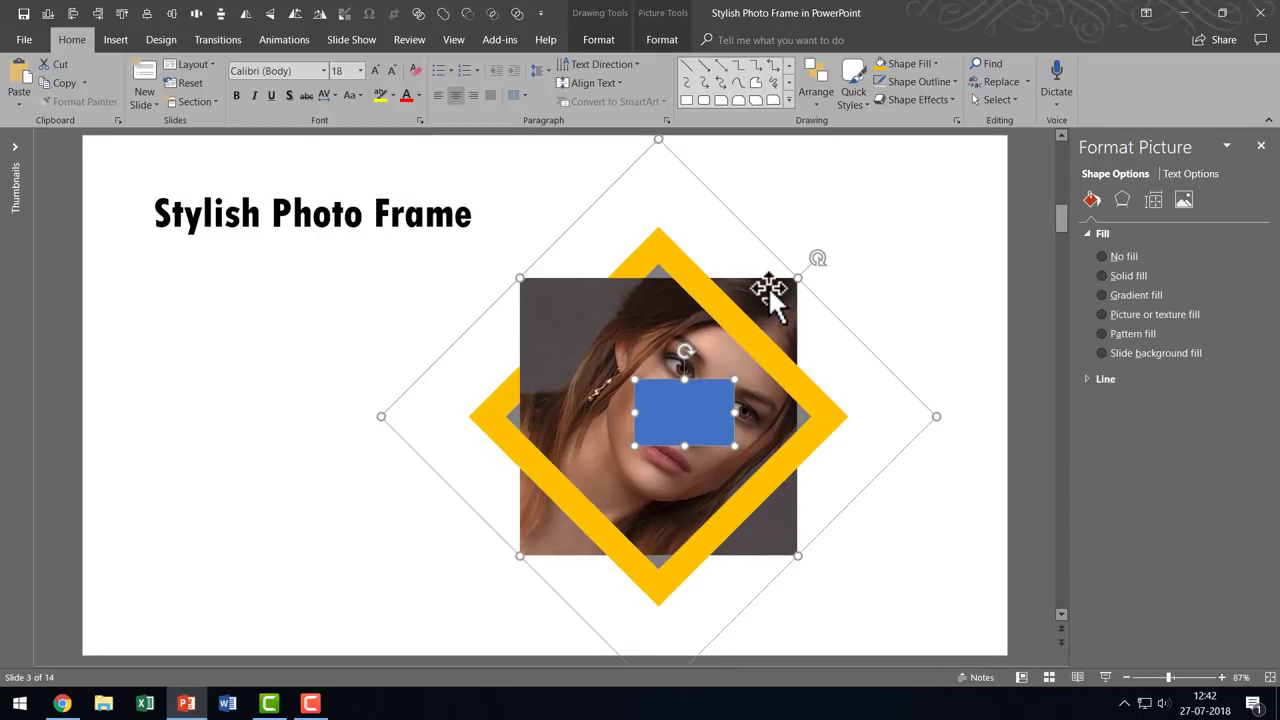
mouse_move(792, 555)
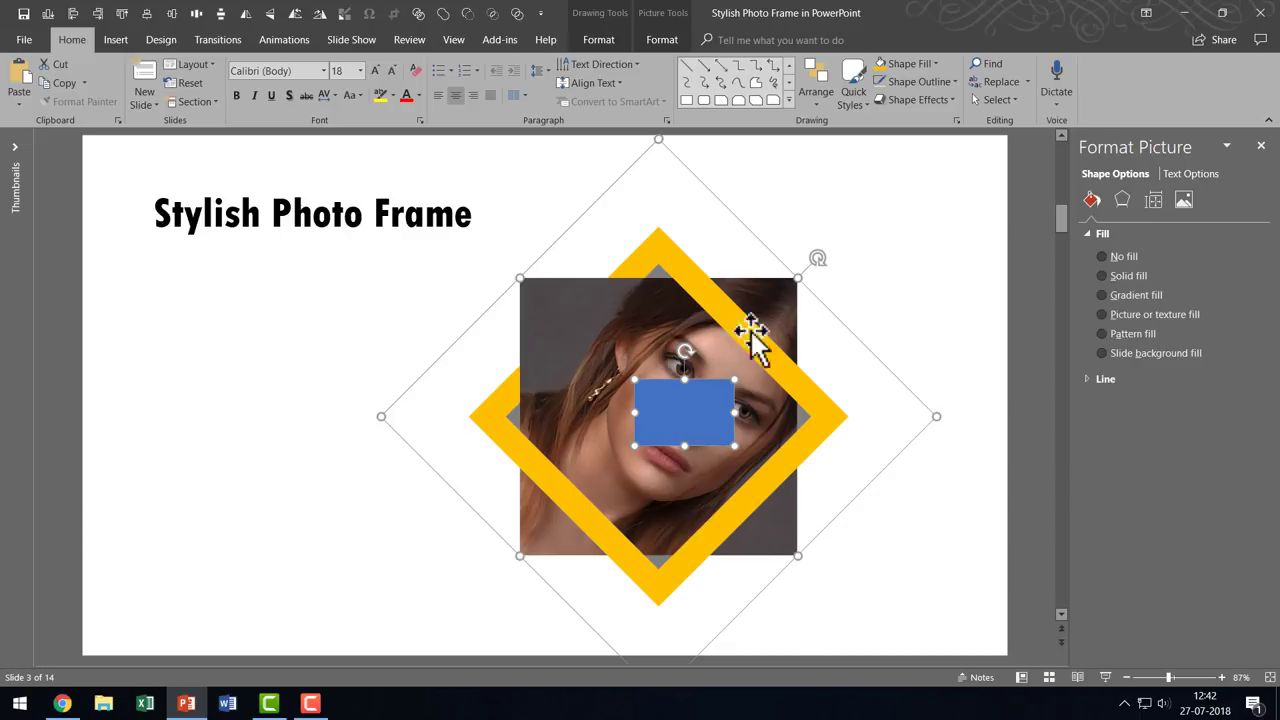
mouse_move(955, 395)
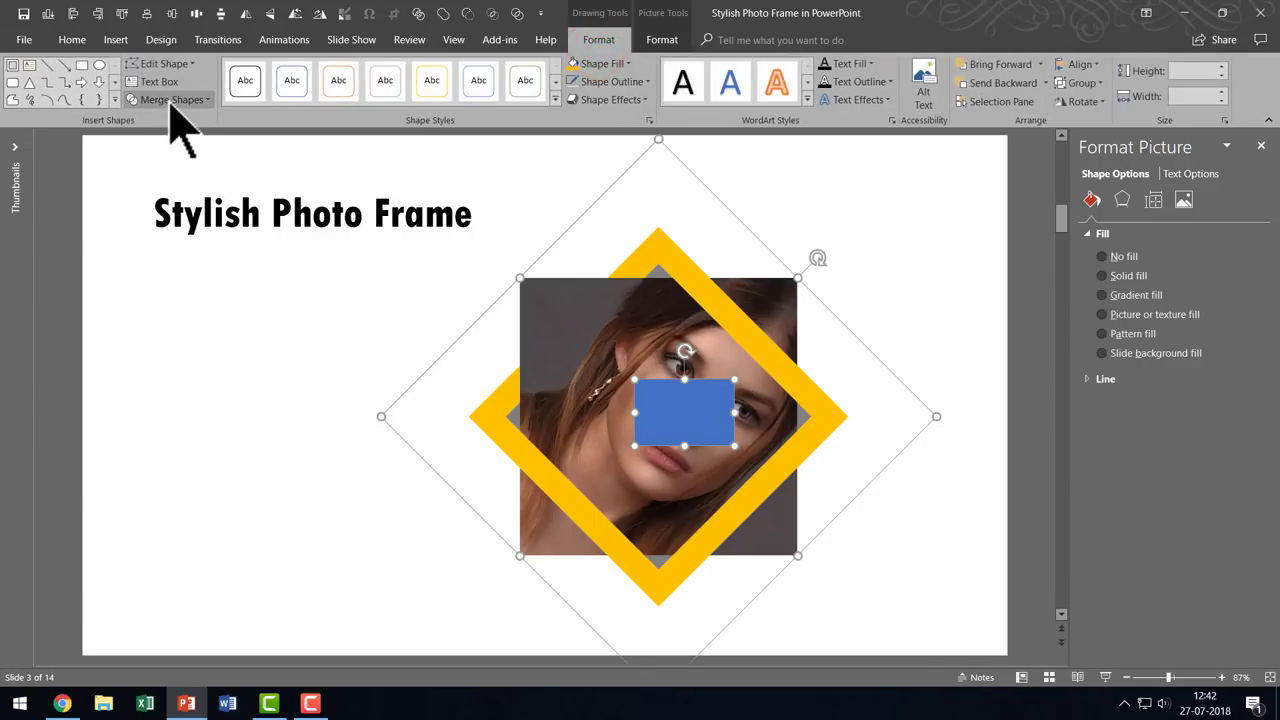
left_click(167, 99)
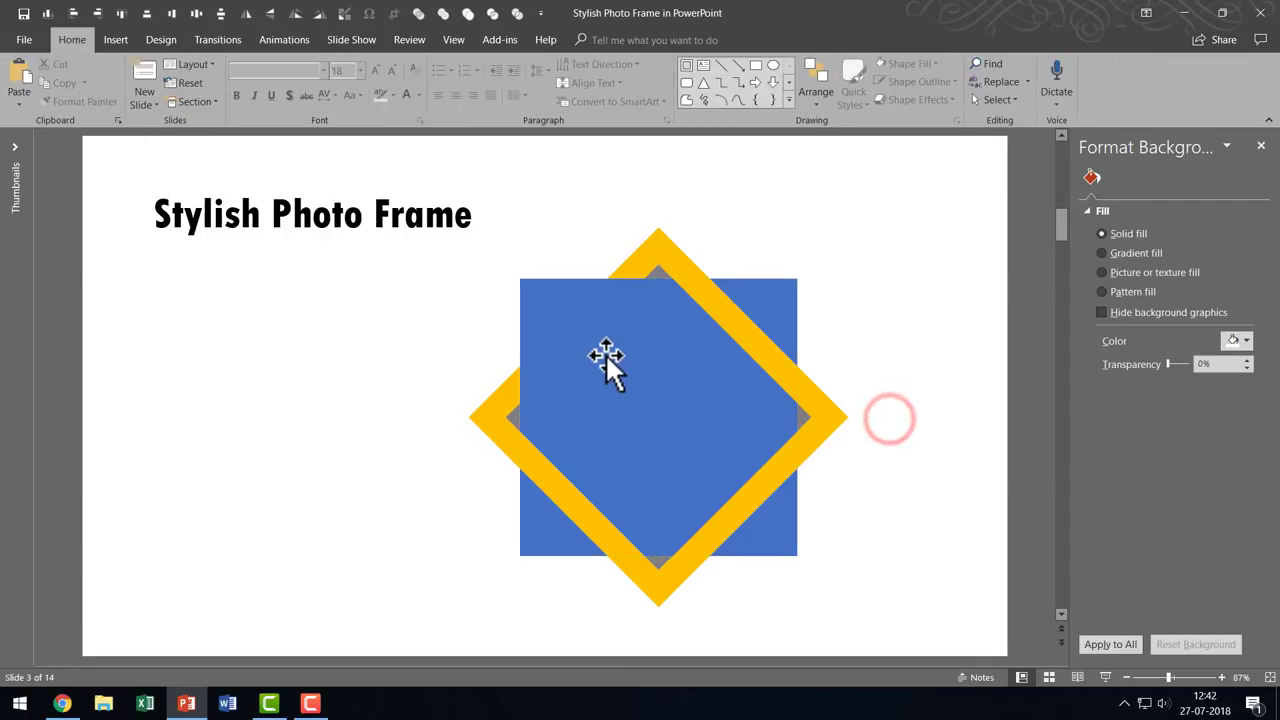
- Refill the merged square with the portrait photo from the clipboard as its picture fill
right_click(610, 360)
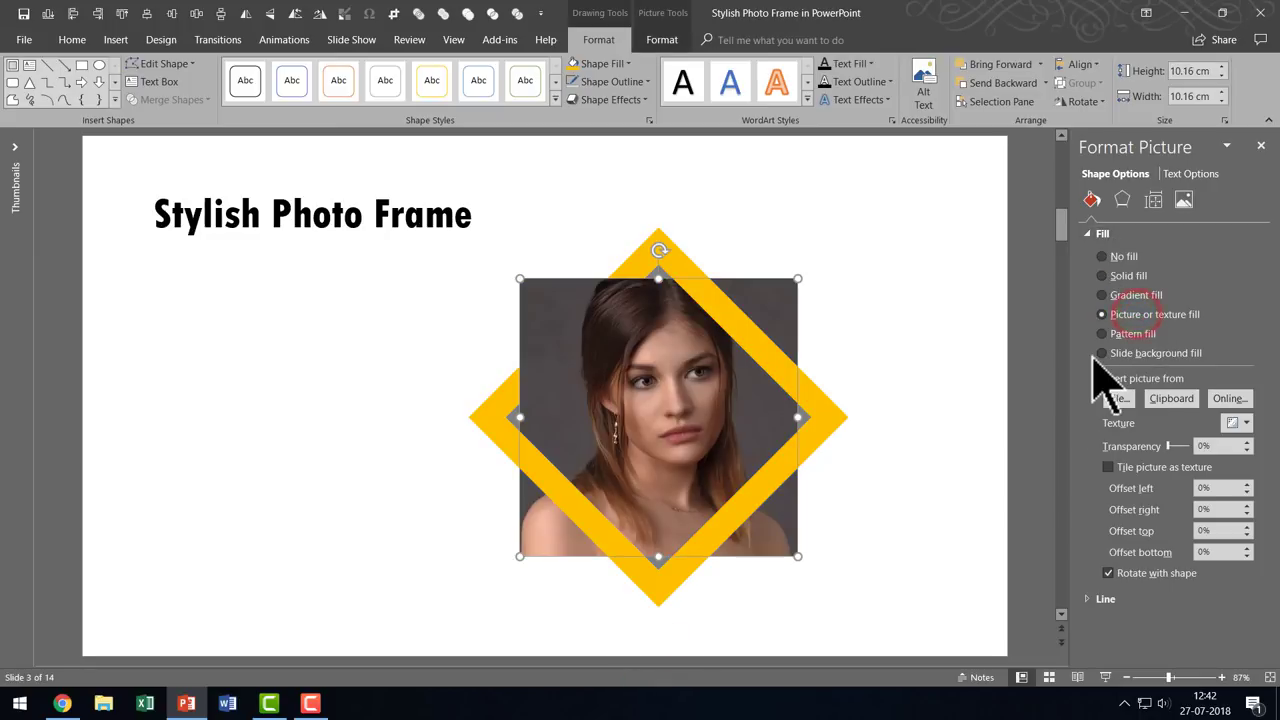
mouse_move(1171, 398)
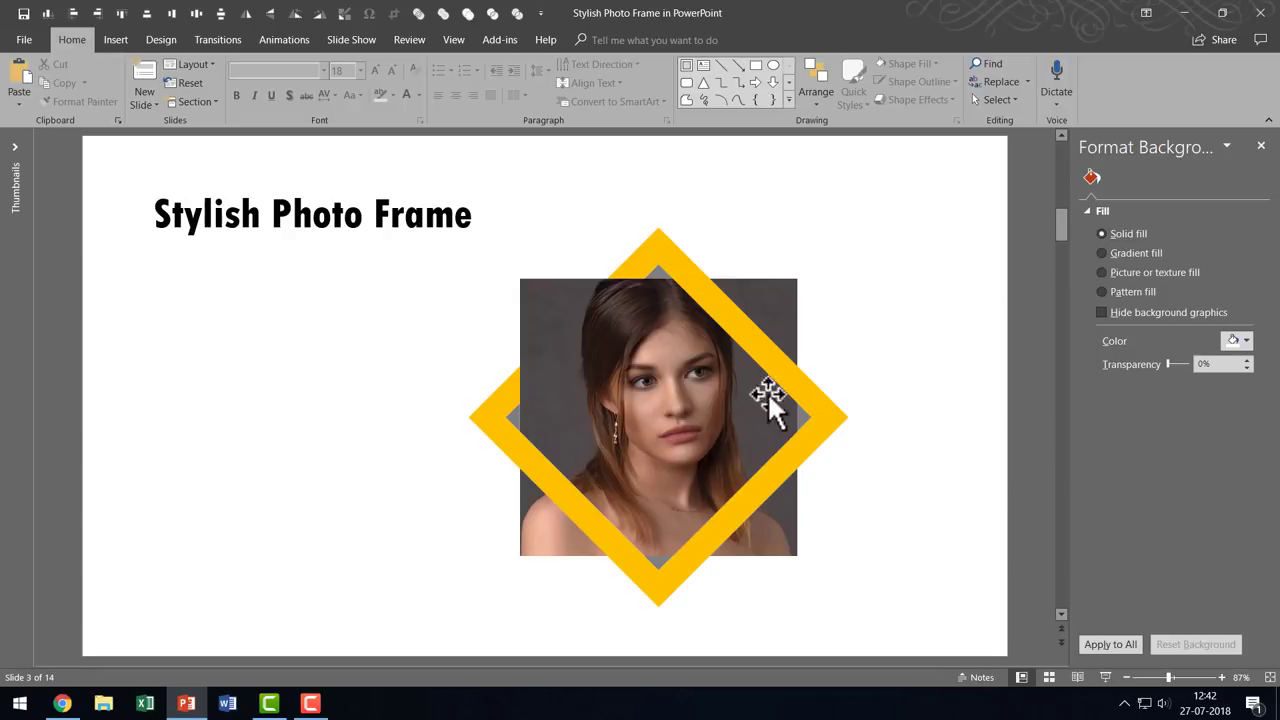
mouse_move(785, 410)
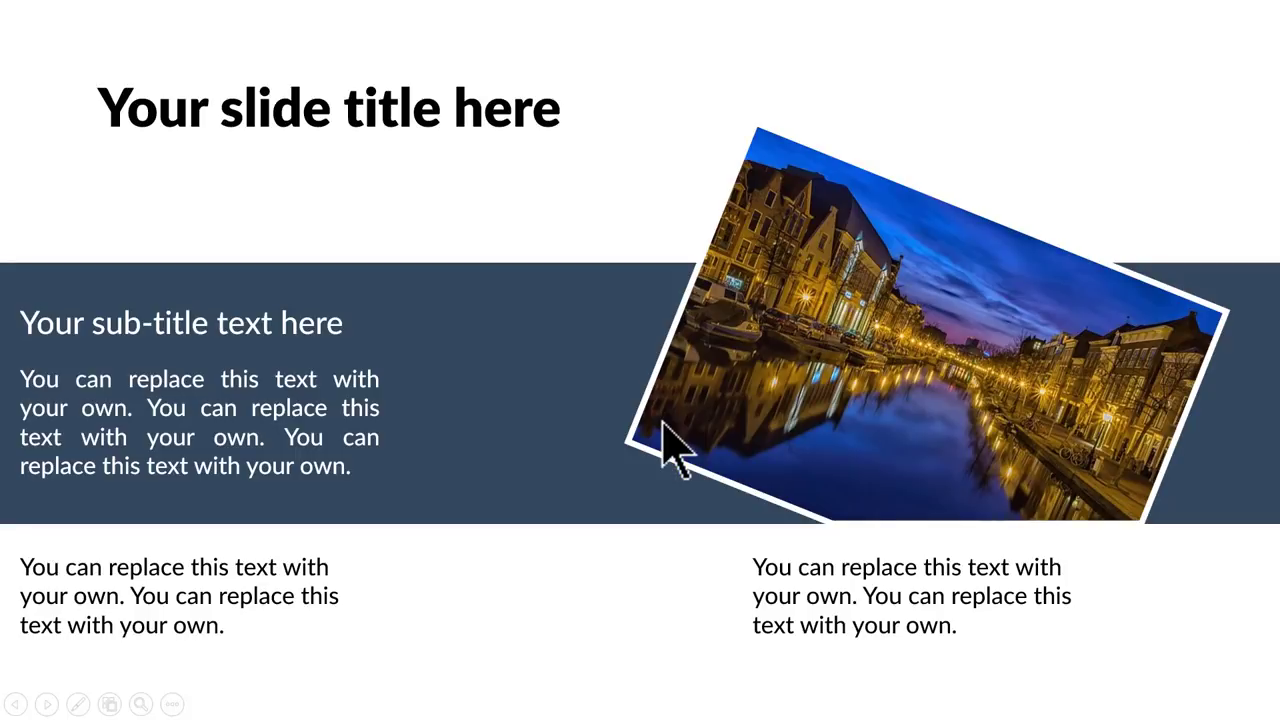
mouse_move(987, 396)
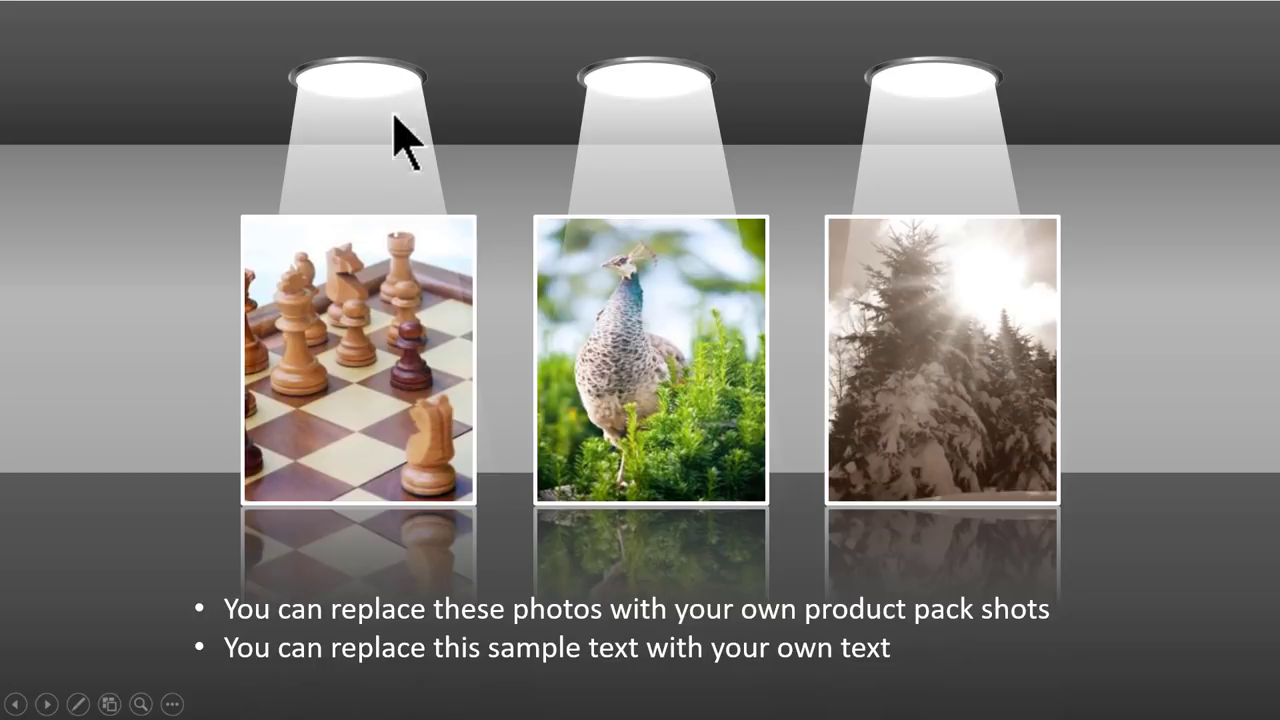
mouse_move(1090, 400)
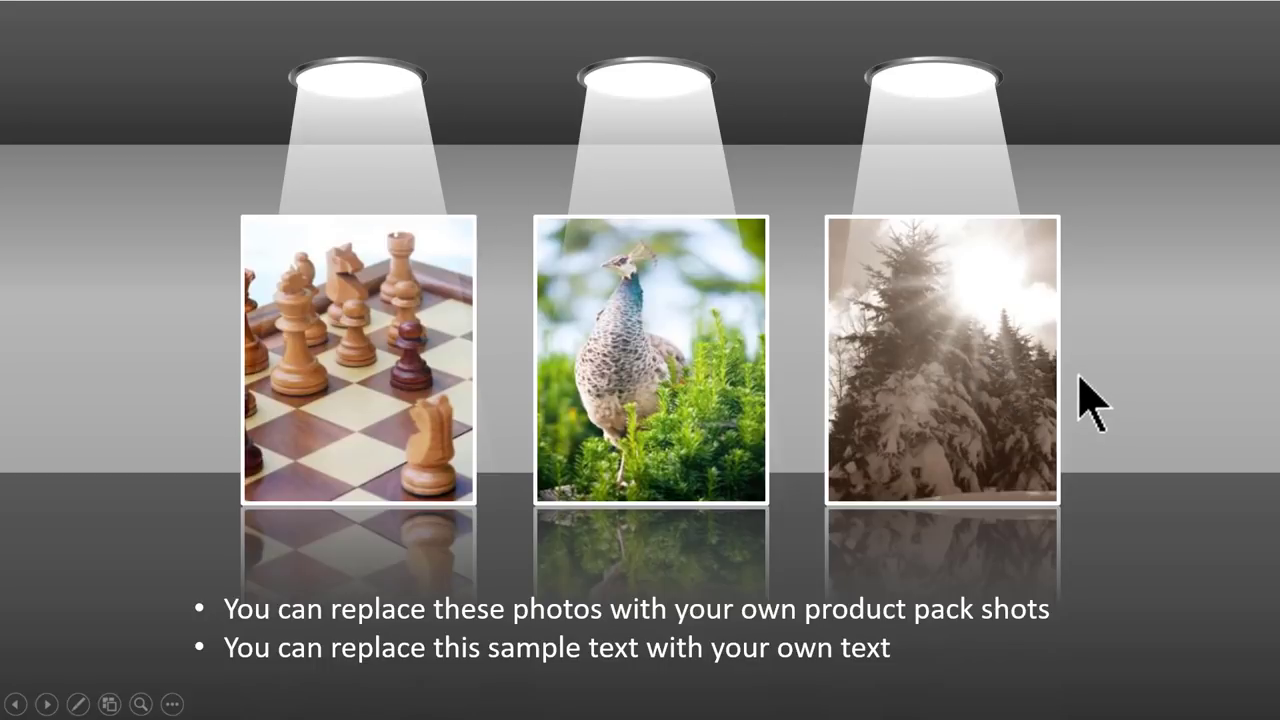